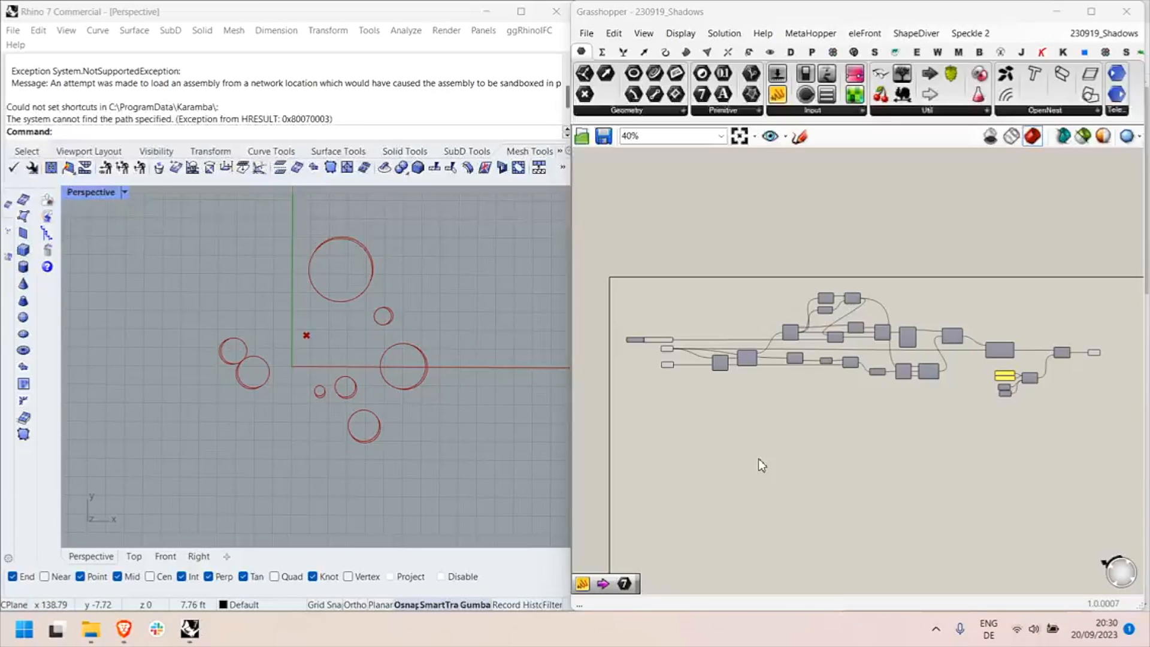
mouse_move(713, 426)
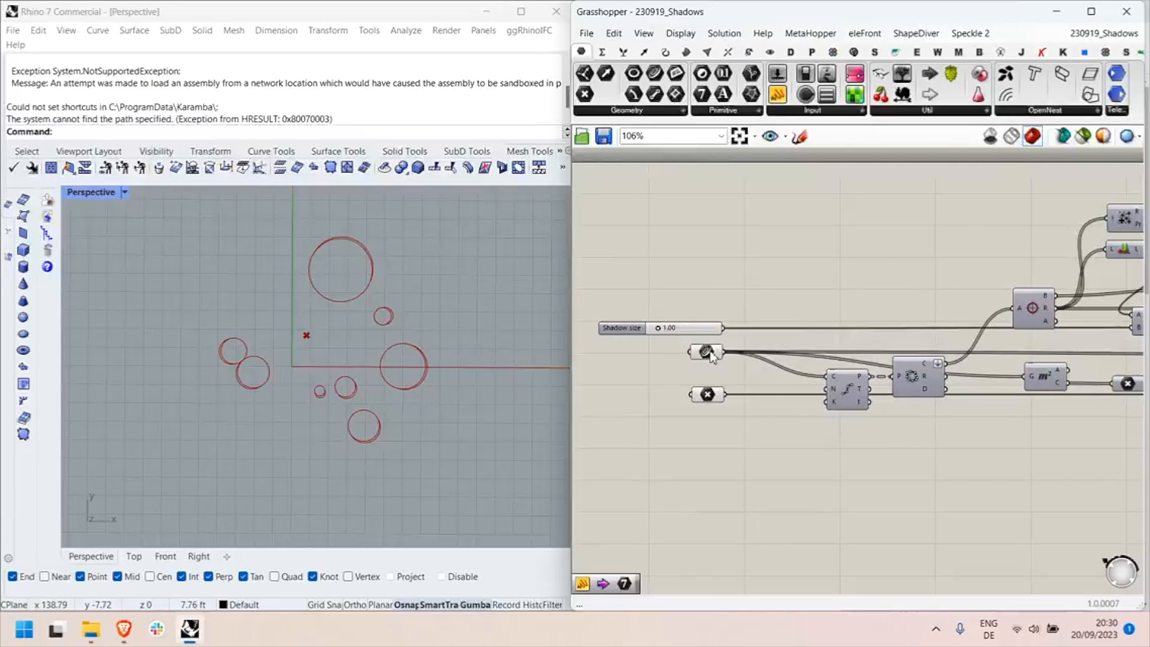
- Drag the Grasshopper Shadow size slider from 1.00 down to 0.84
click(706, 352)
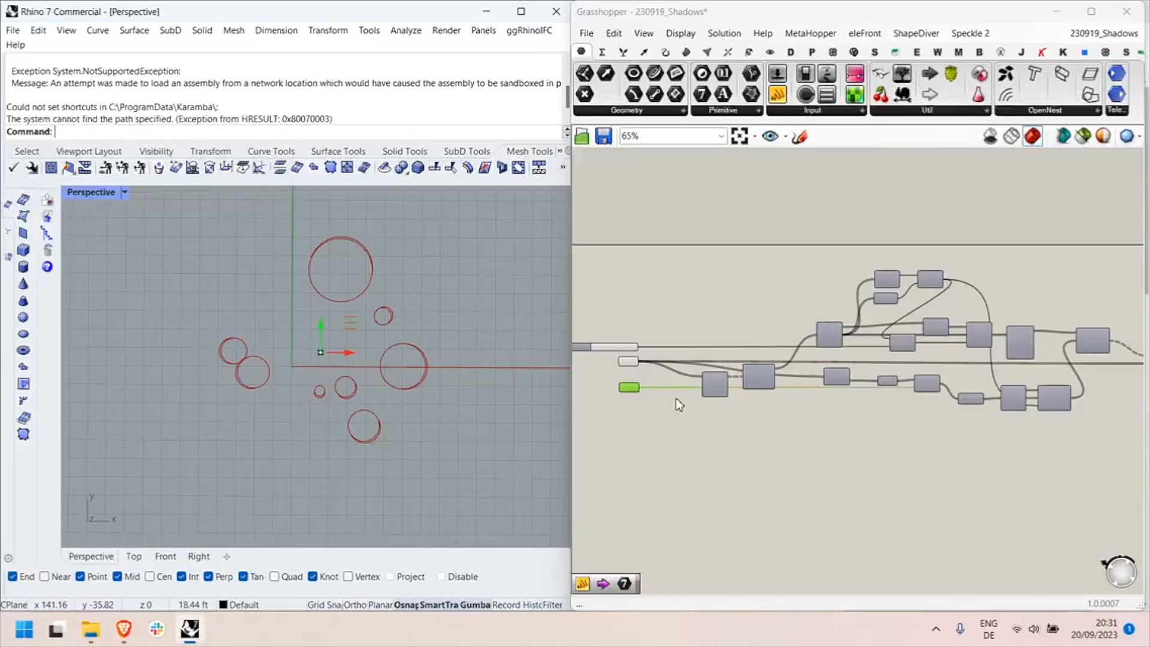
mouse_move(676, 382)
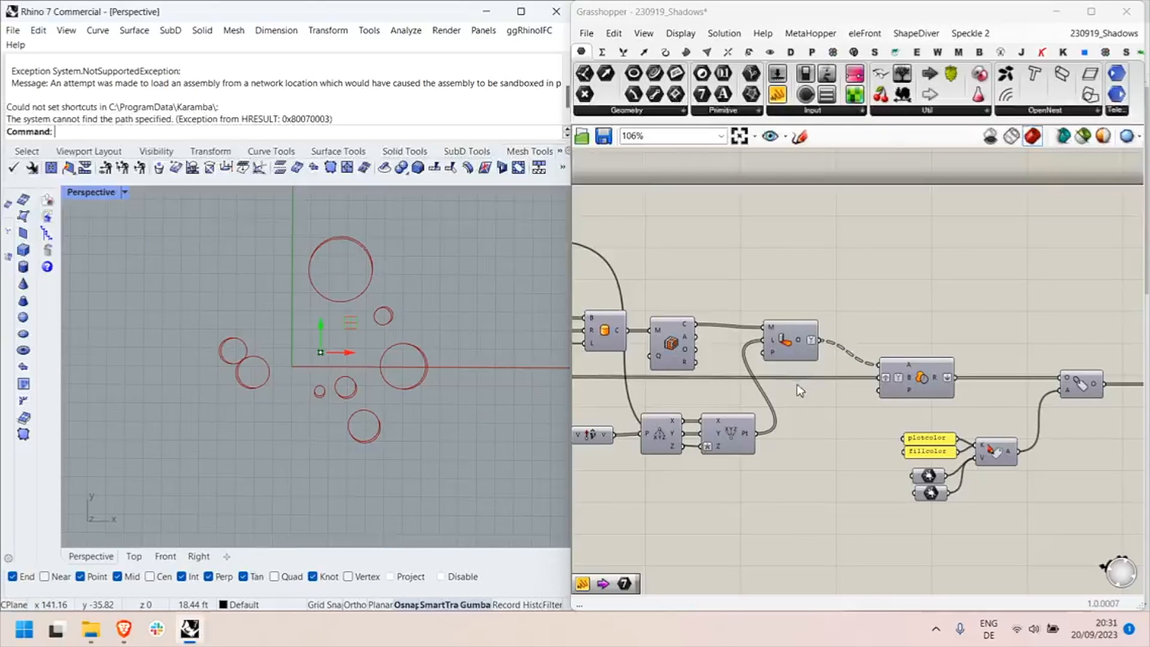
mouse_move(797, 409)
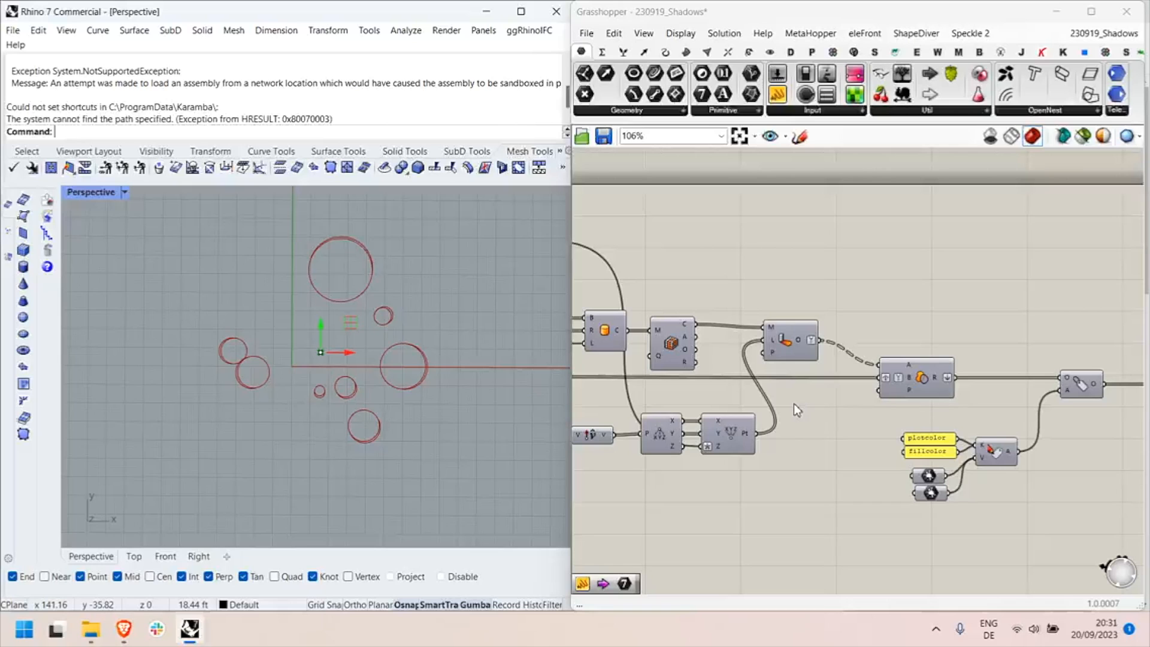
scroll(down, 3)
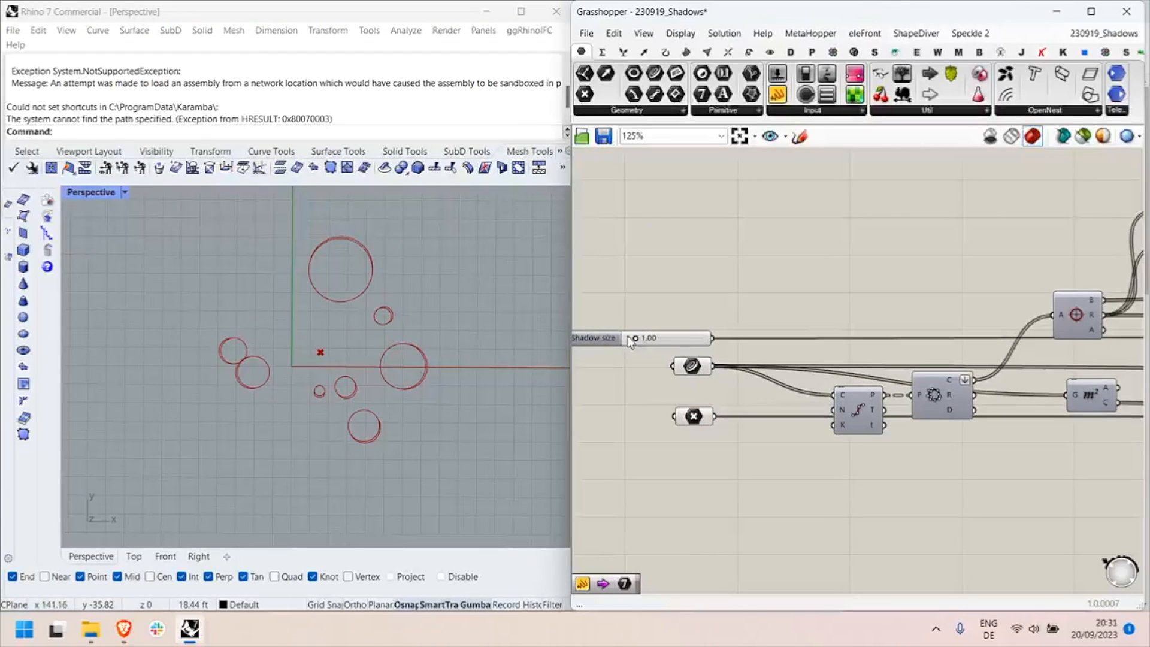
drag(636, 338, 632, 338)
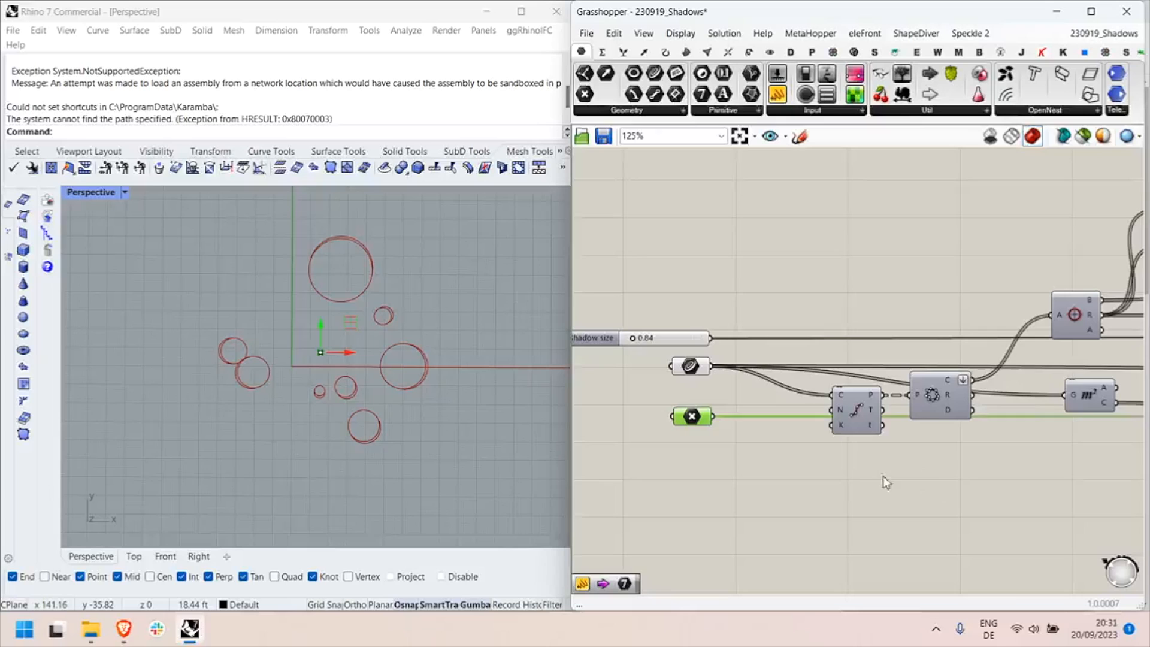
scroll(down, 3)
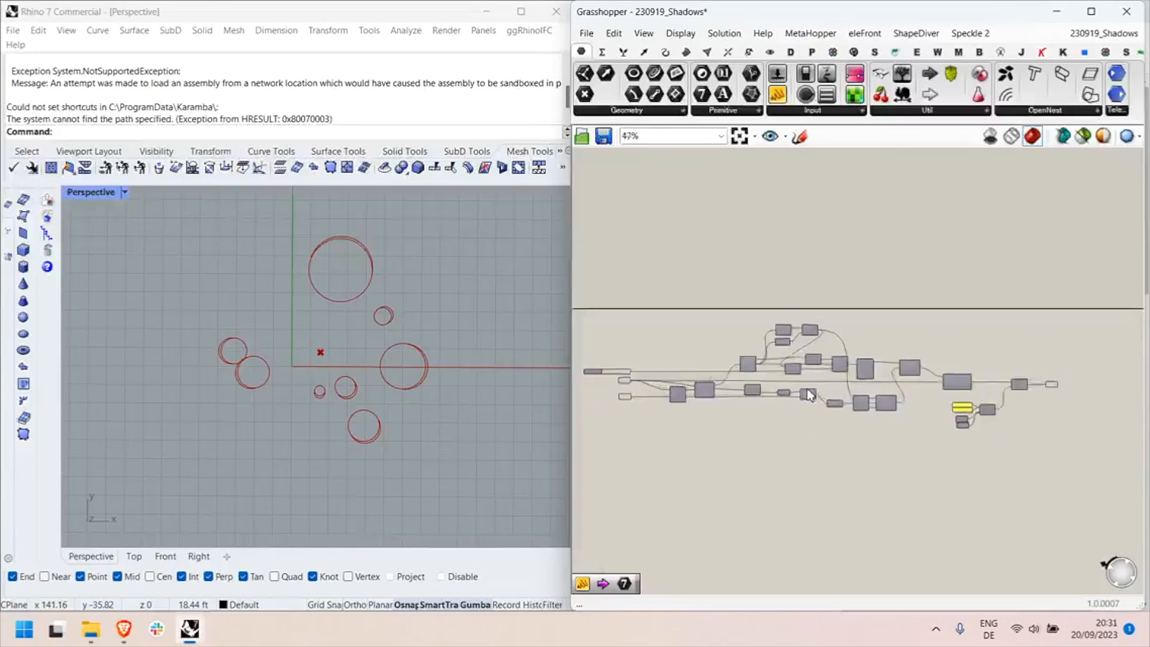
- Raise the Shadow size slider to 1.08
scroll(down, 3)
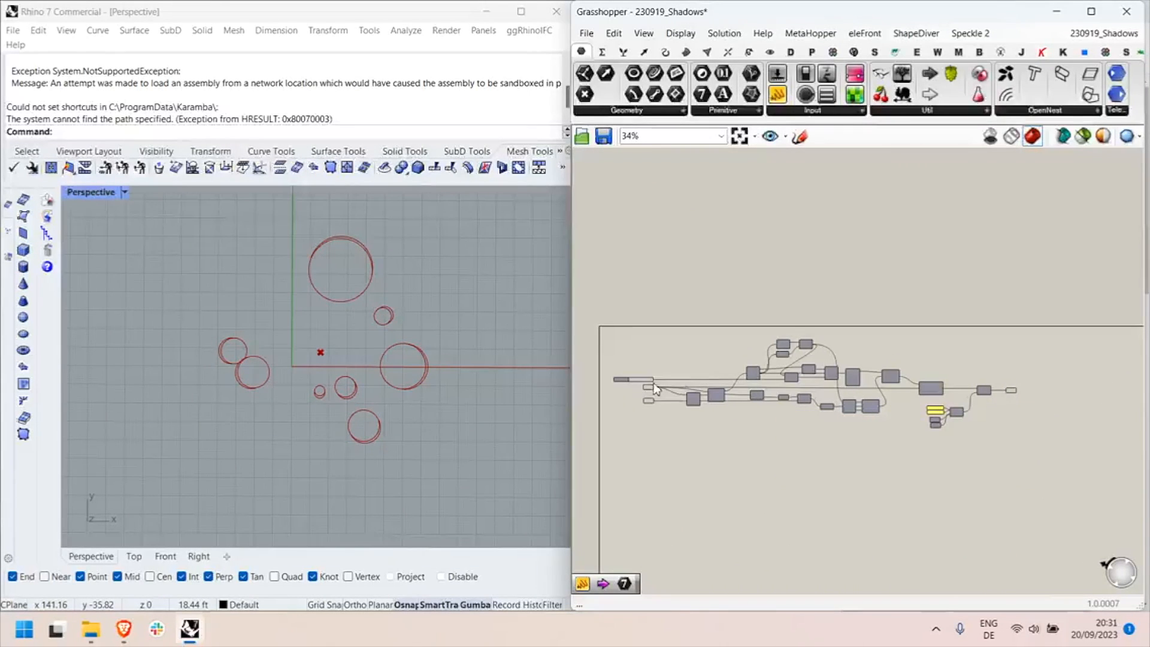
mouse_move(675, 398)
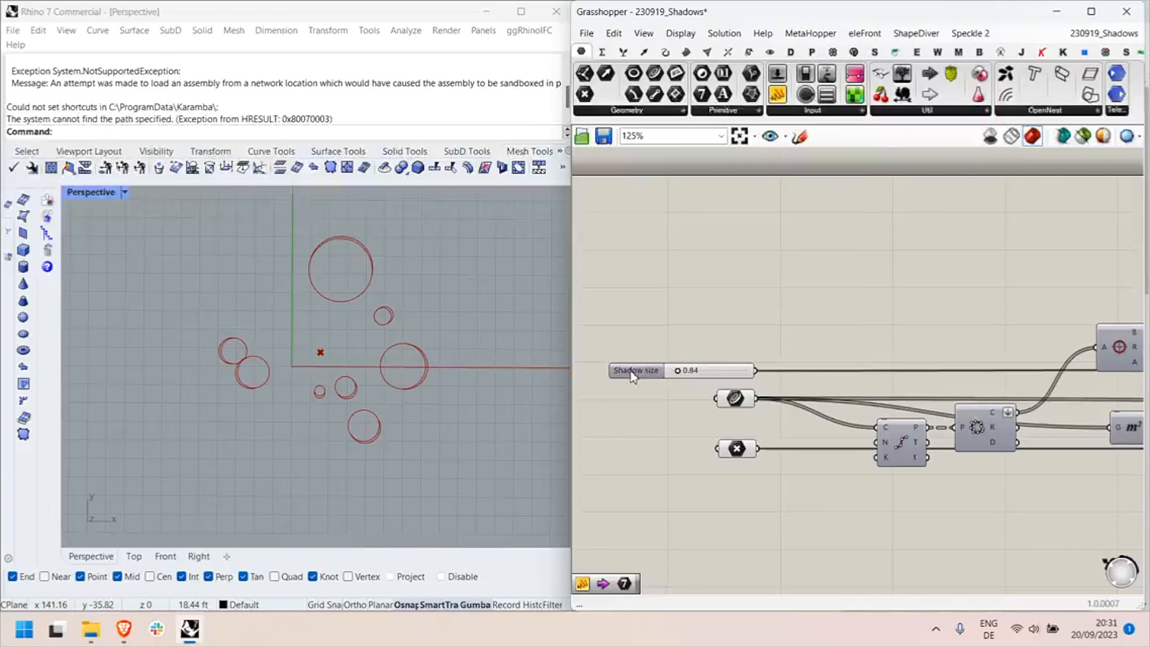
click(679, 370)
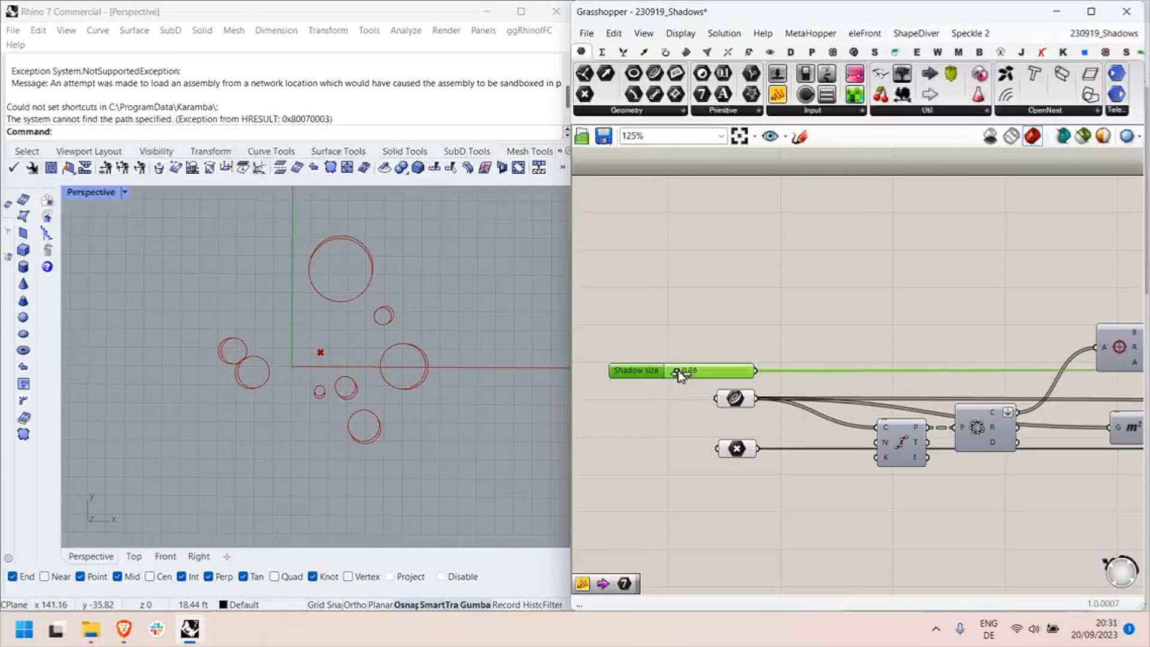
drag(676, 371, 689, 371)
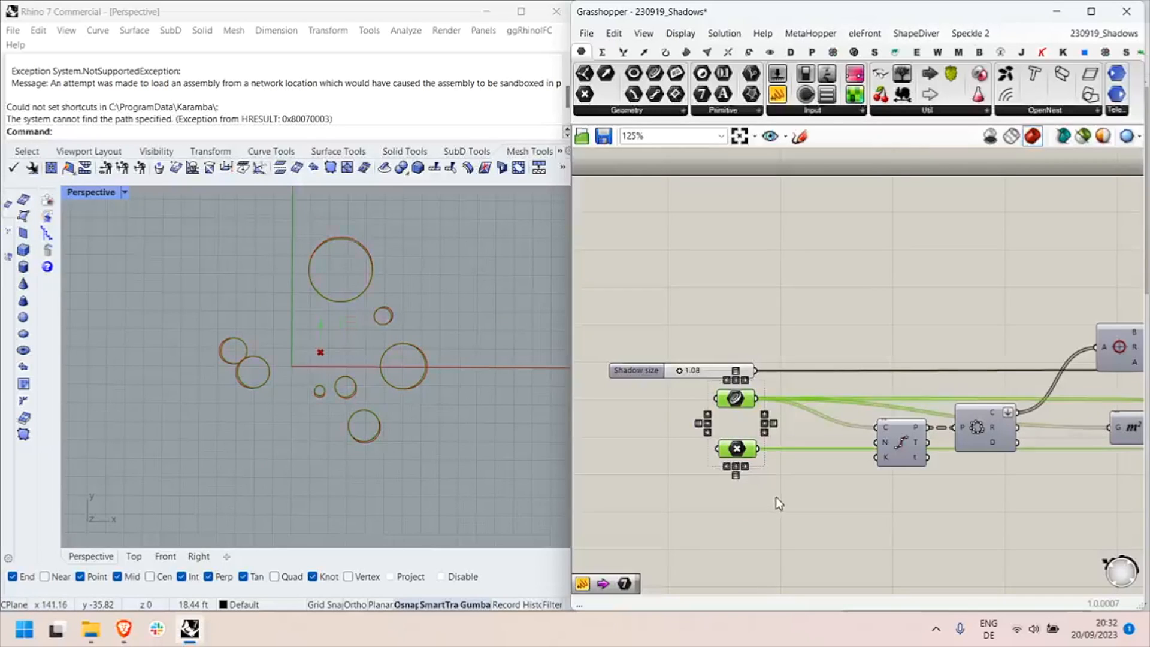
- Inspect the names of the InputCurves and light point parameters via their context menus
right_click(737, 398)
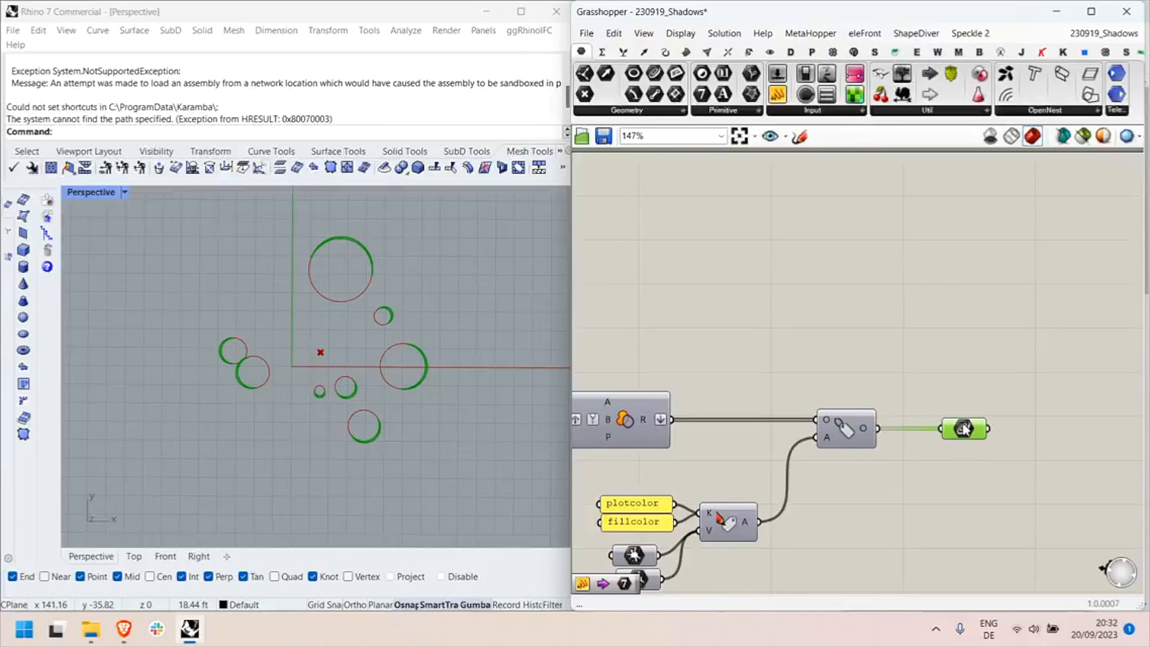
scroll(down, 3)
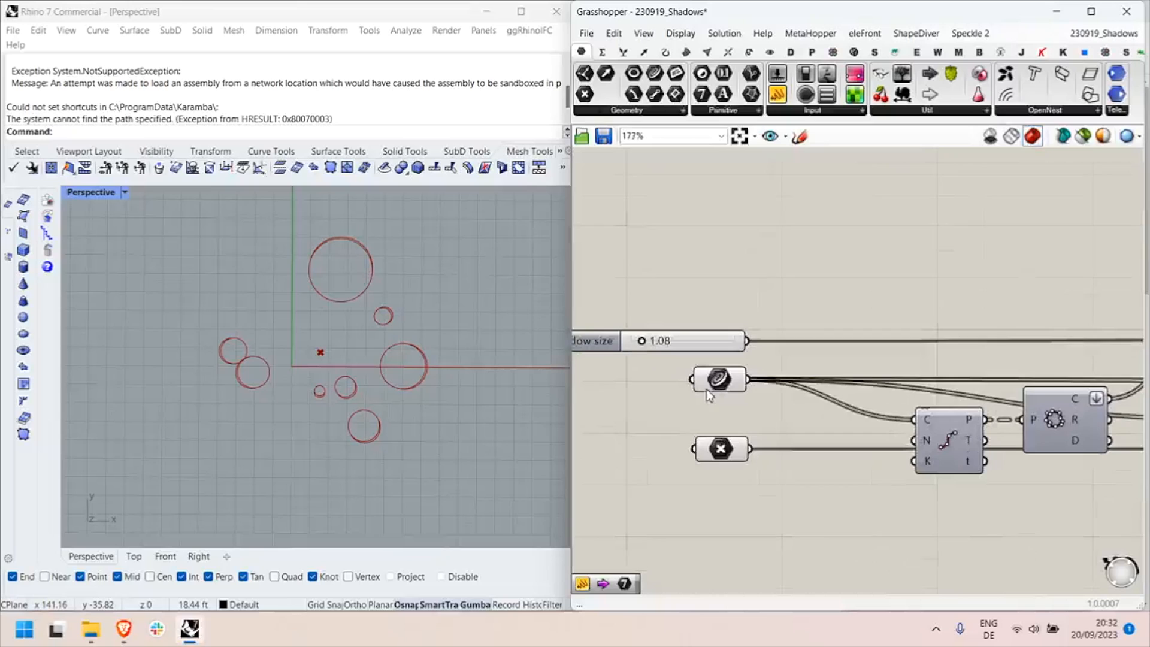
right_click(719, 380)
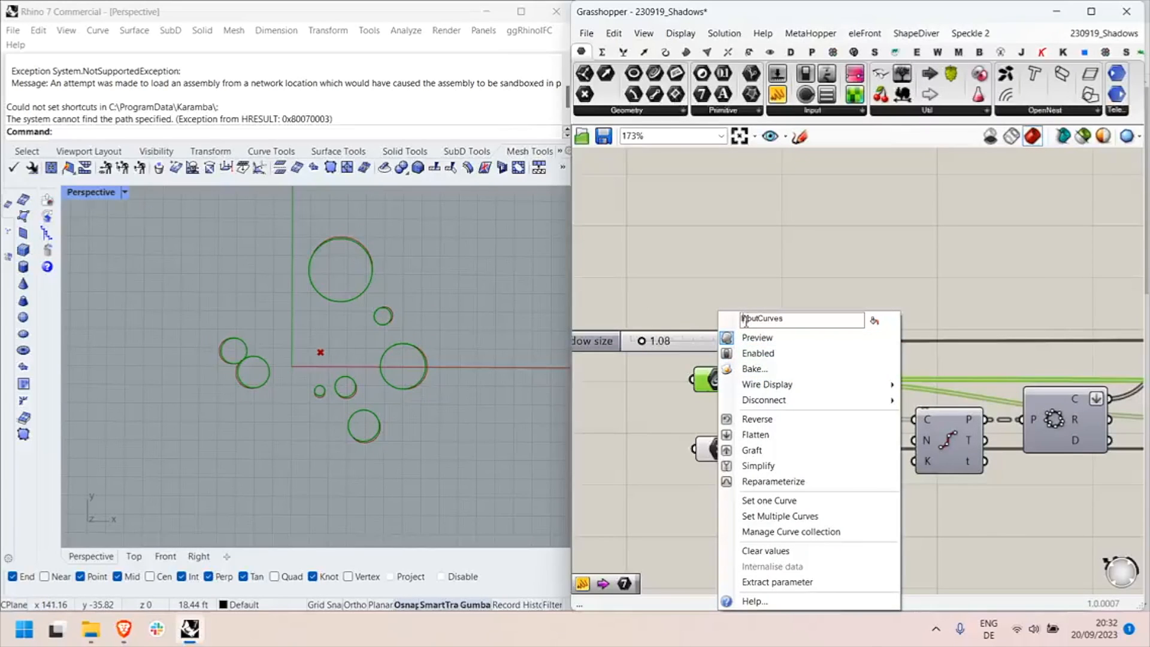
text(SD)
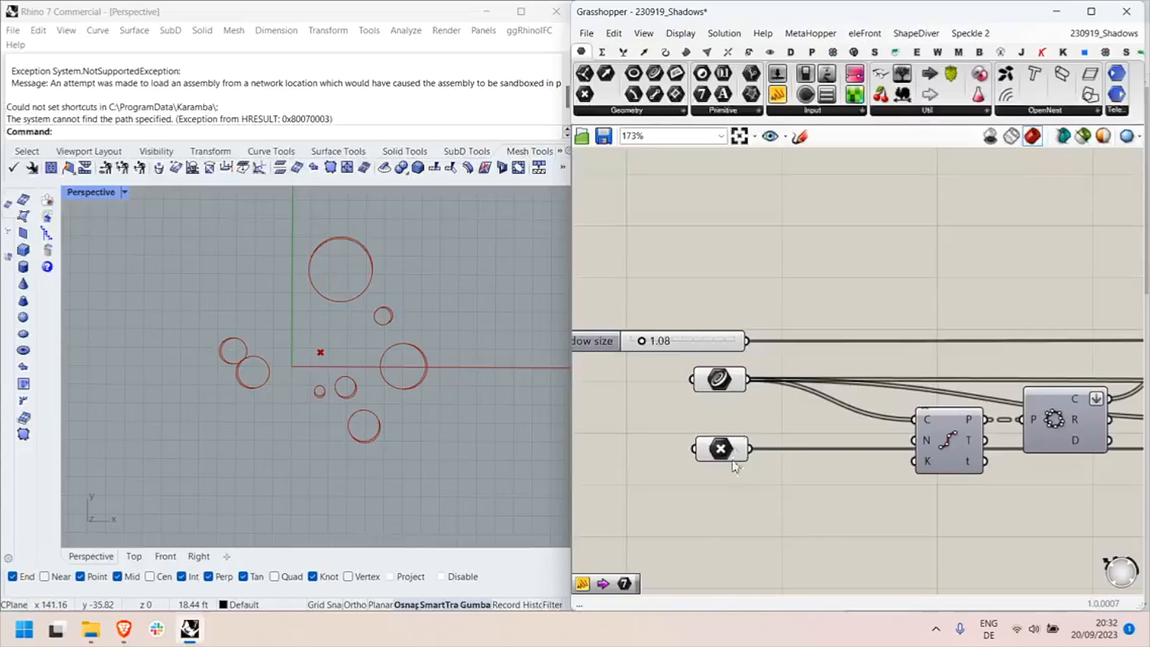
right_click(720, 448)
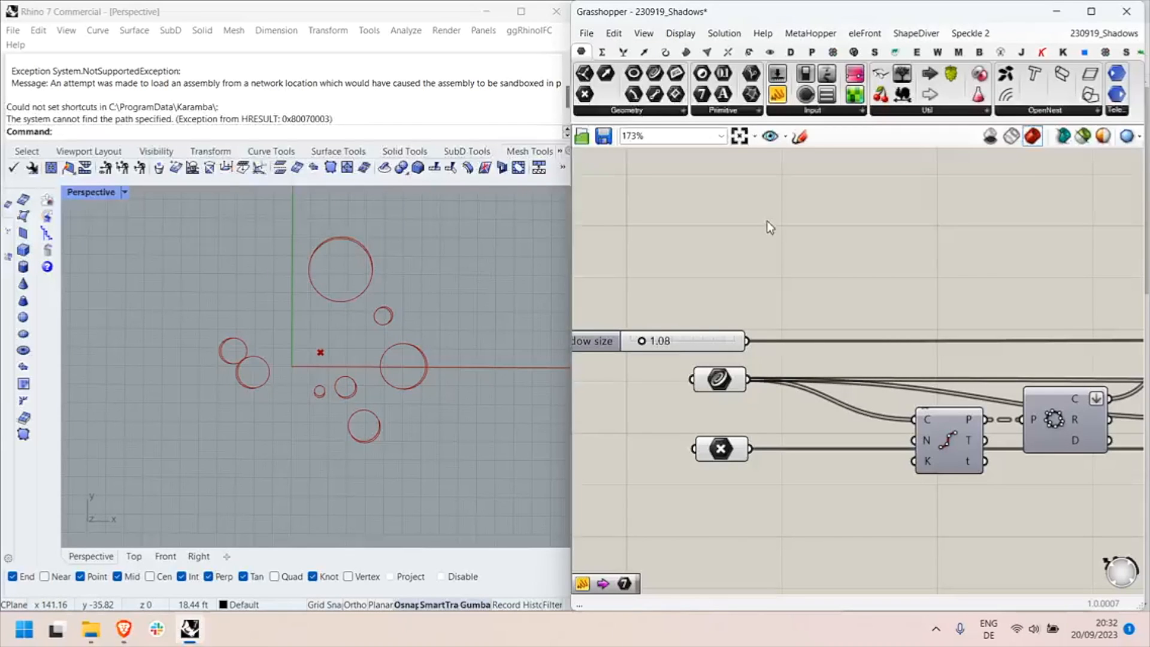
- Check the Shadows ShapeDiver output component, then switch to the ShapeDiver model library in the browser
scroll(down, 3)
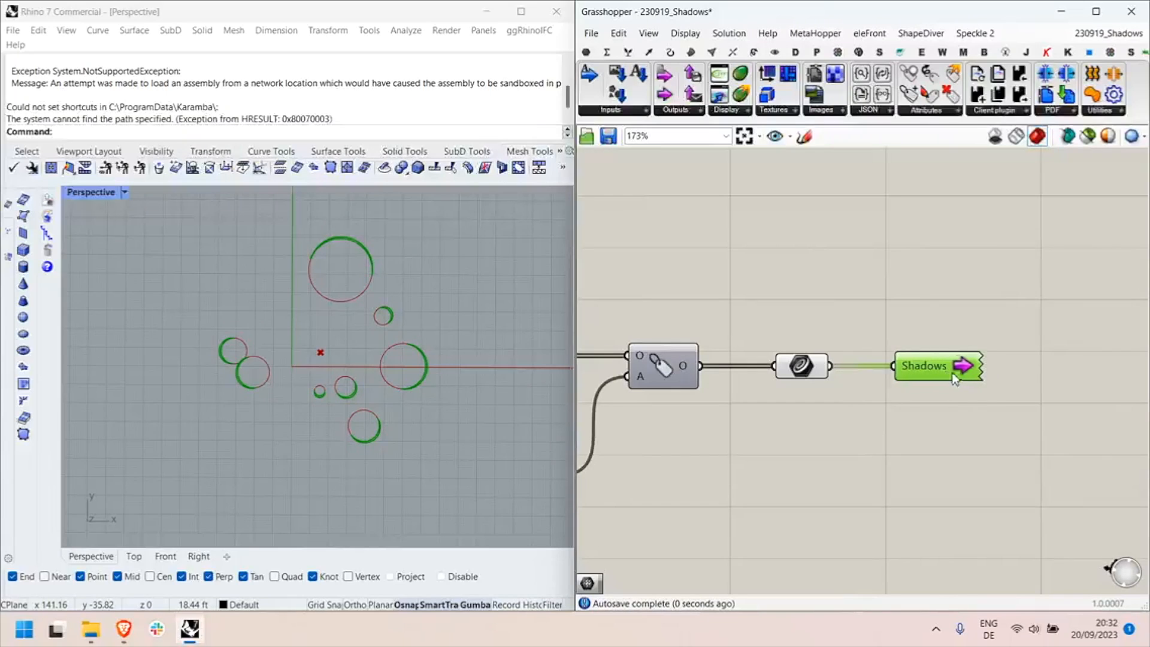
right_click(937, 366)
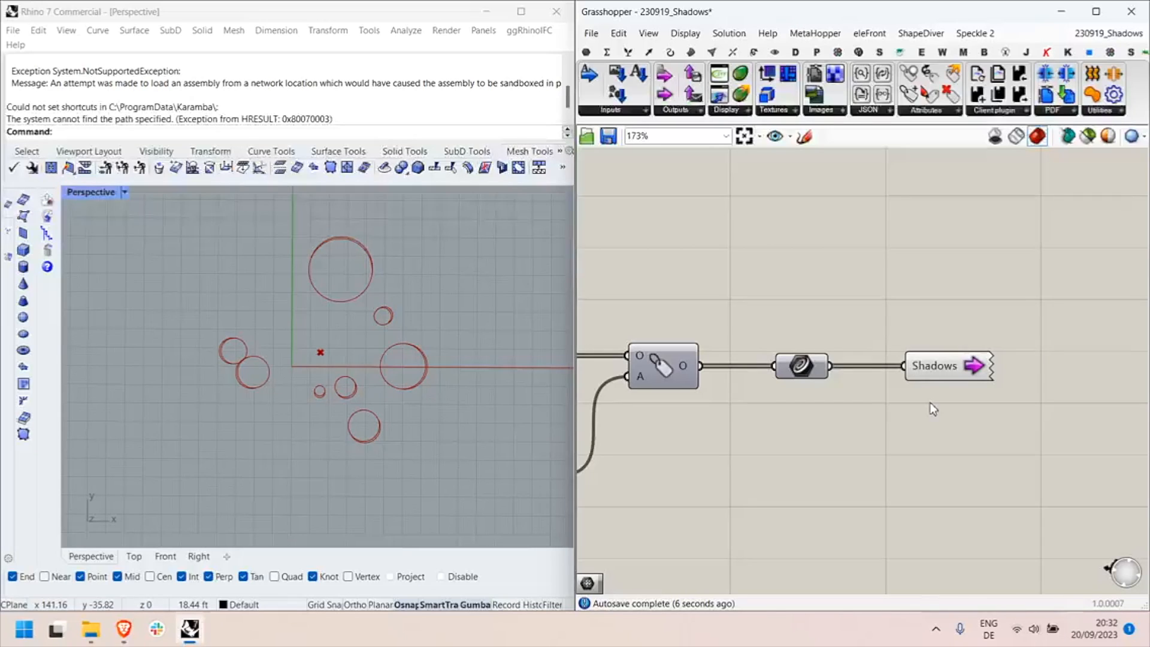
mouse_move(941, 412)
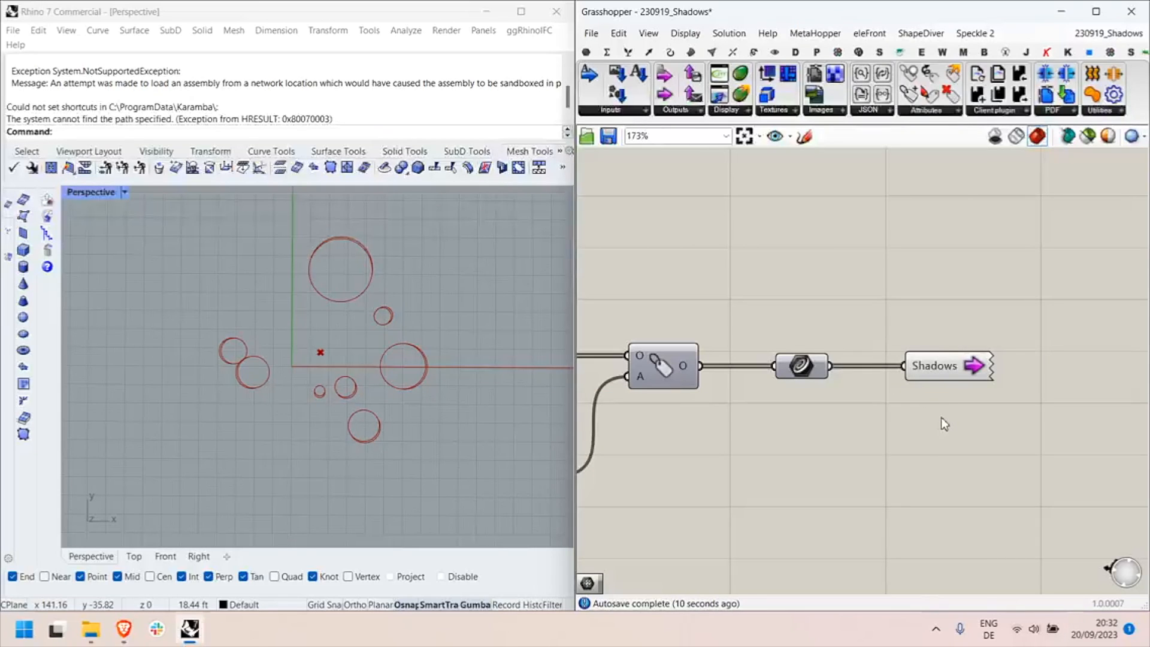
mouse_move(954, 402)
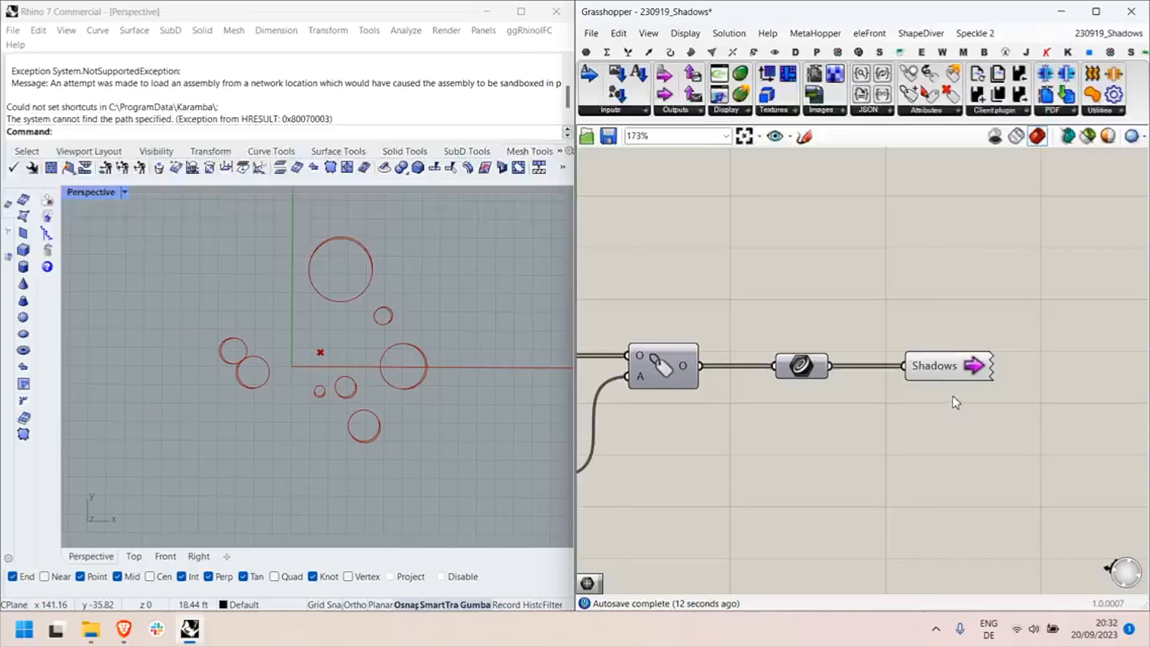
scroll(down, 3)
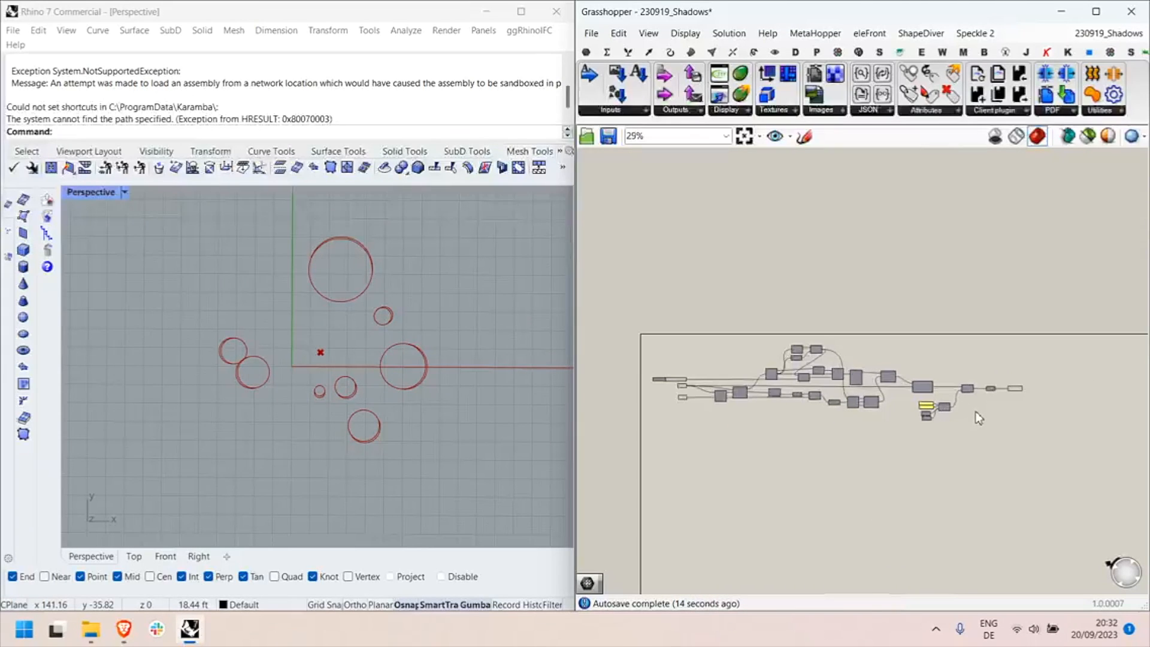
click(591, 33)
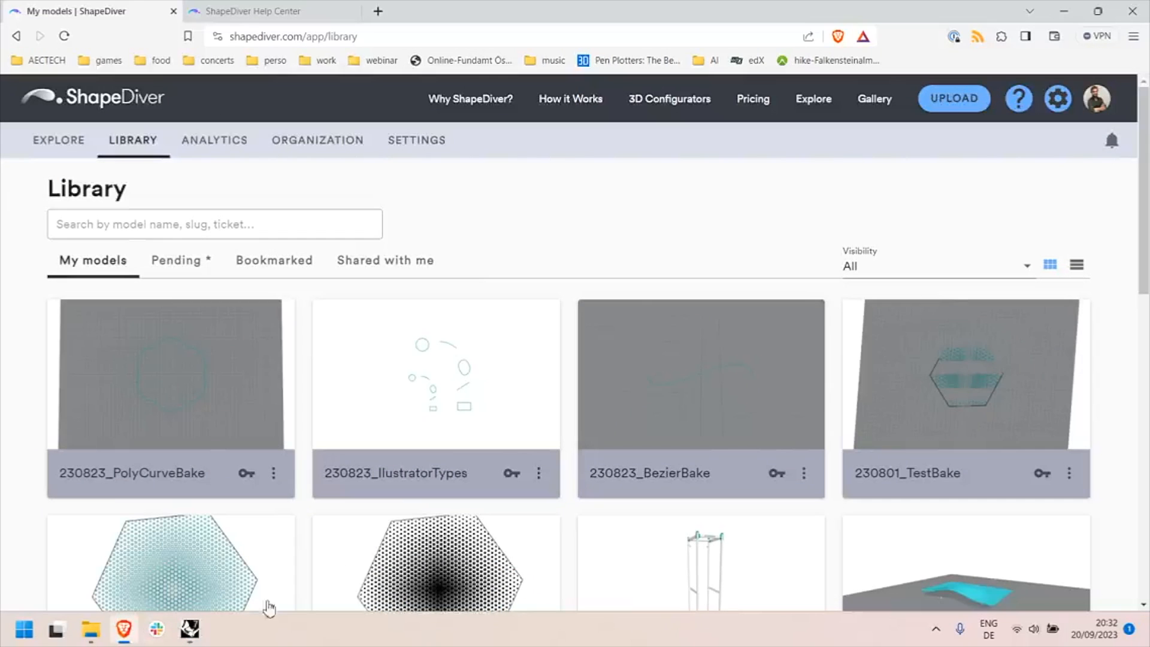
- Upload the 230919_Shadows .gh definition and open the checked model's edit page
click(953, 98)
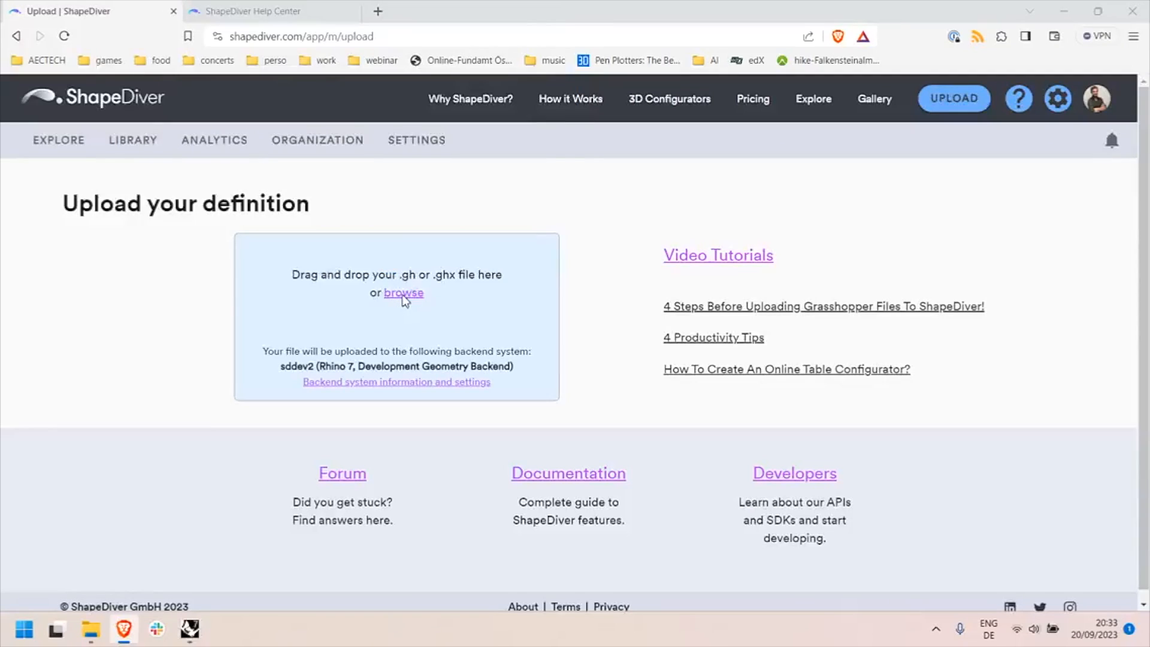
click(403, 293)
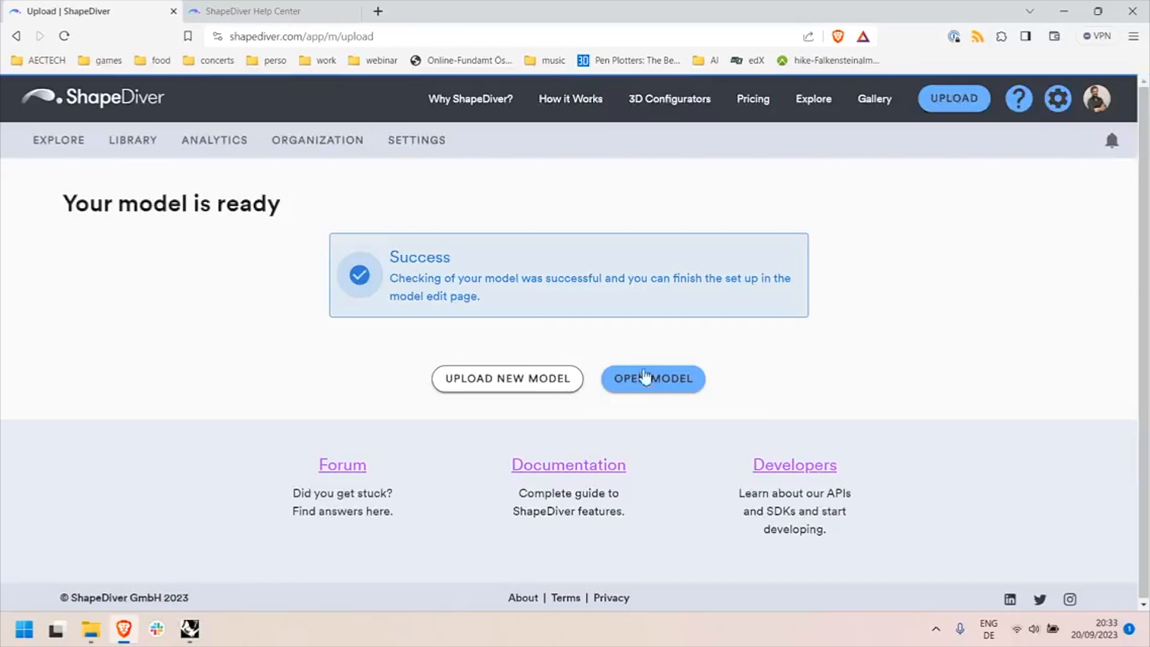
click(651, 378)
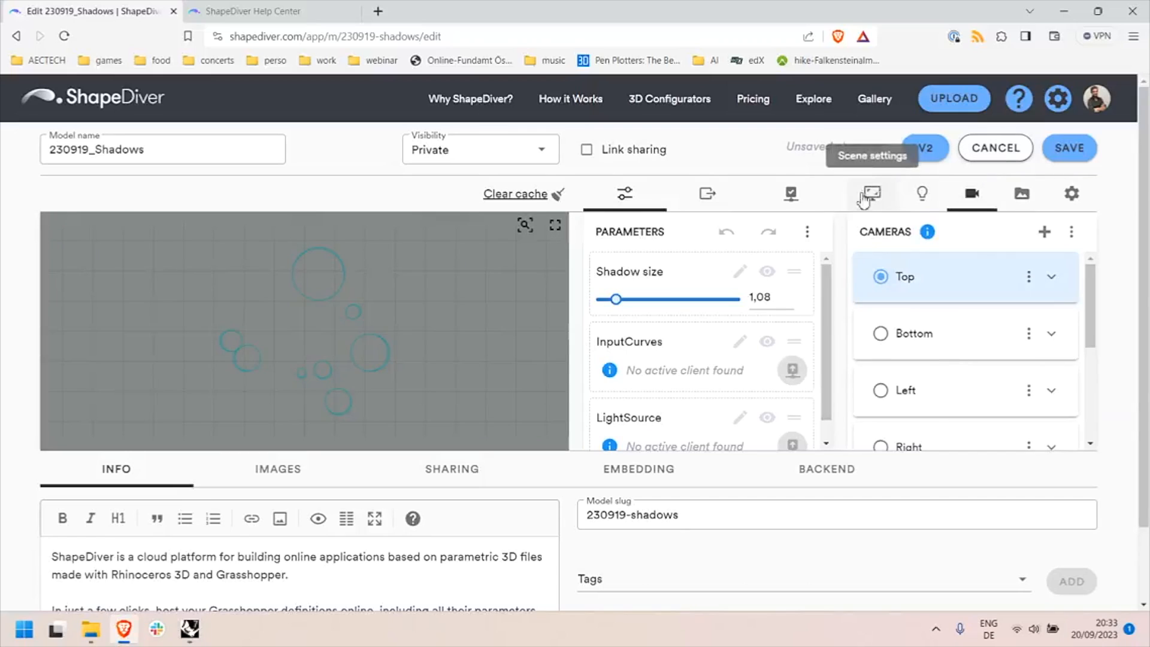
- Set the model's Default Material Color to black (#000000) in General settings
click(871, 193)
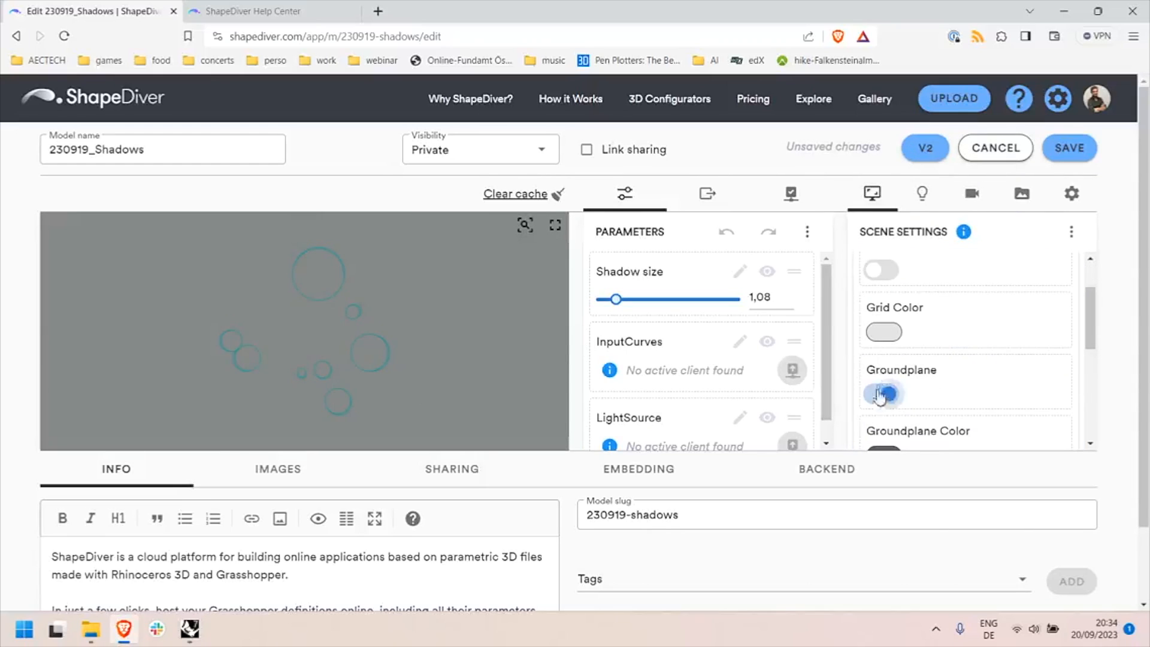
click(882, 395)
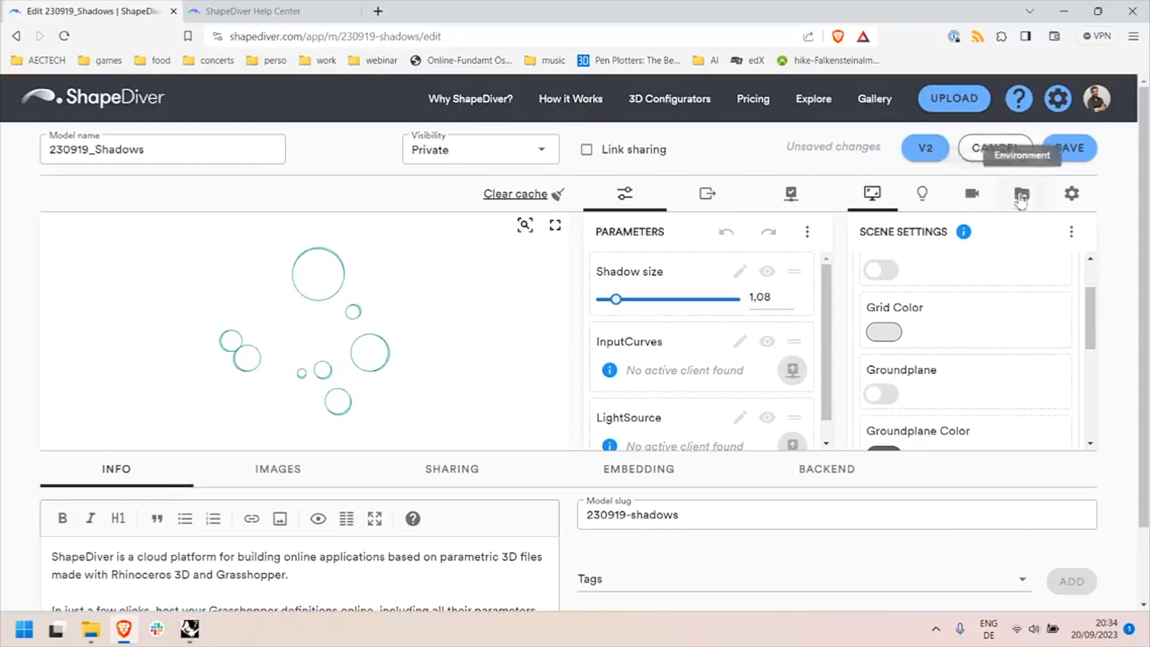
click(1071, 193)
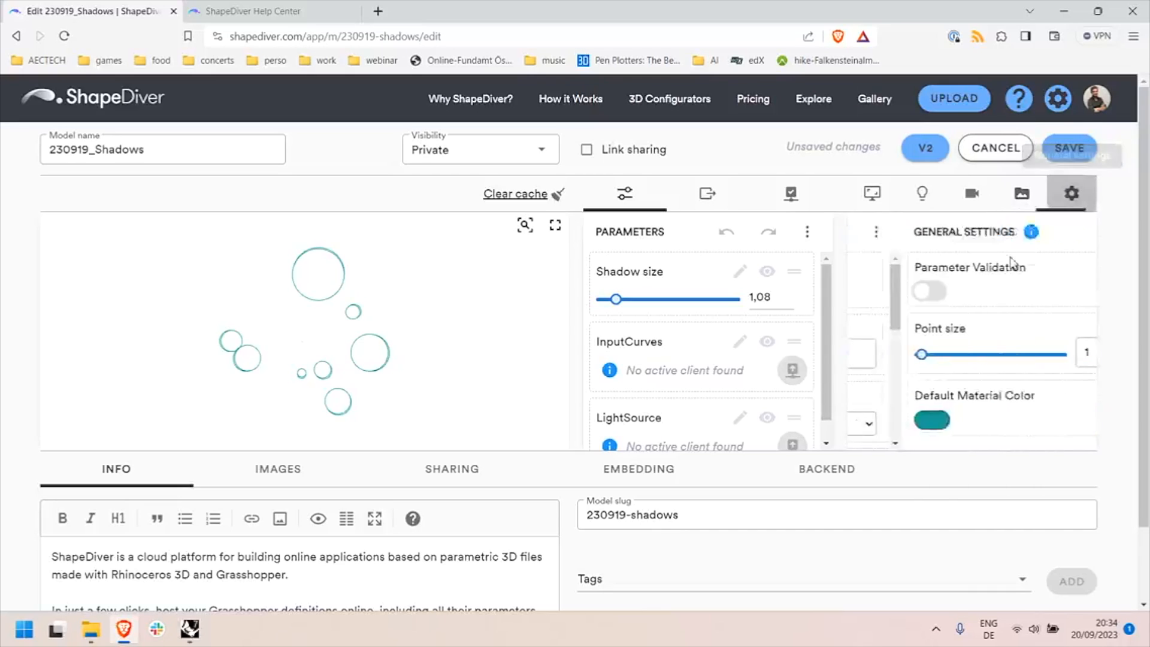
click(932, 419)
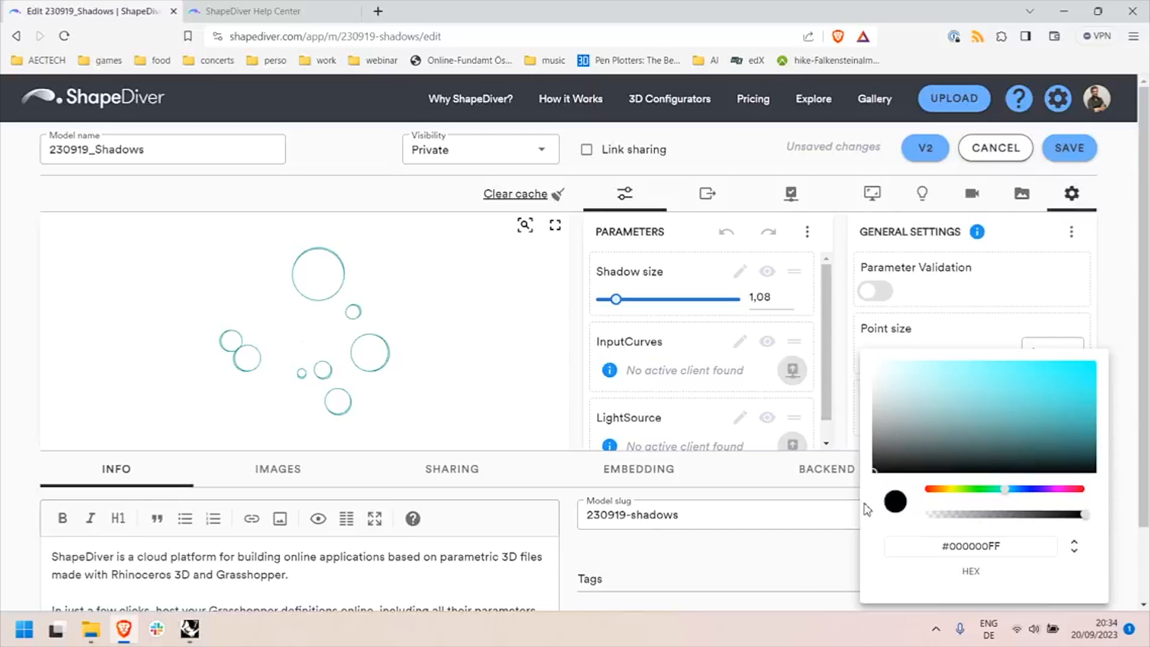
- Save the model, accepting the default camera and thumbnail
click(1069, 148)
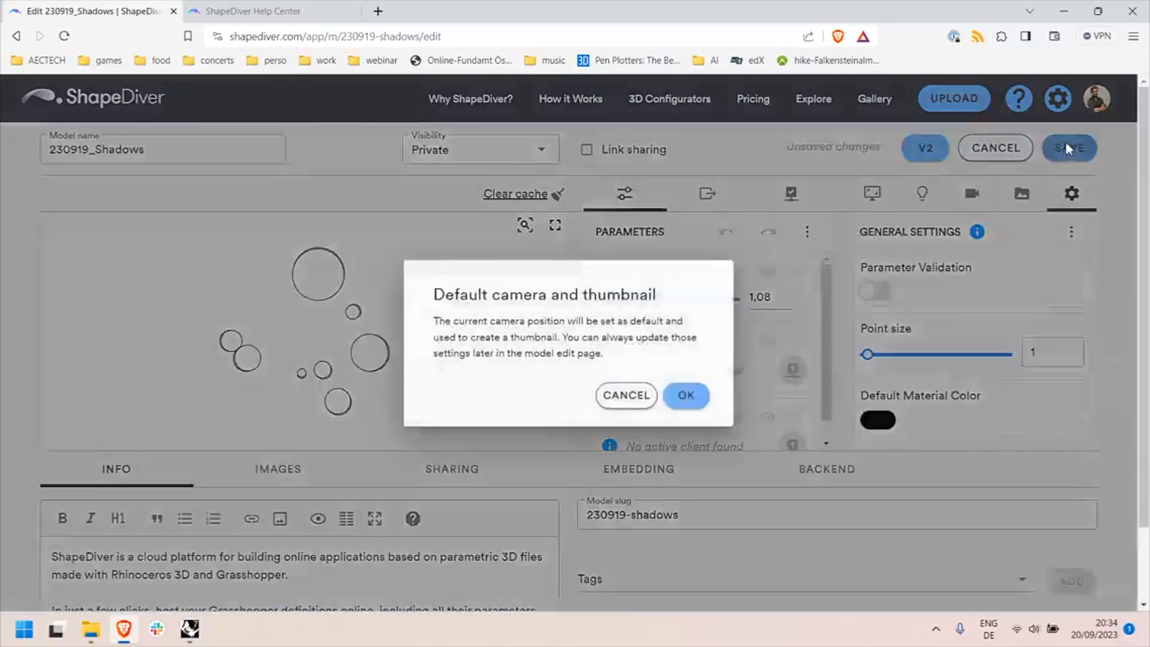
click(685, 394)
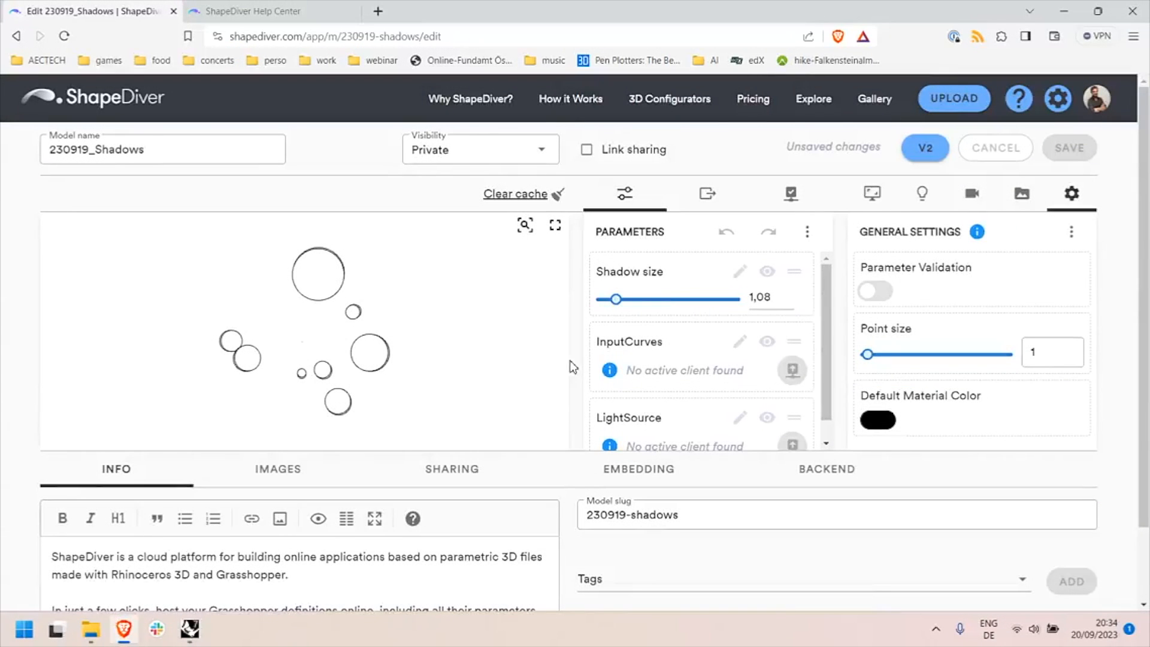
click(1068, 147)
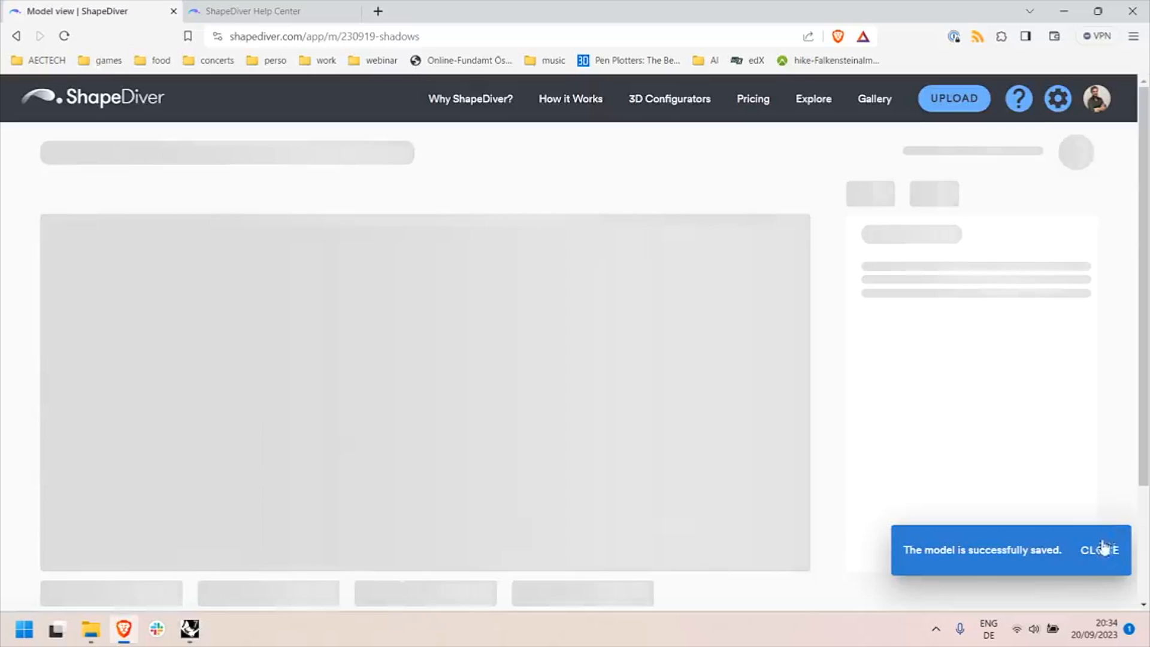
- Dismiss the save message, try Shadow size 0,79, then settle it at 1,01
click(1099, 549)
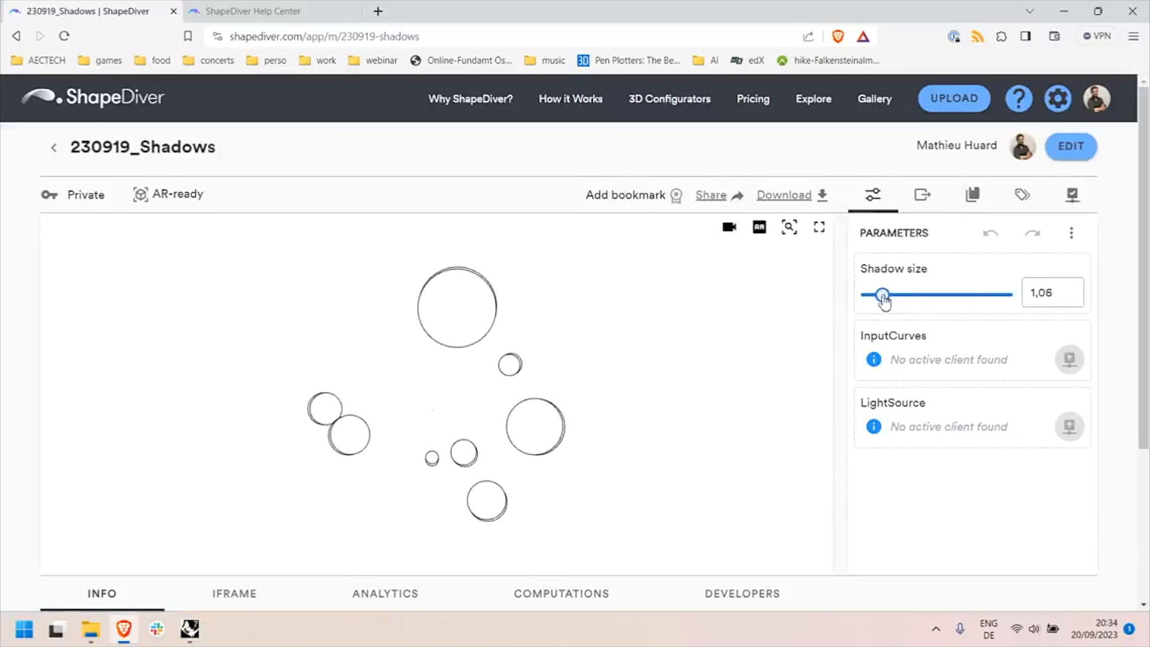
drag(883, 294, 879, 295)
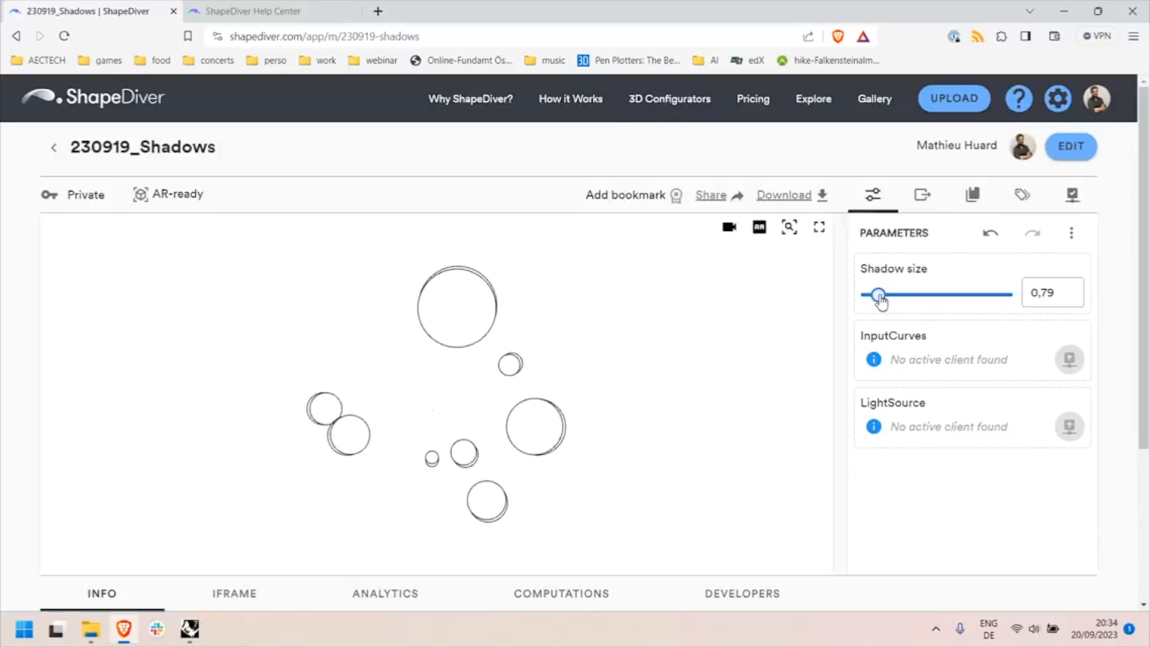
drag(878, 294, 884, 294)
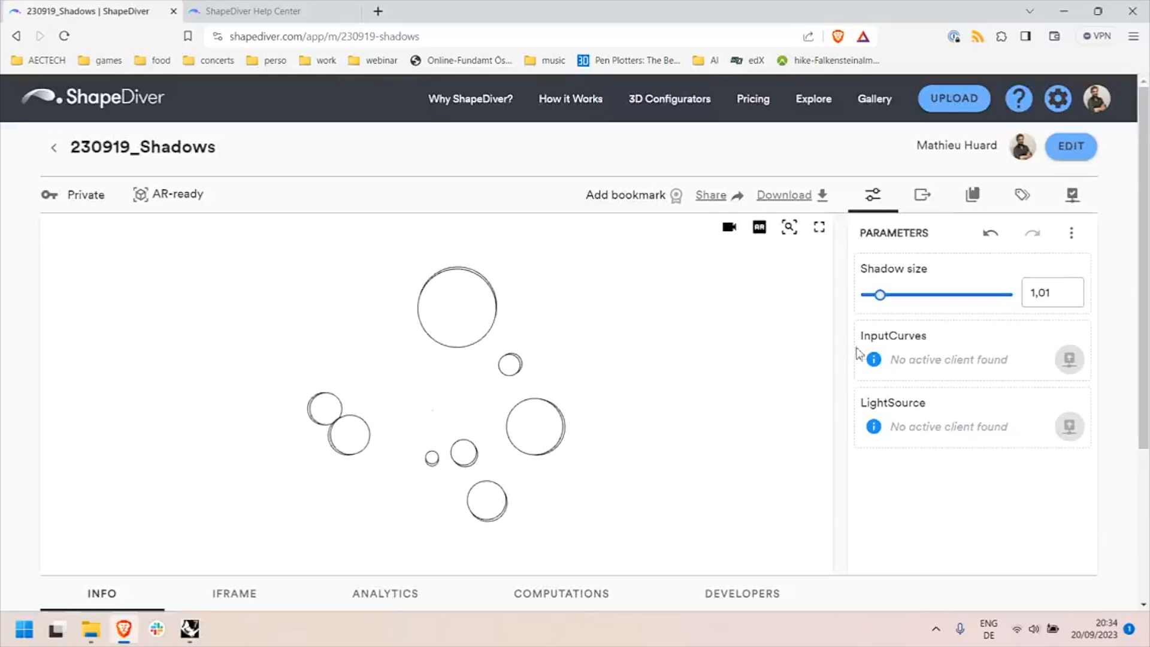
mouse_move(908, 400)
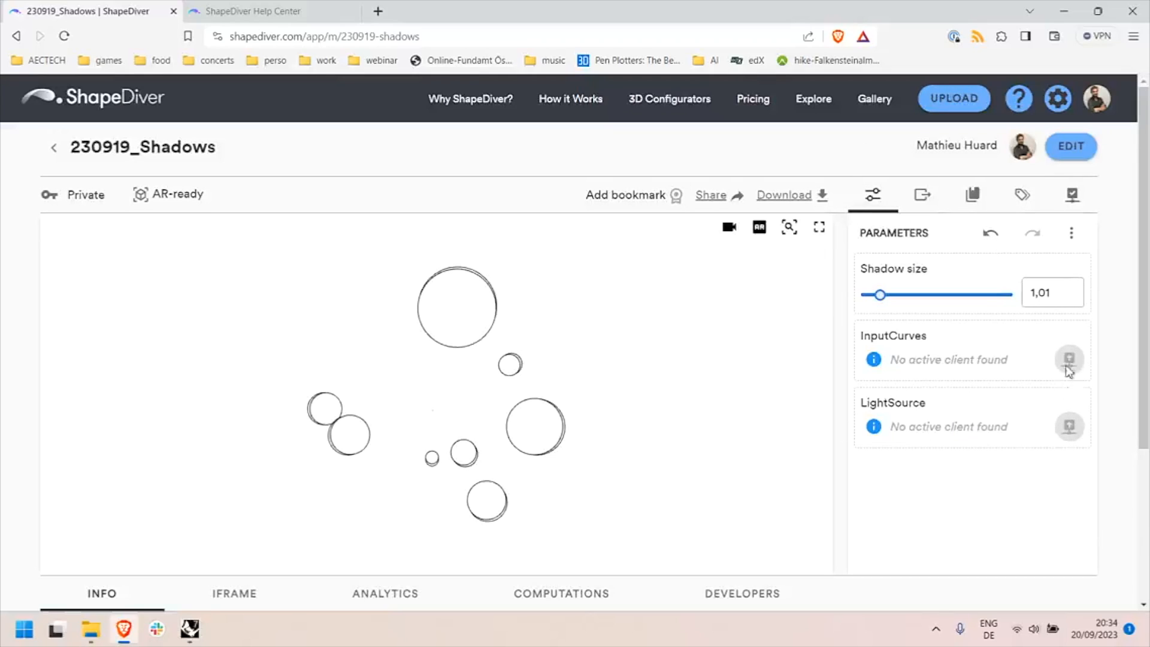
mouse_move(1073, 417)
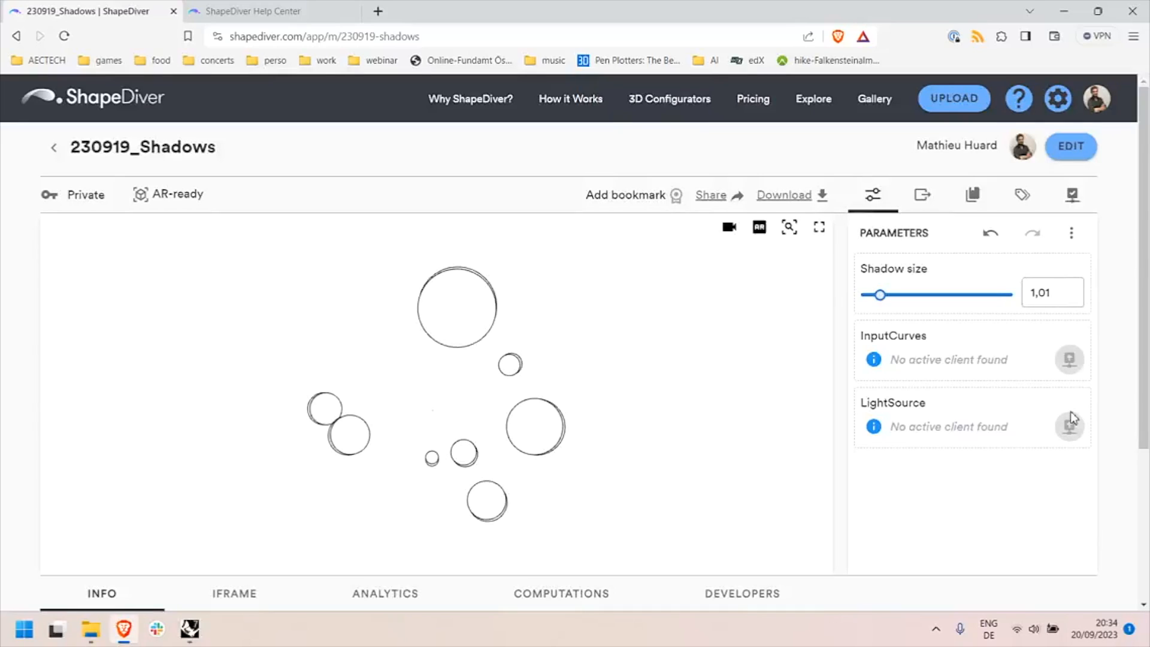
- Expand SDOutput to view the Shadows output, then show the empty Desktop Clients panel
click(922, 195)
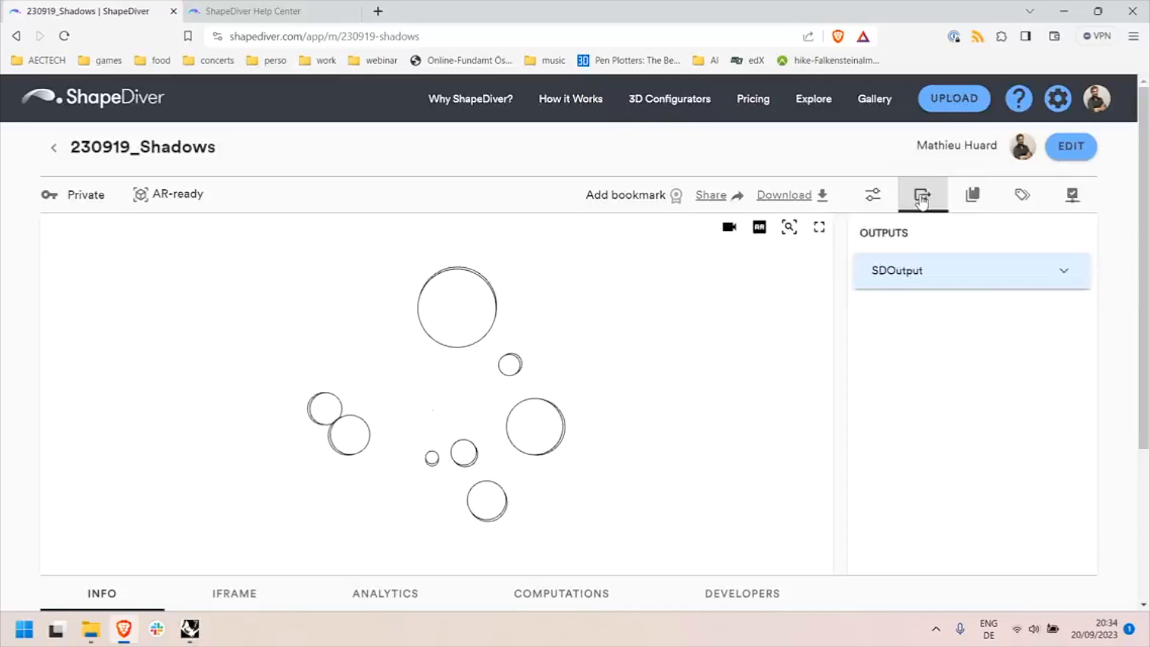
click(969, 271)
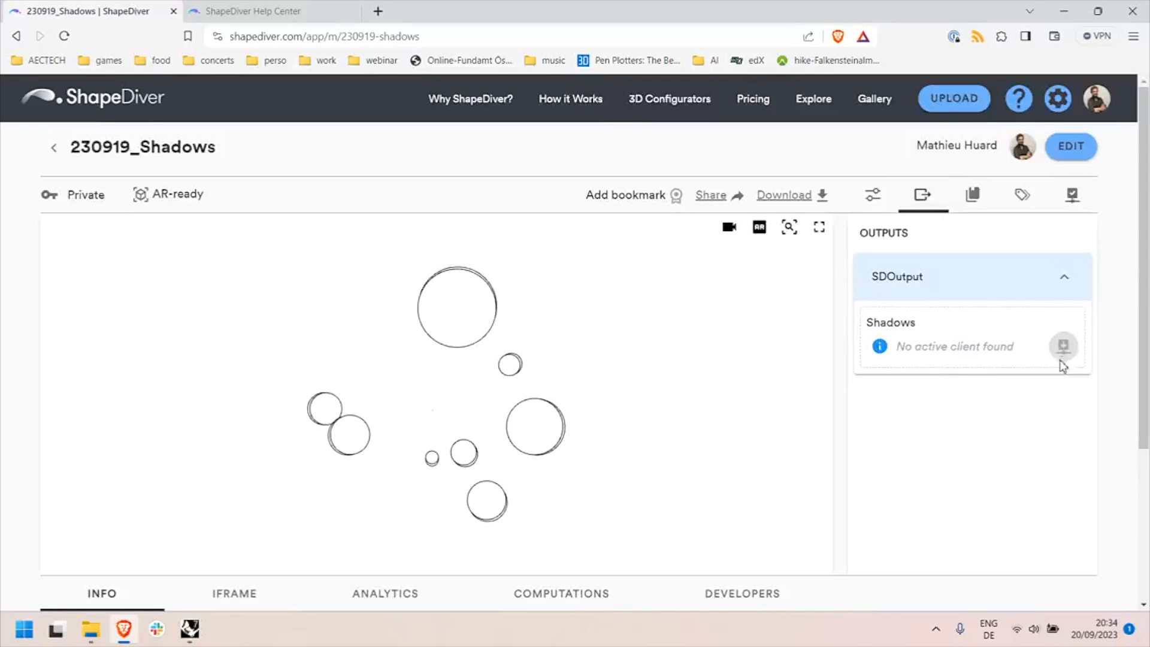
mouse_move(999, 393)
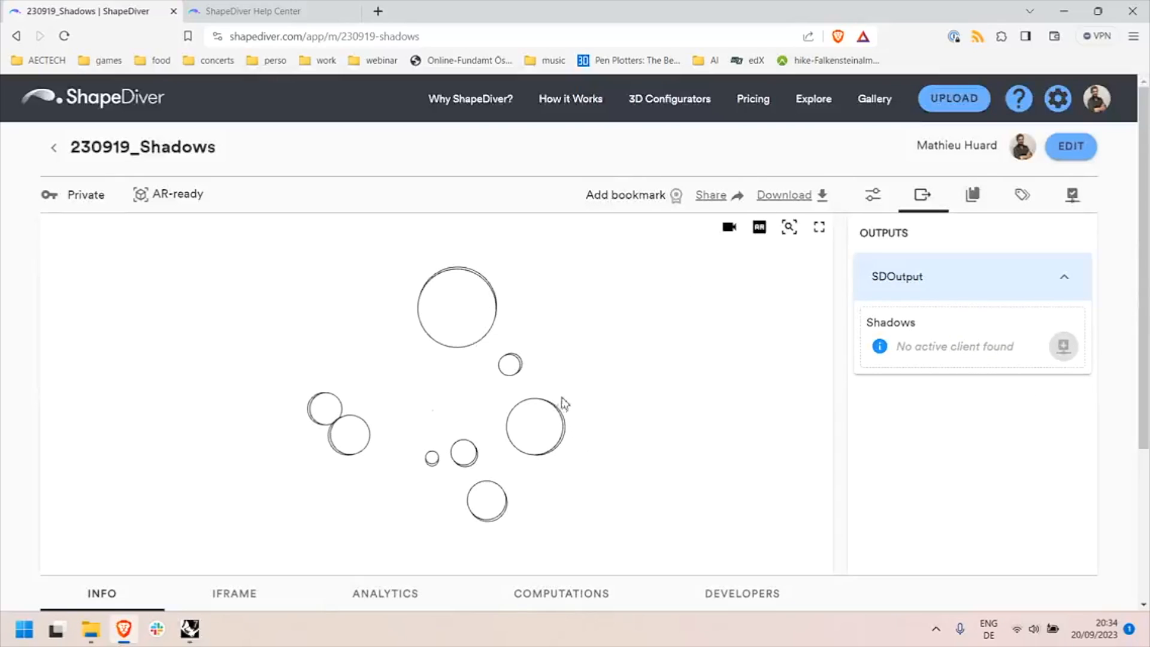
mouse_move(1002, 335)
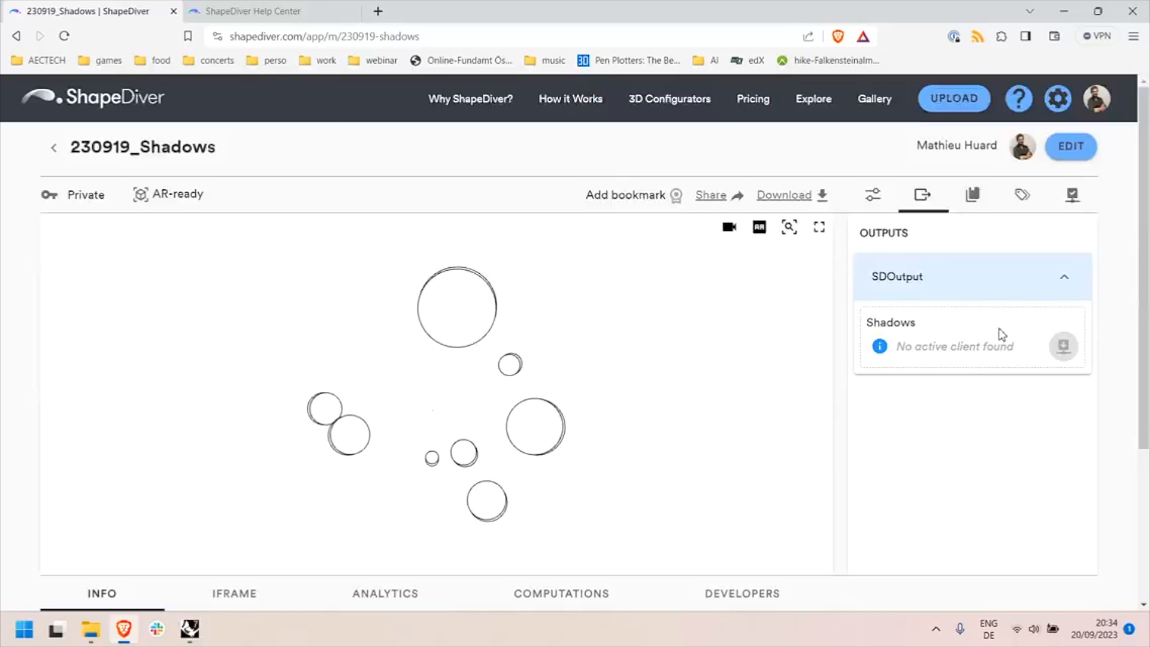
click(1062, 276)
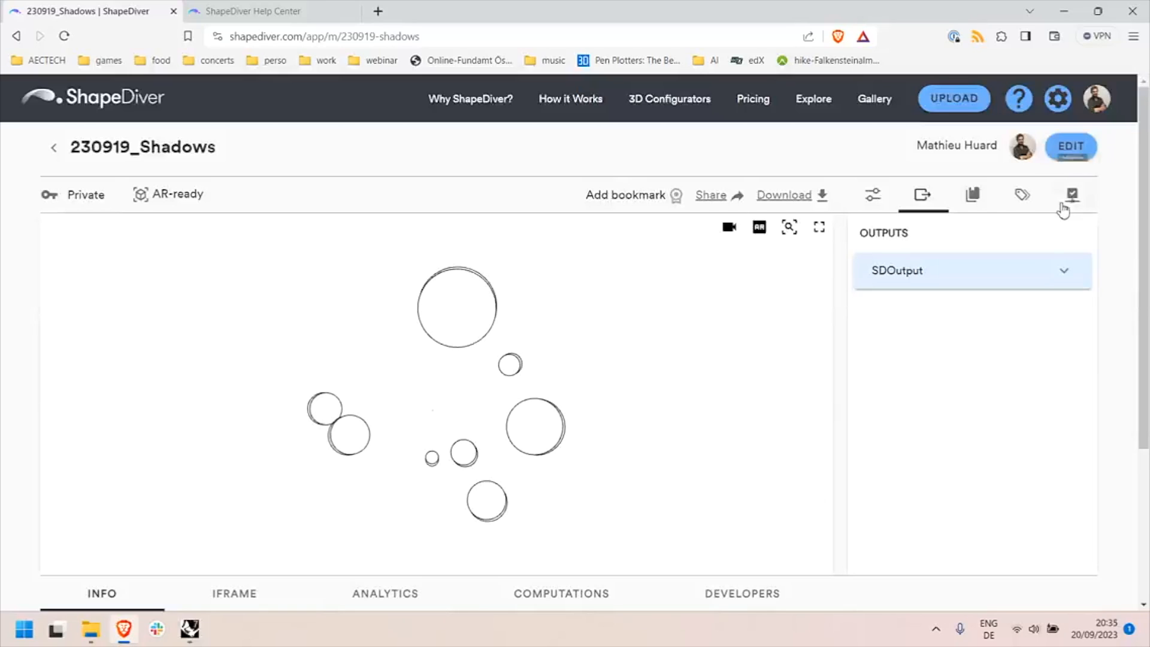
click(1071, 195)
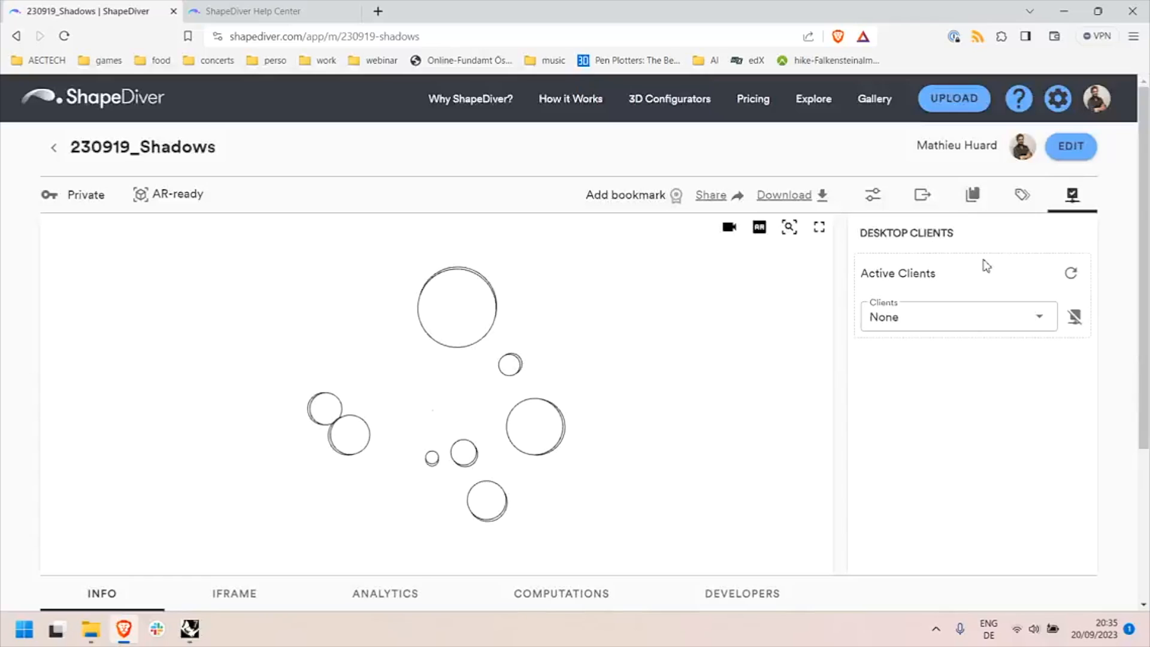
mouse_move(937, 289)
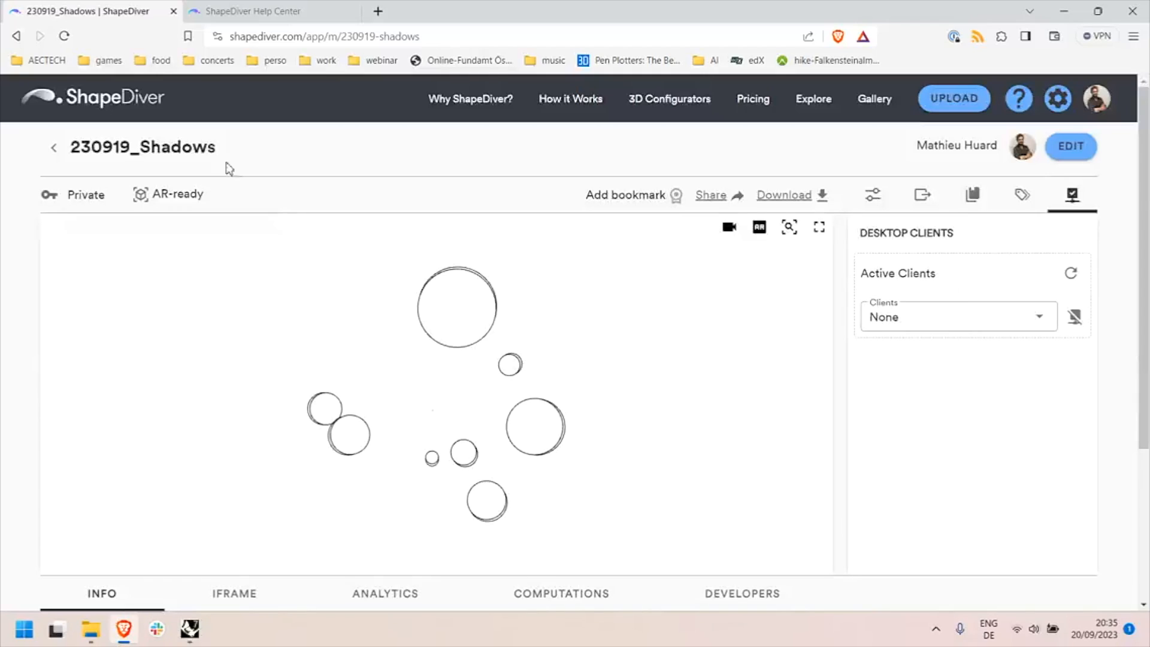
- Open The ShapeDiver Client Application article in the Help Center
click(264, 10)
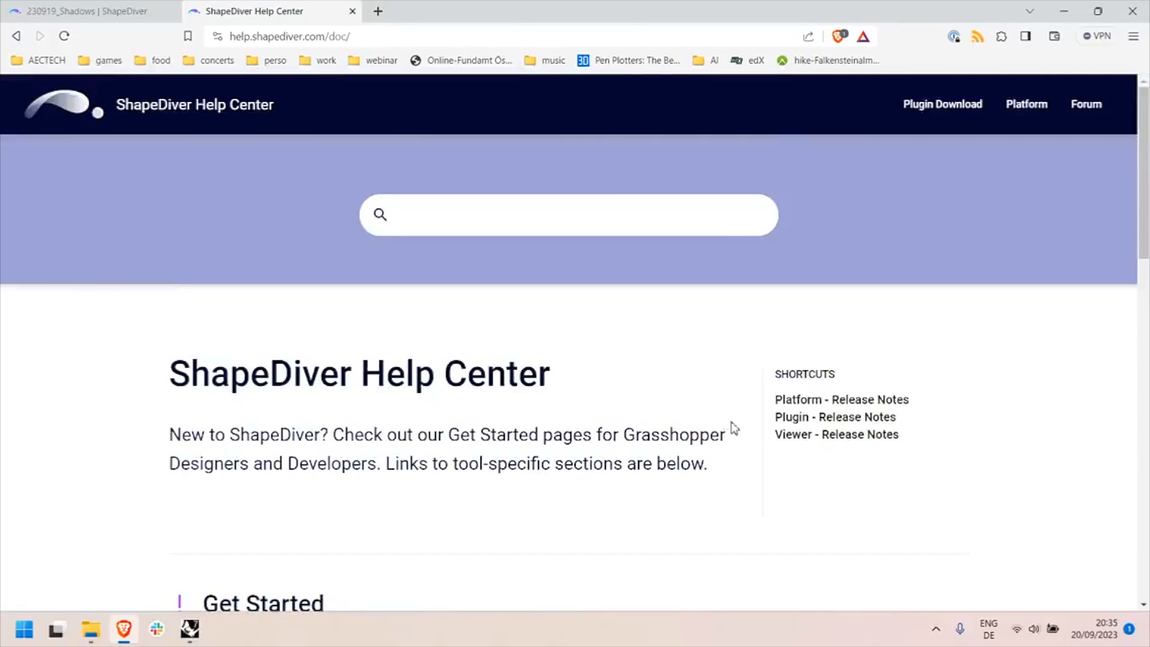
scroll(down, 3)
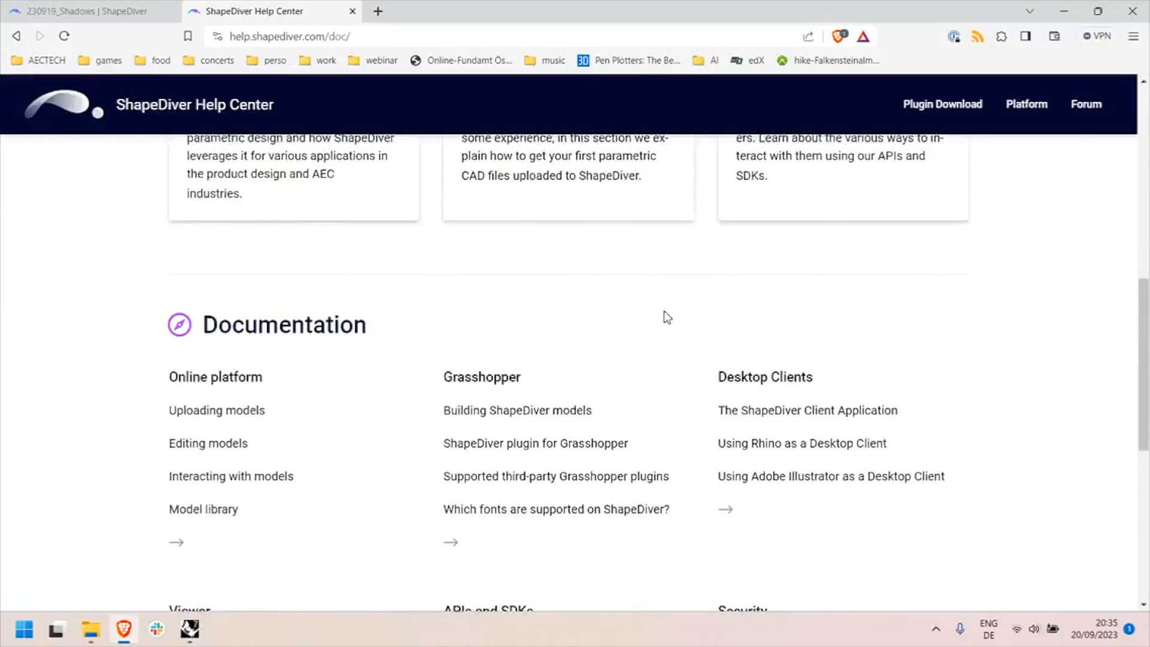
click(807, 335)
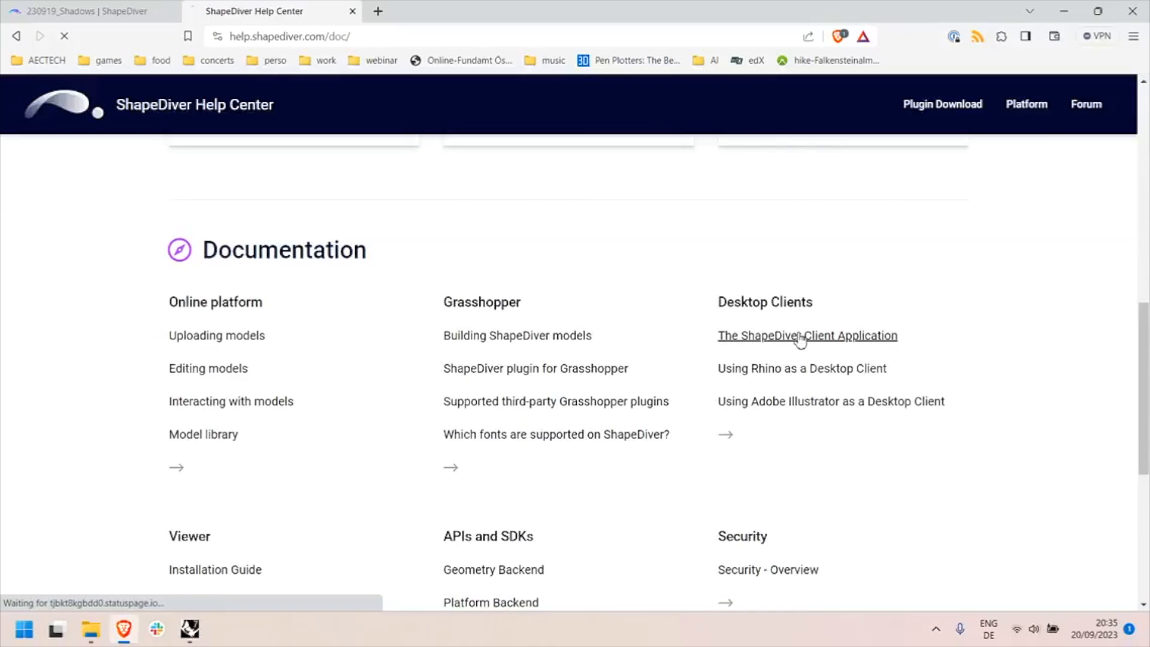
click(806, 336)
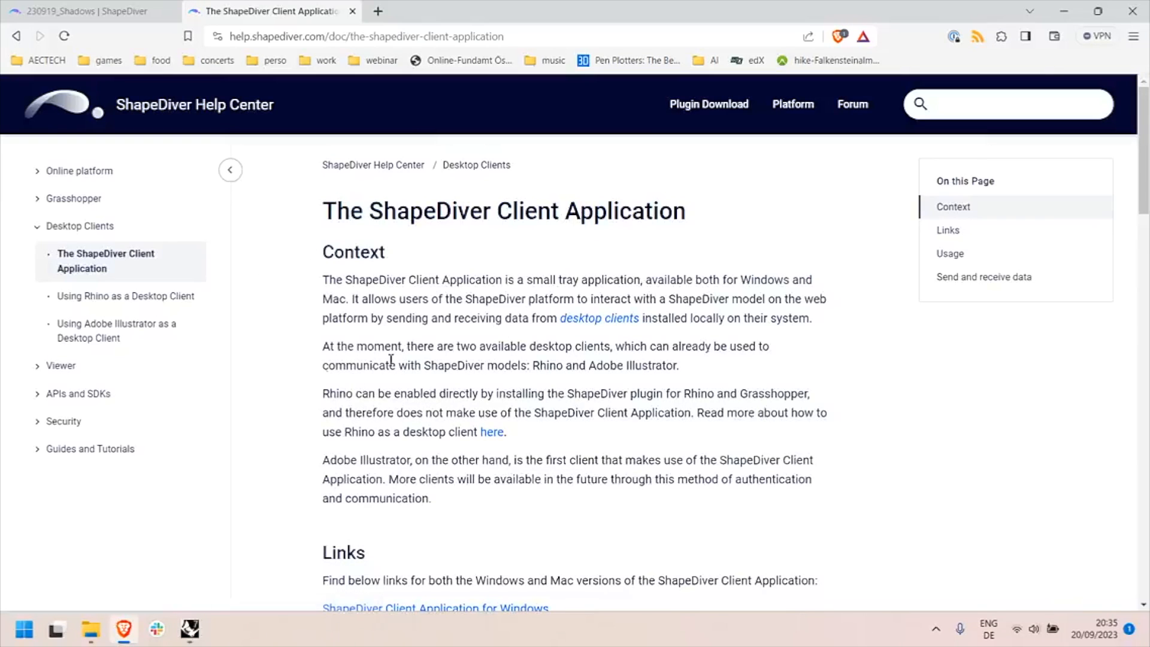
scroll(down, 3)
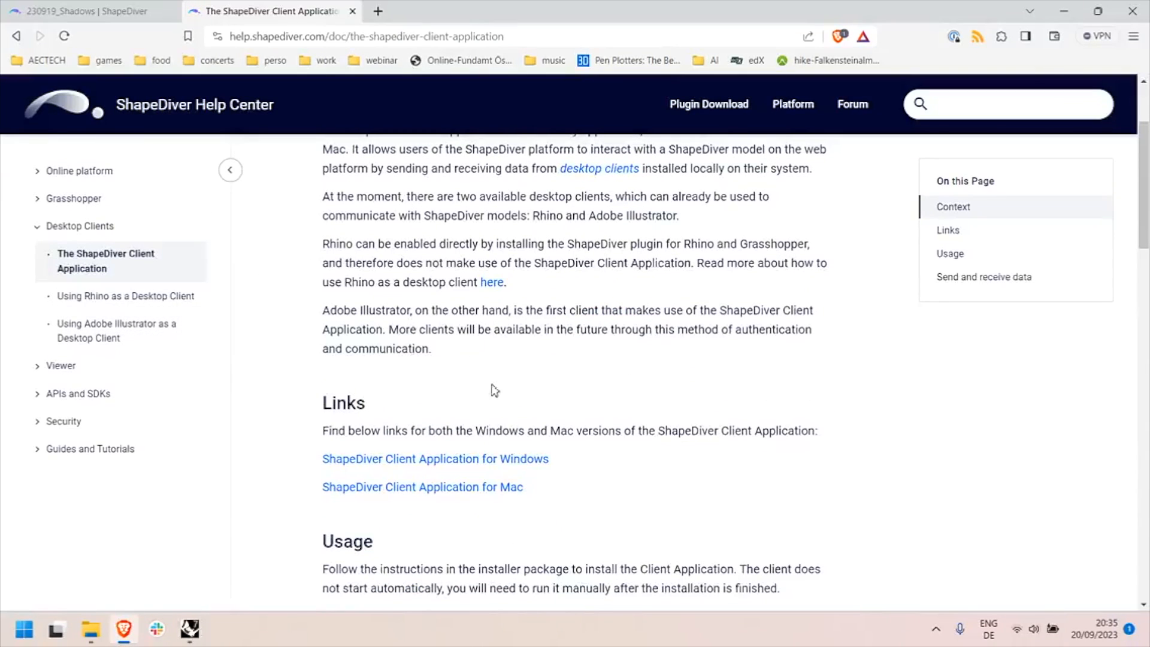
- Glance at the desktop clients overview, return, and download the Windows client
click(80, 226)
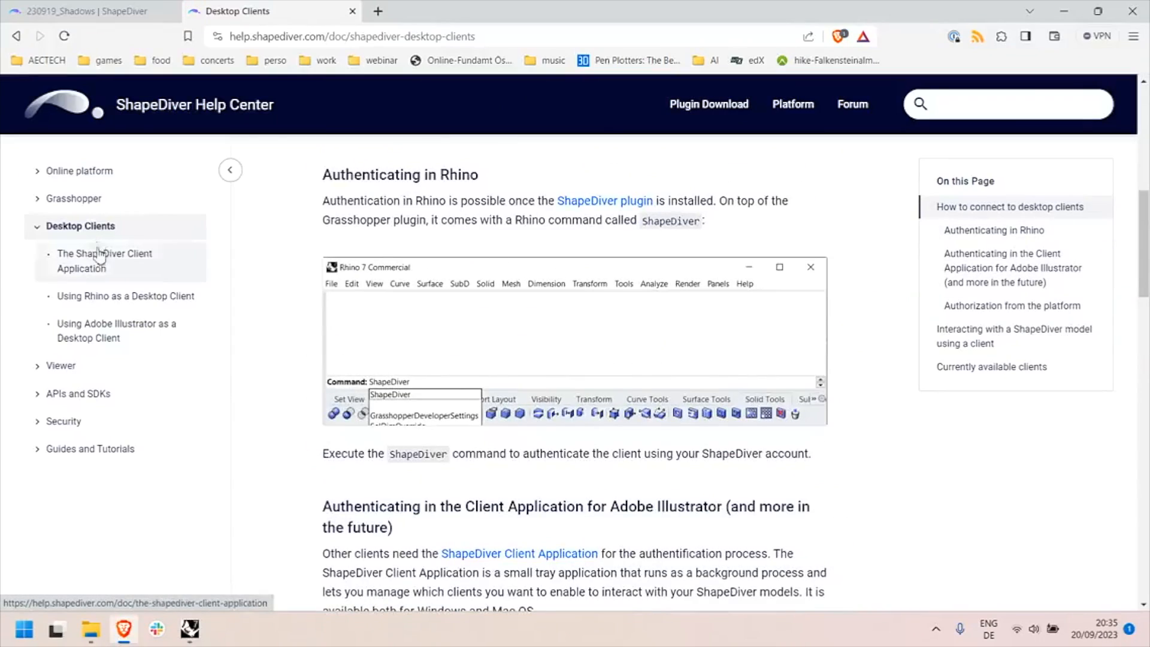
click(105, 259)
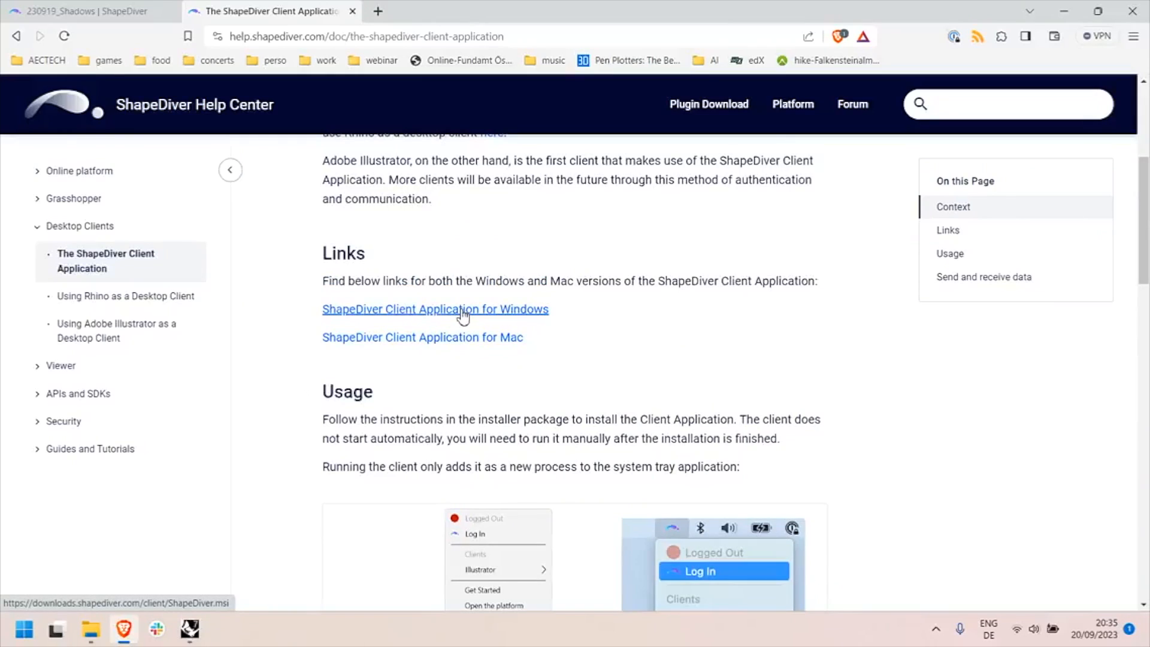
click(435, 309)
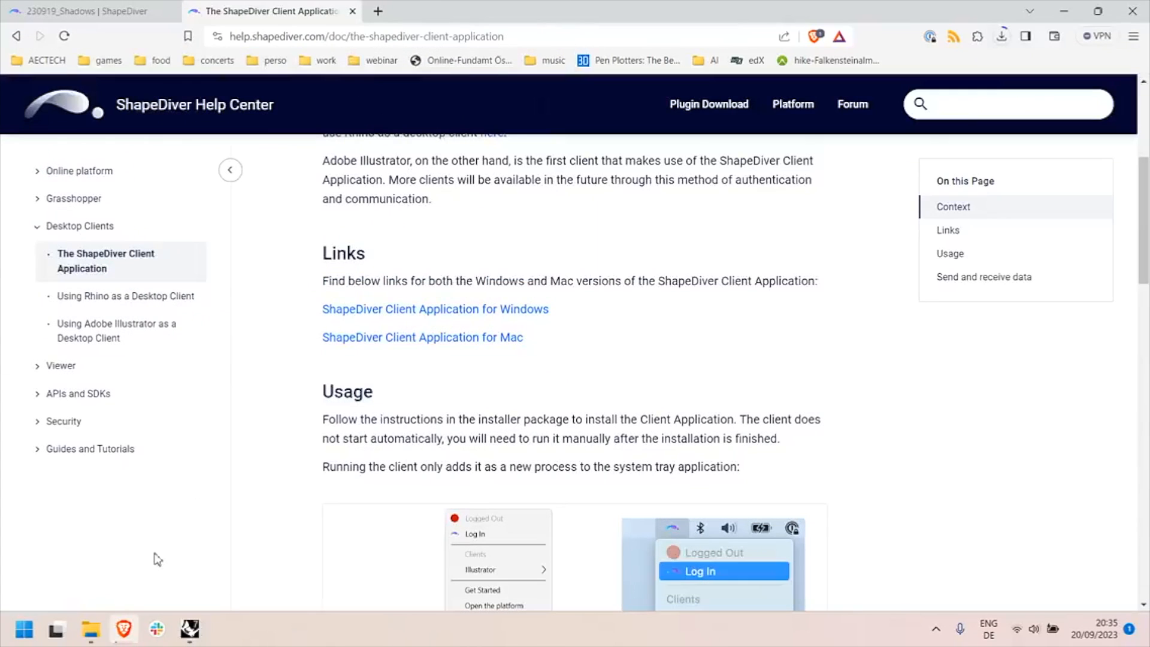
click(91, 630)
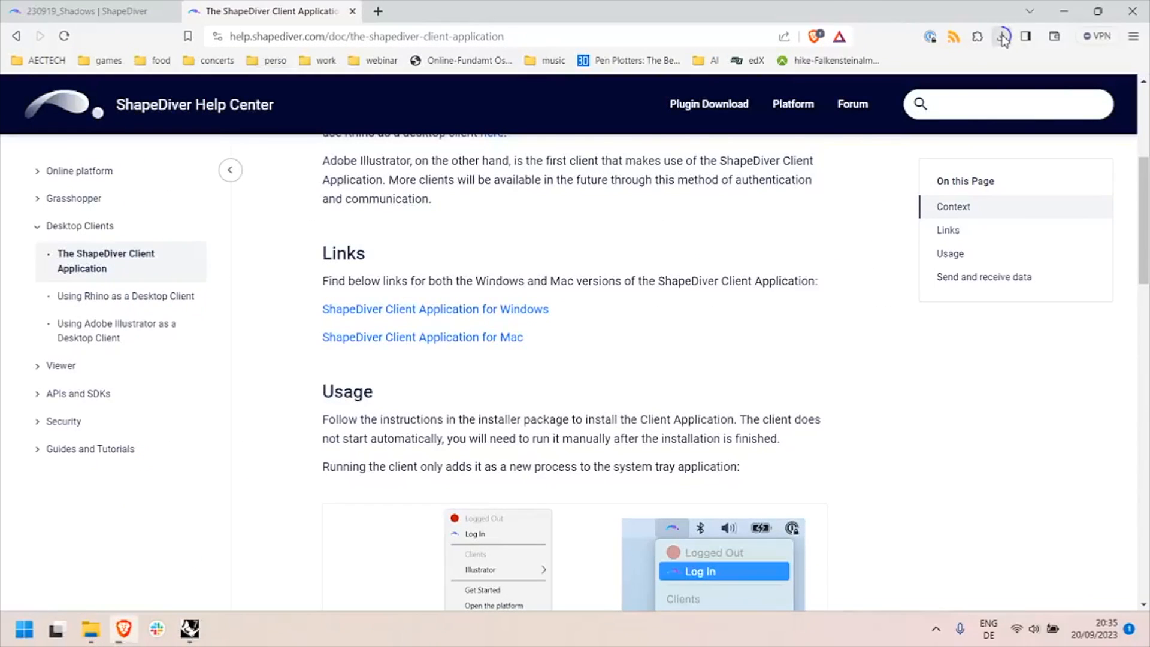
- Wait for ShapeDiver.msi to finish downloading and show it in the Downloads folder
click(1002, 36)
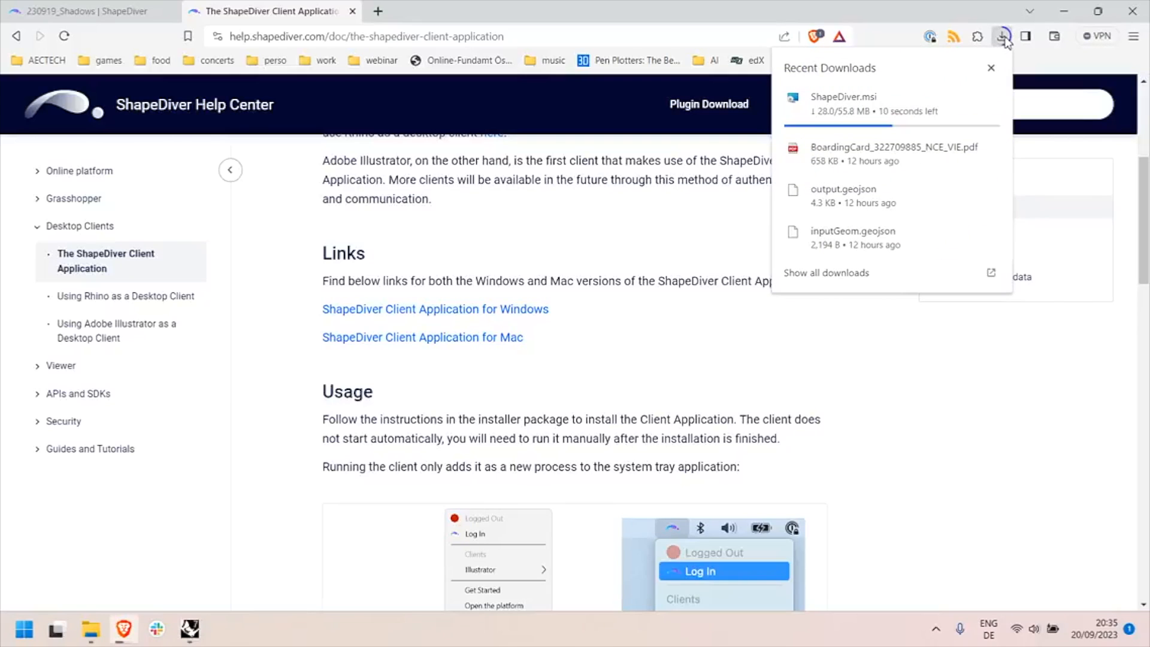
mouse_move(845, 10)
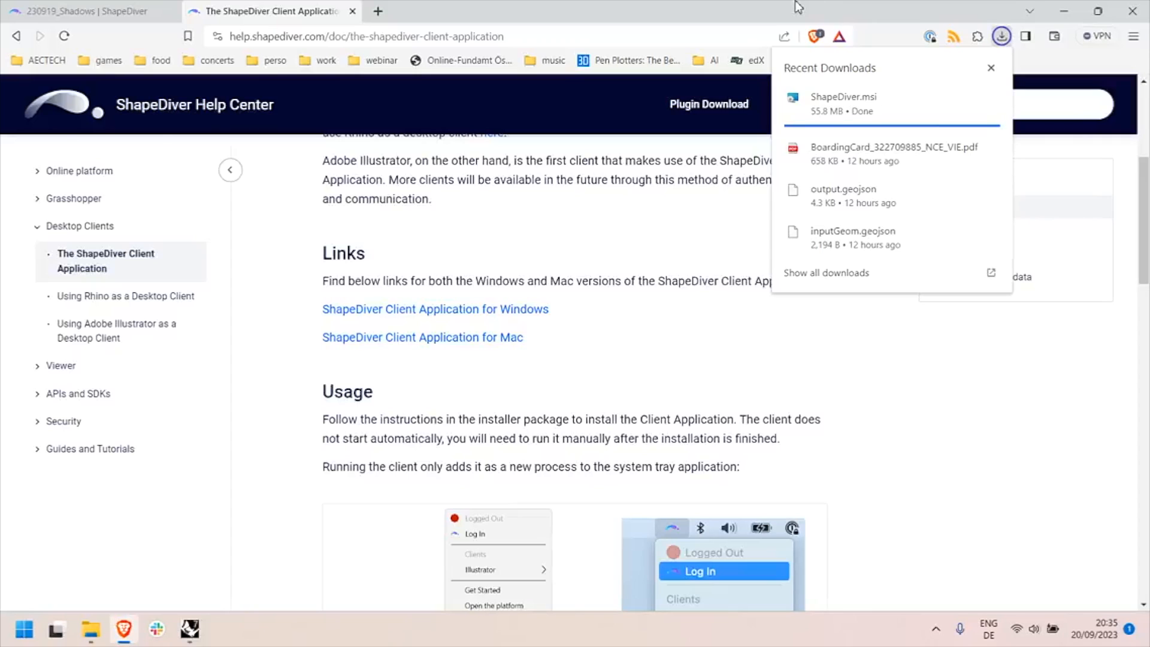
click(990, 67)
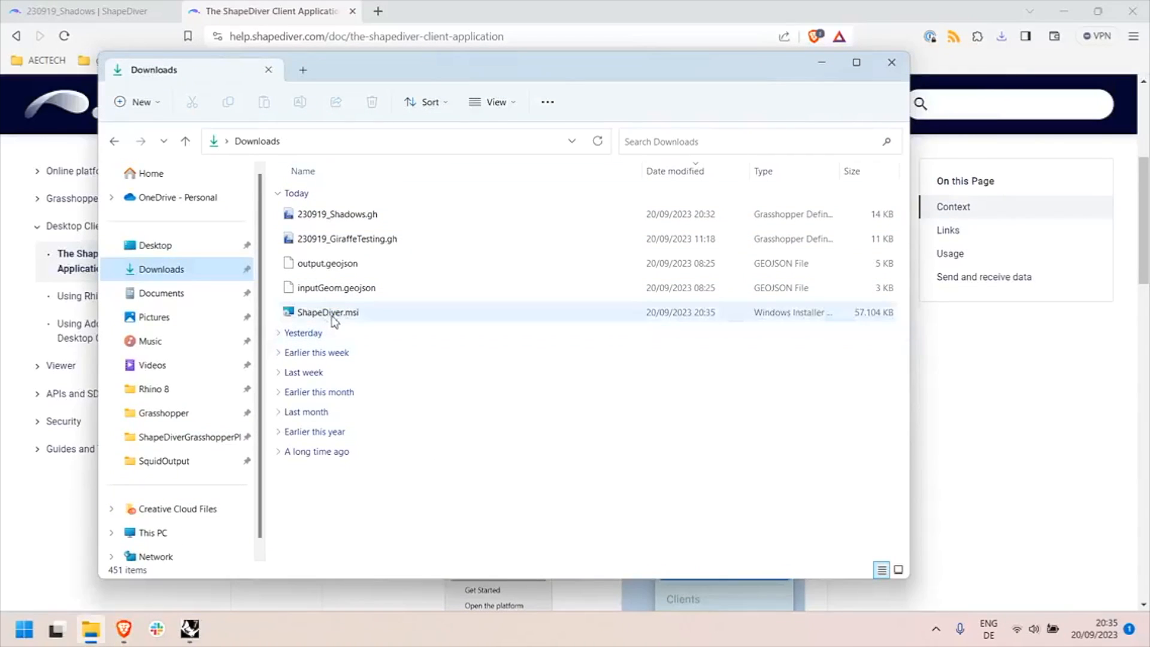
- Run ShapeDiver.msi past the unrecognized-app warning, accept the licence, install, and finish setup
click(328, 312)
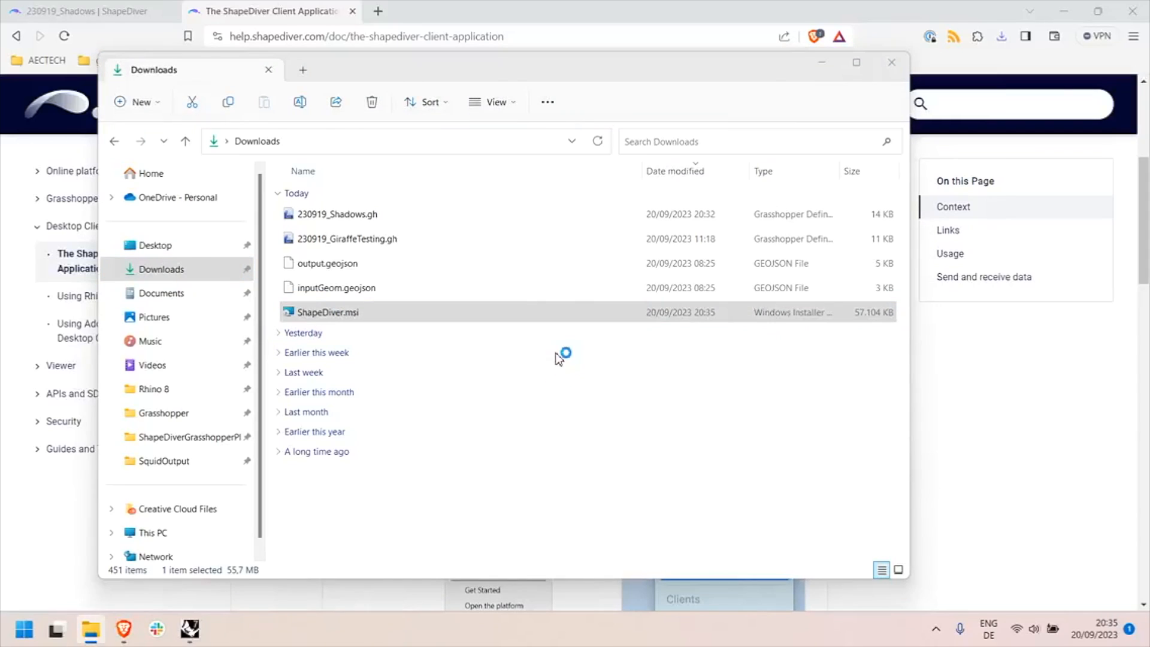
double_click(327, 311)
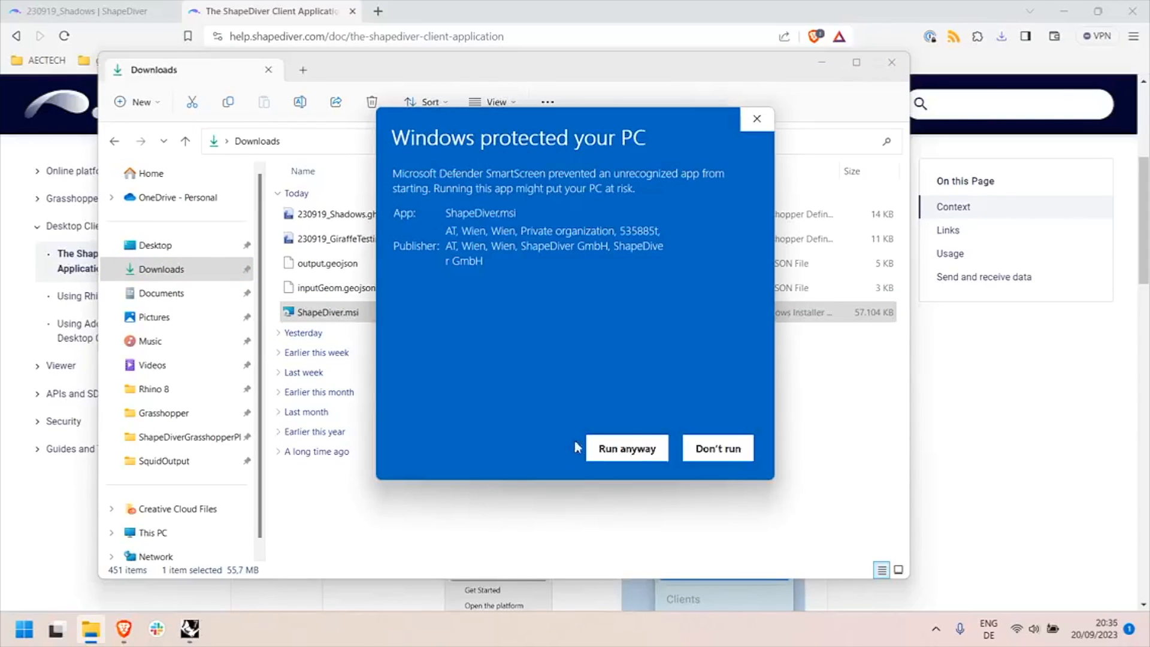
click(626, 448)
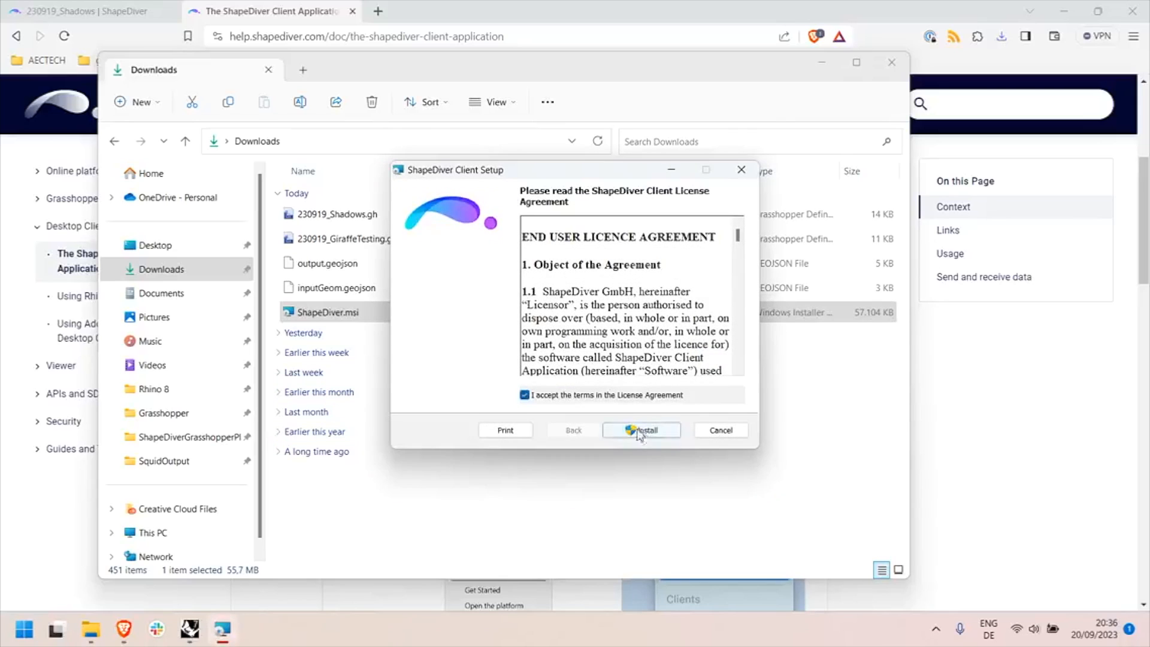
click(639, 430)
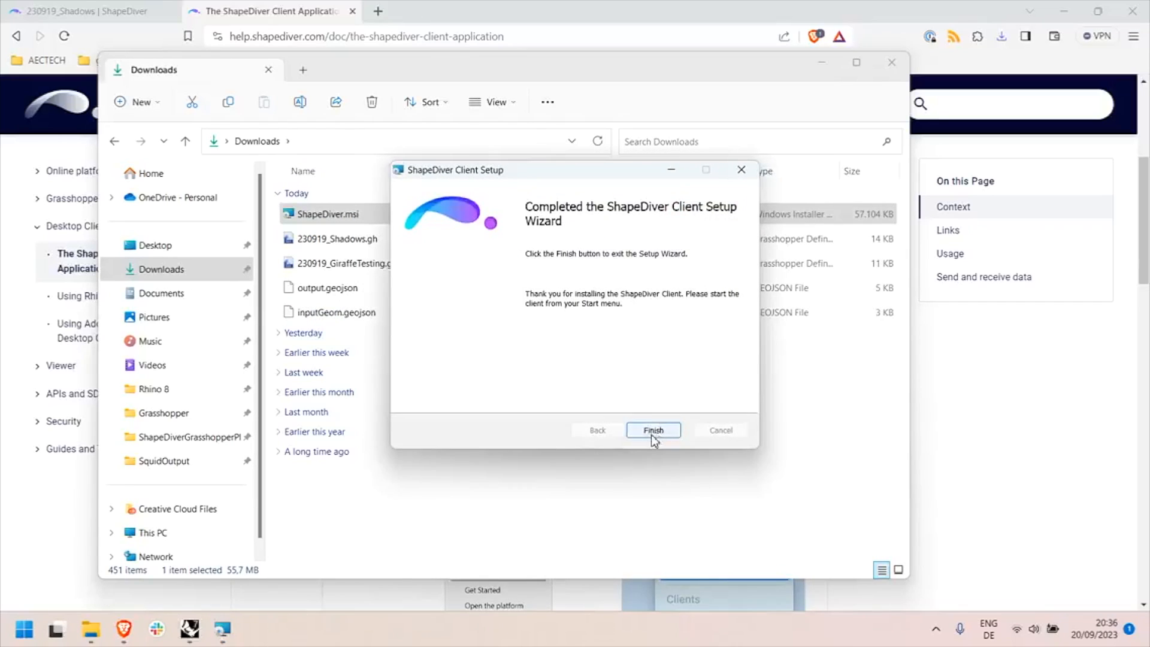
click(652, 431)
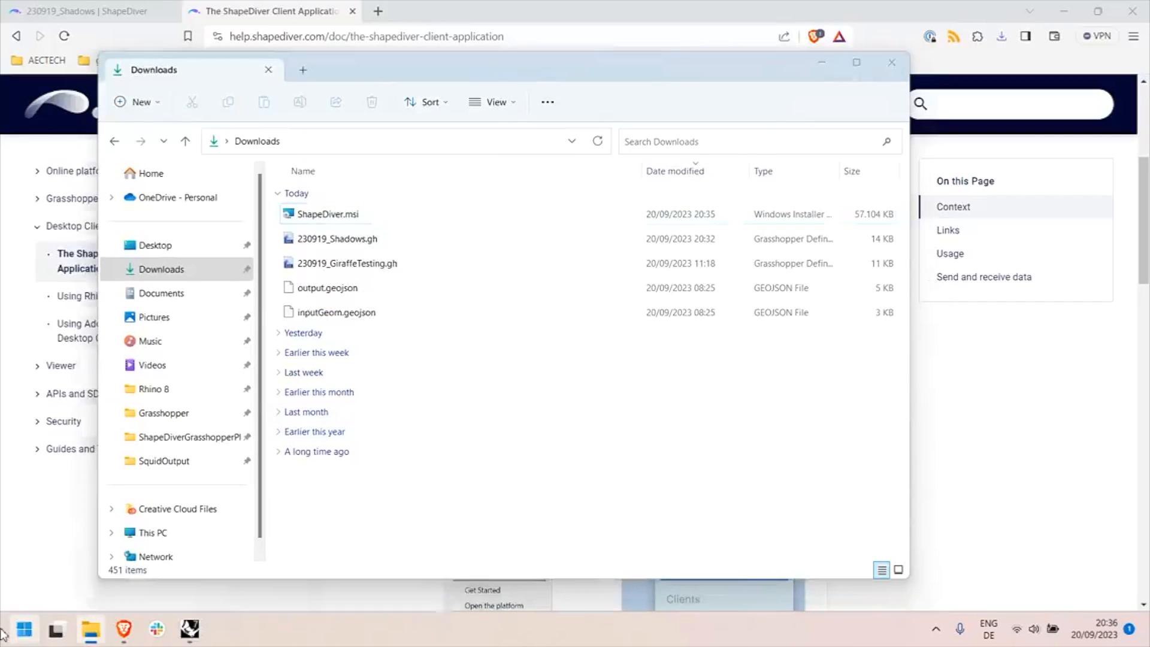
click(24, 630)
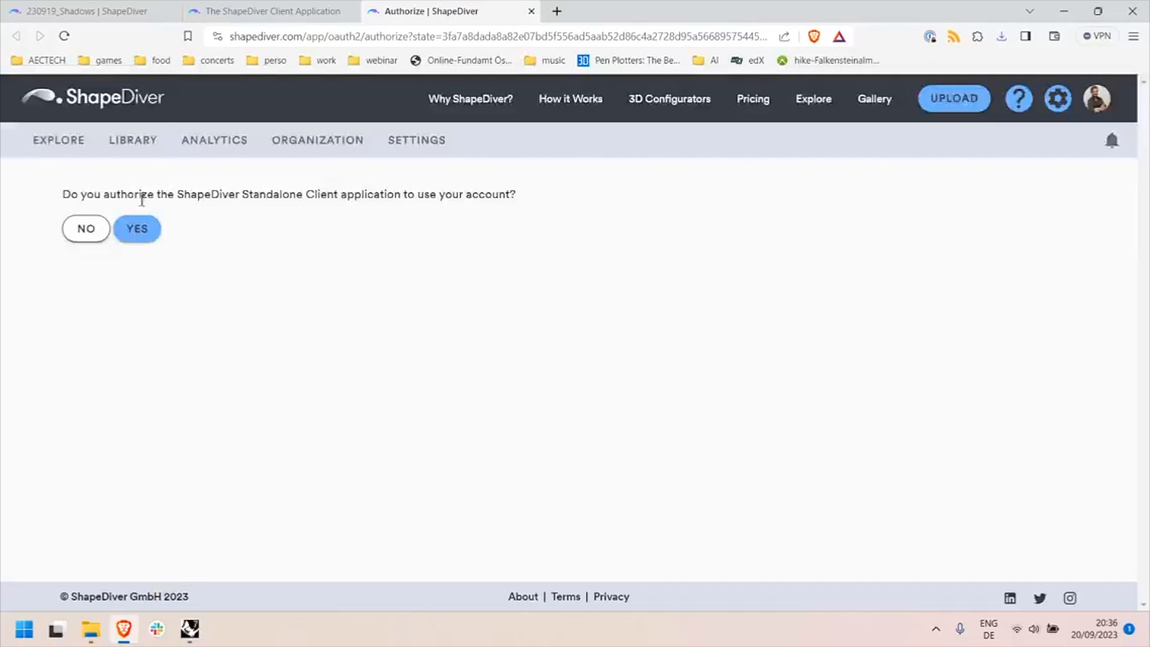
- Check the signed-in account and approve the ShapeDiver Standalone Client's access to it
drag(69, 193, 444, 194)
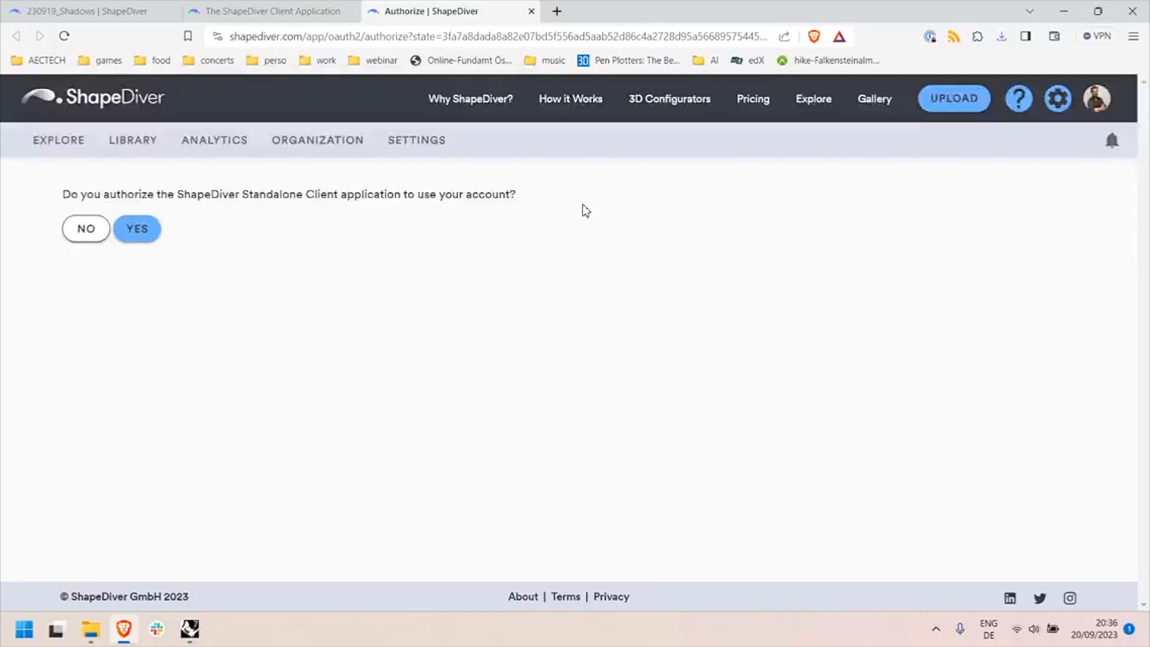
mouse_move(514, 211)
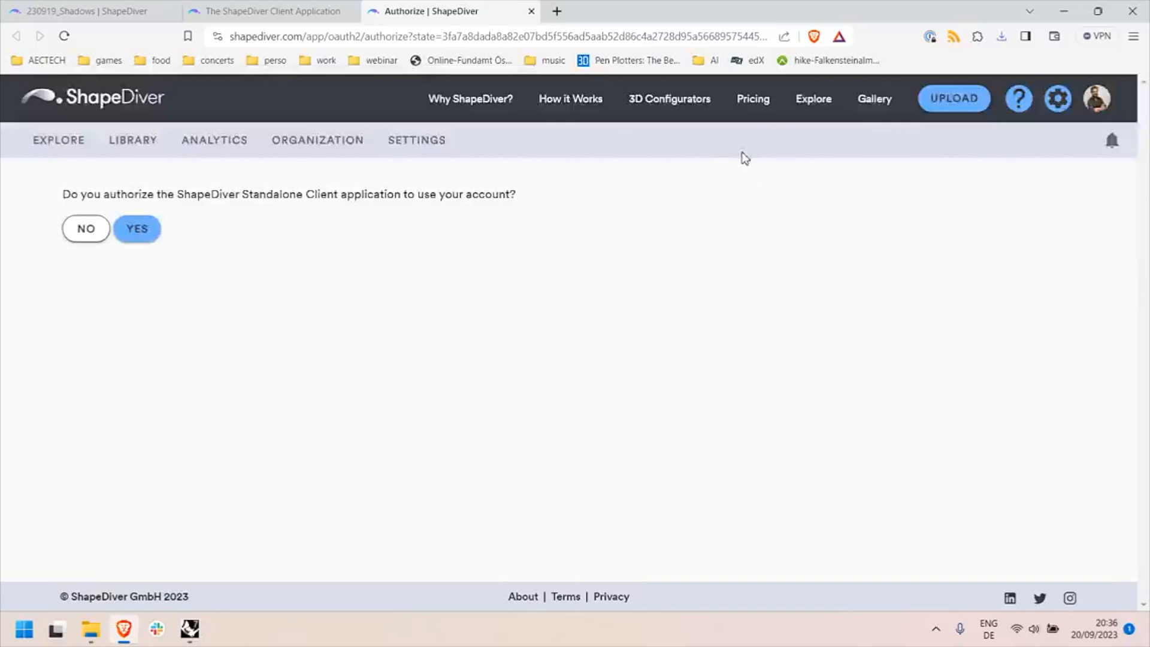
mouse_move(1096, 98)
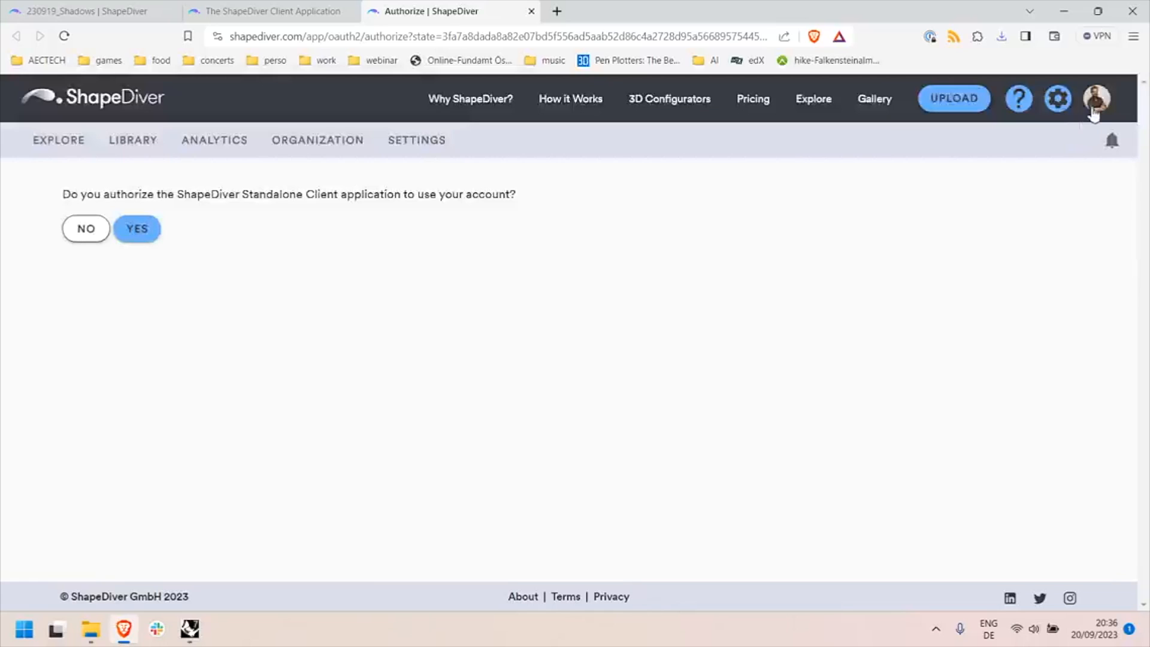
click(1097, 99)
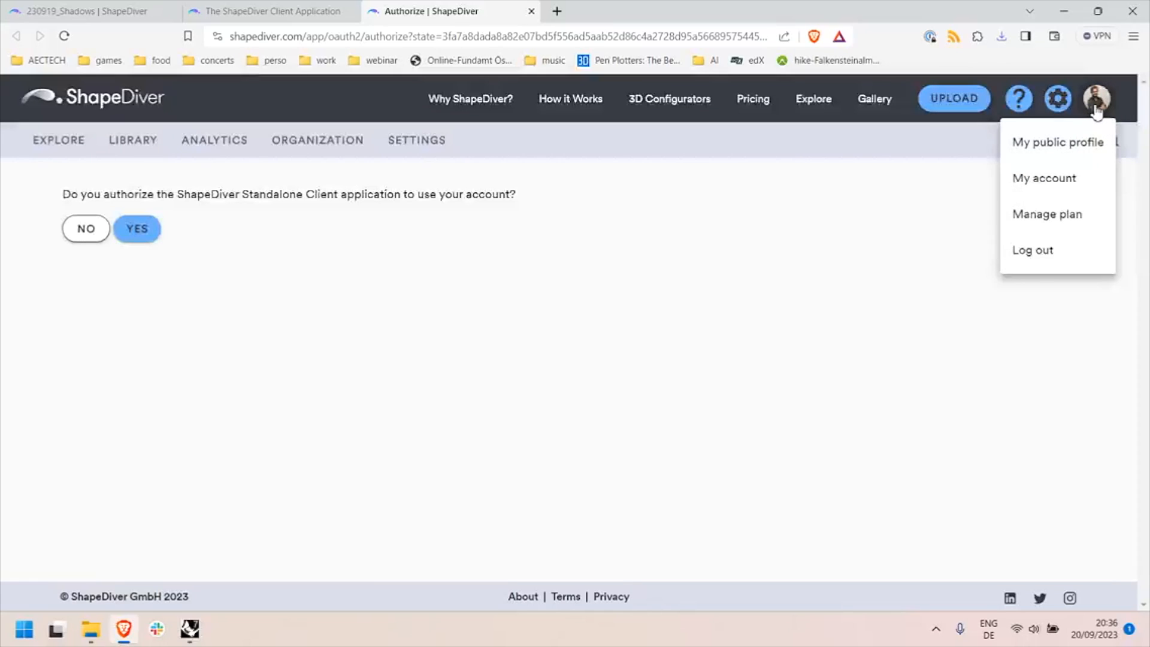
mouse_move(691, 331)
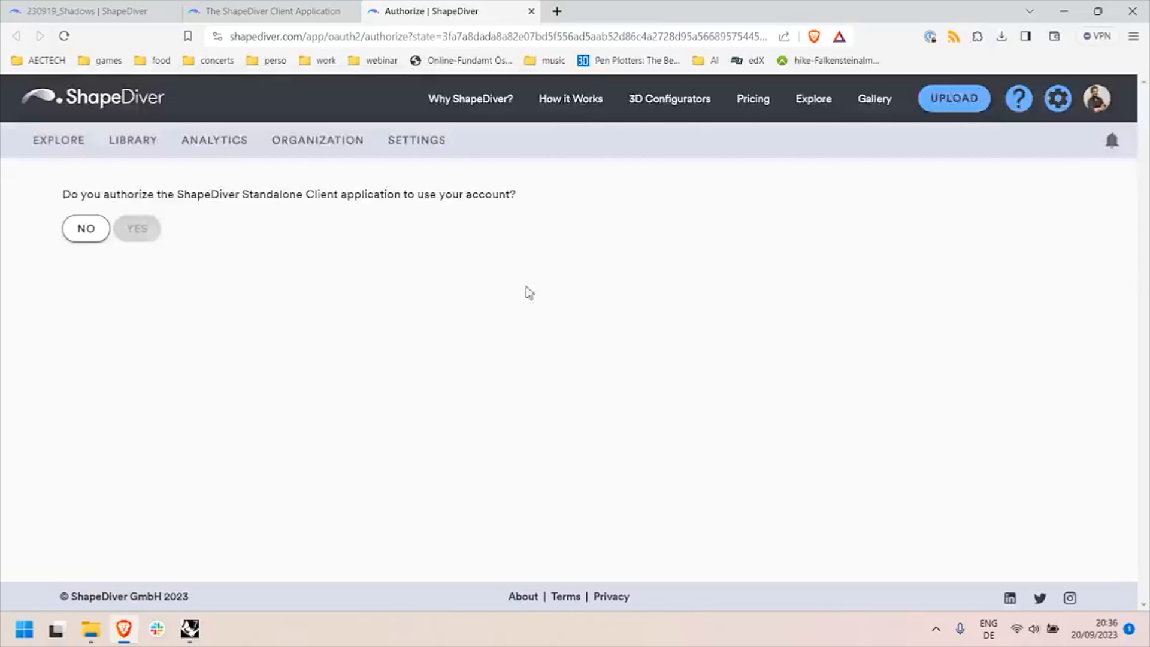
click(137, 228)
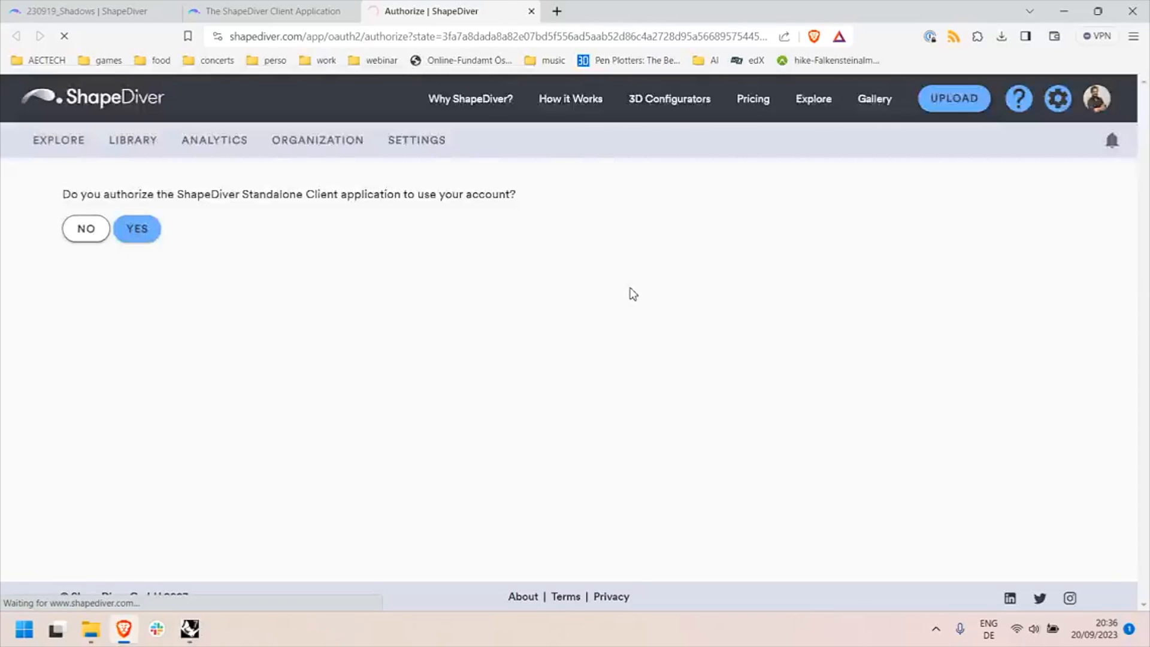
click(136, 228)
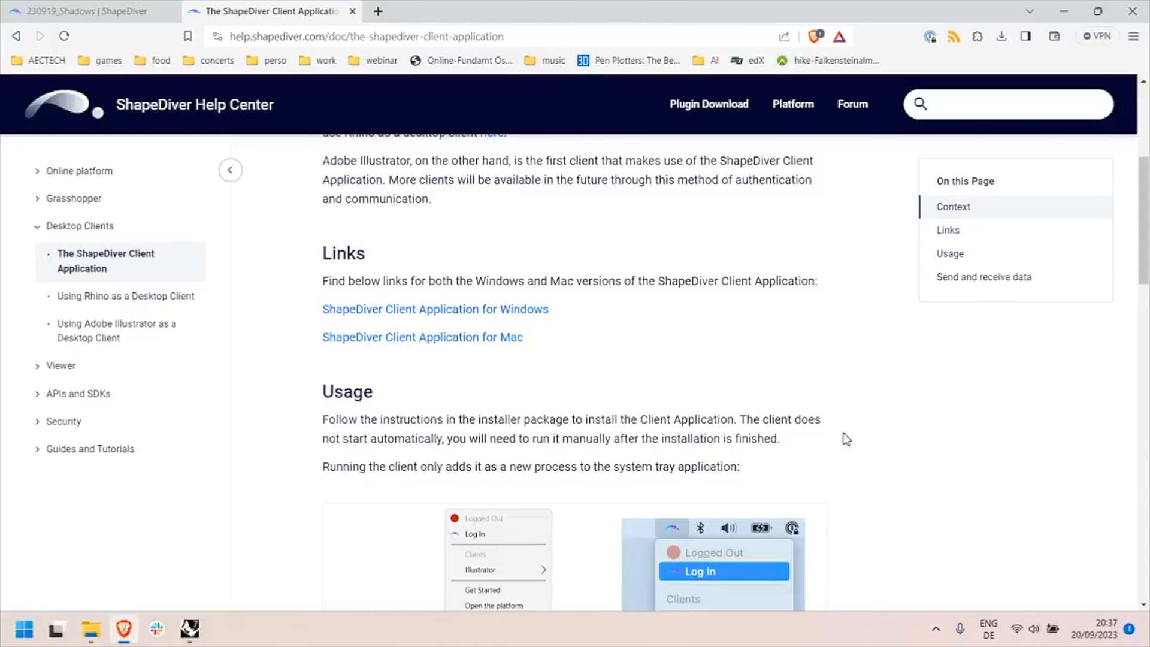
- Try enabling Illustrator from the ShapeDiver Client tray menu and dismiss the 'start Illustrator first' warning
click(934, 628)
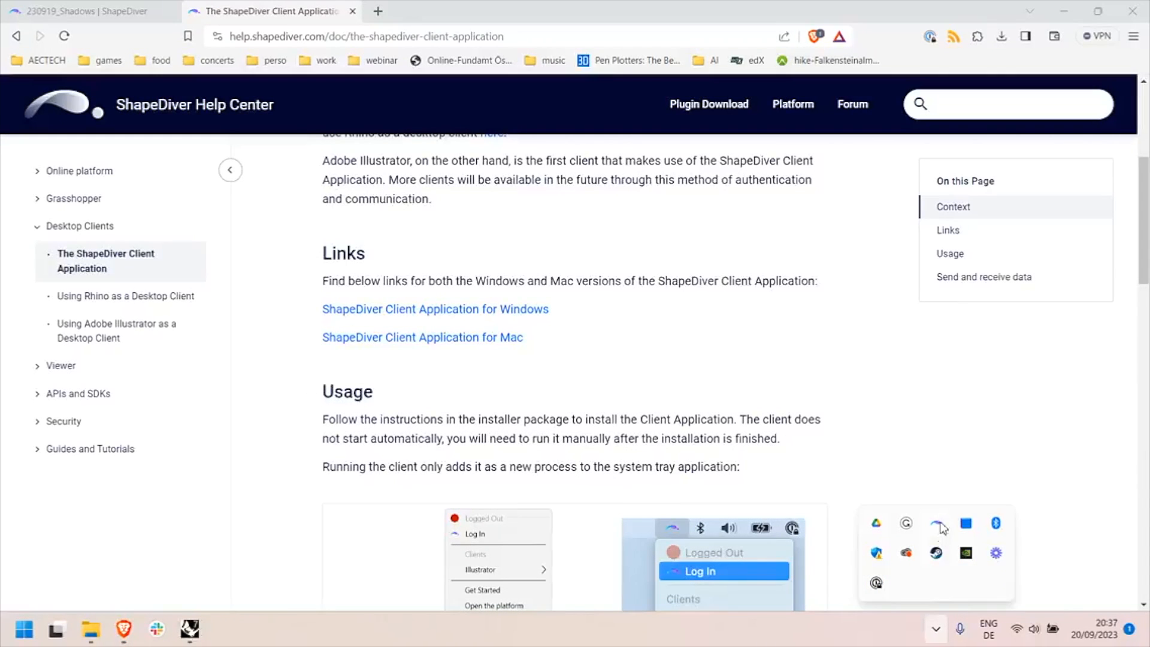
click(941, 527)
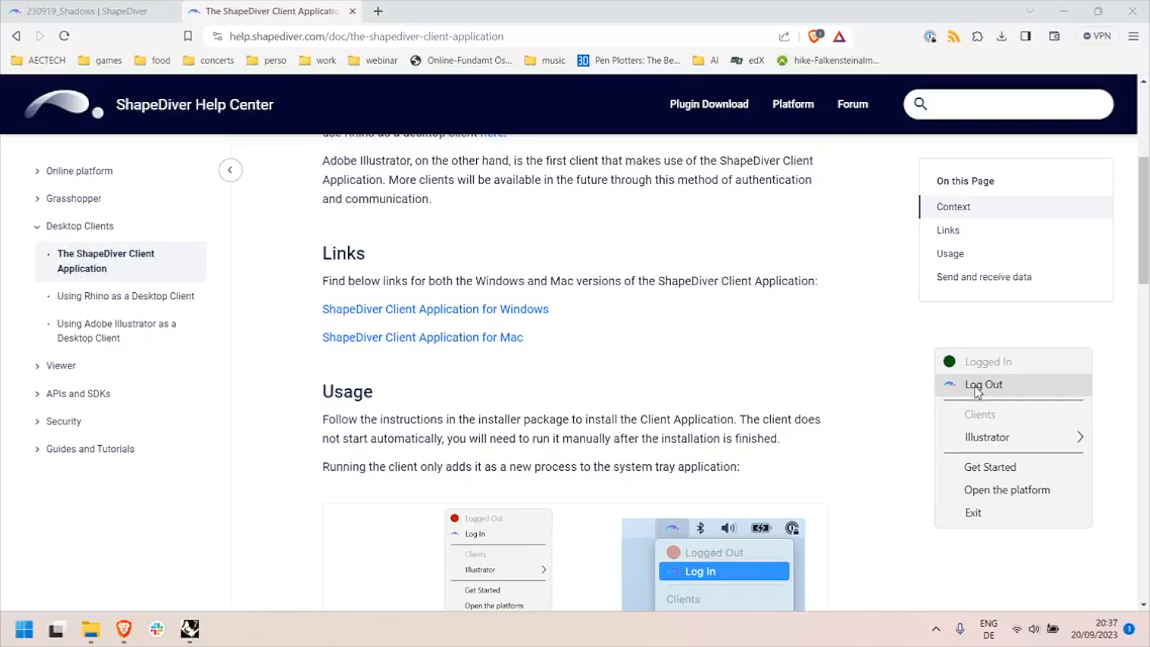
mouse_move(986, 438)
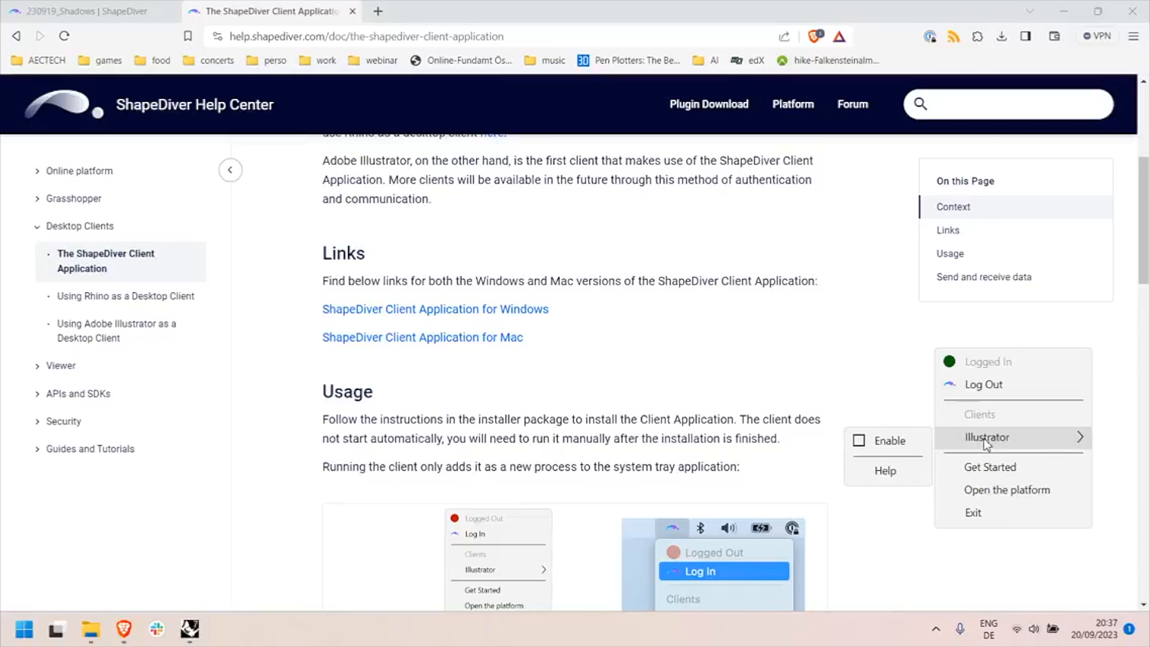
mouse_move(969, 418)
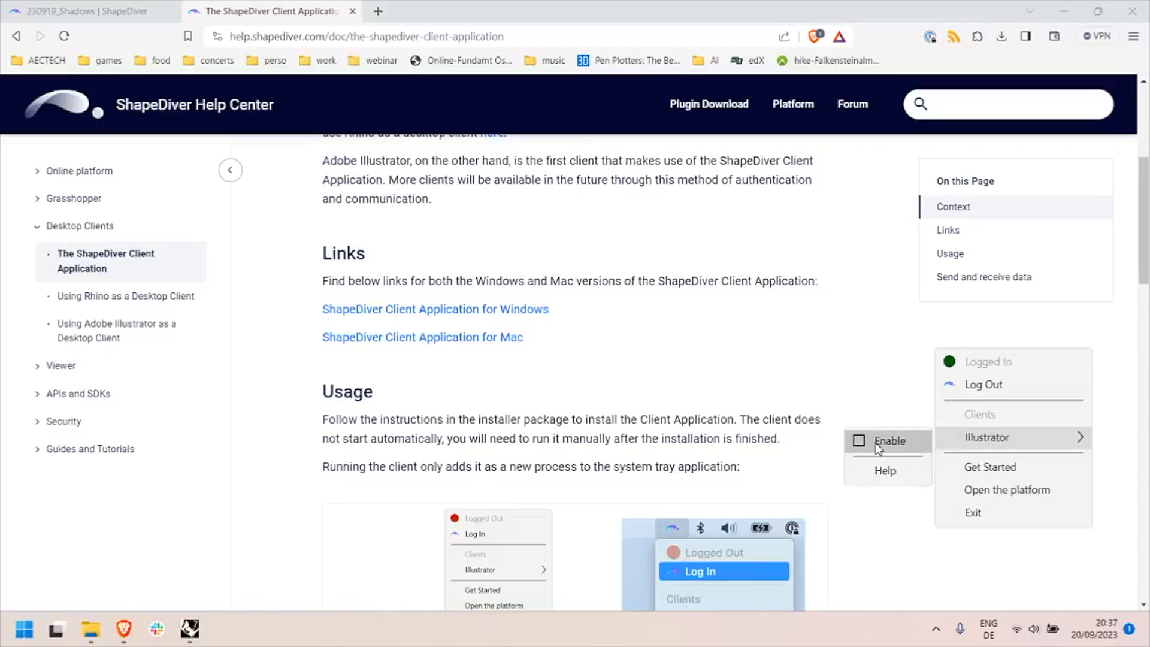
click(875, 440)
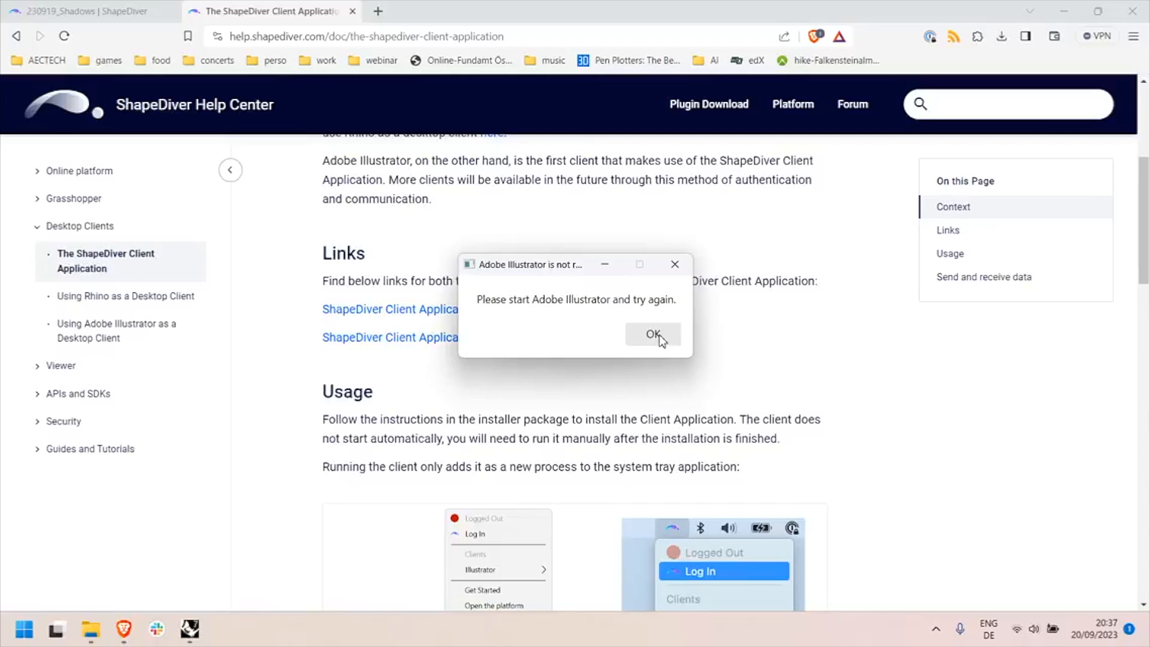
click(23, 630)
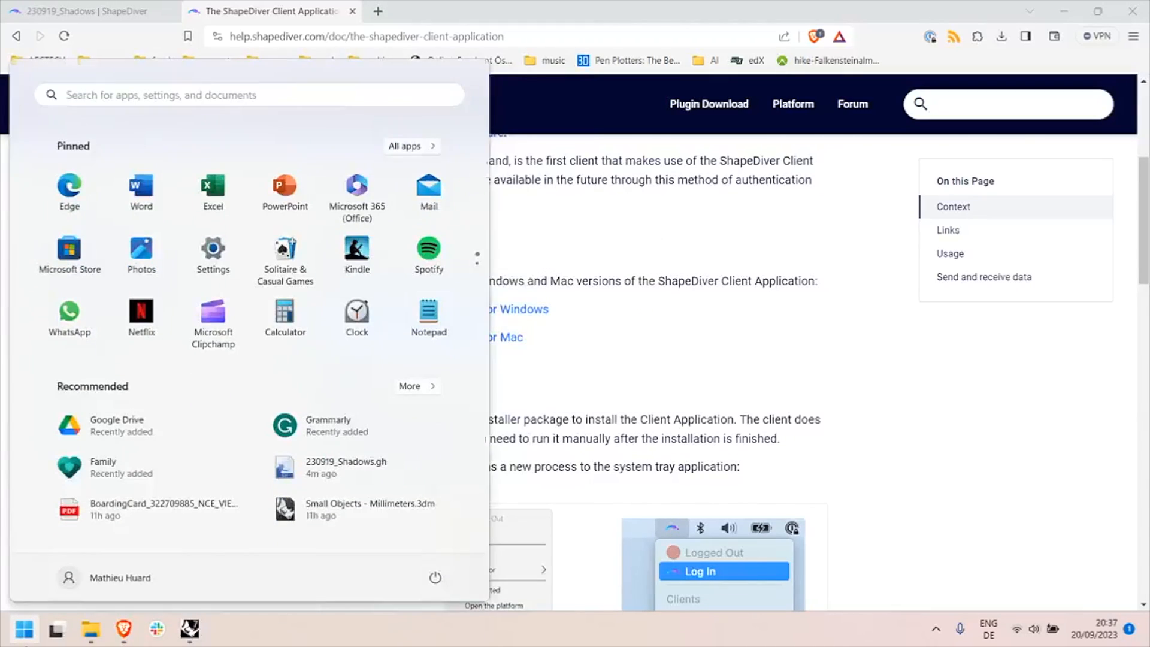
- Search the Start menu for 'illu' to launch Adobe Illustrator
text(illu)
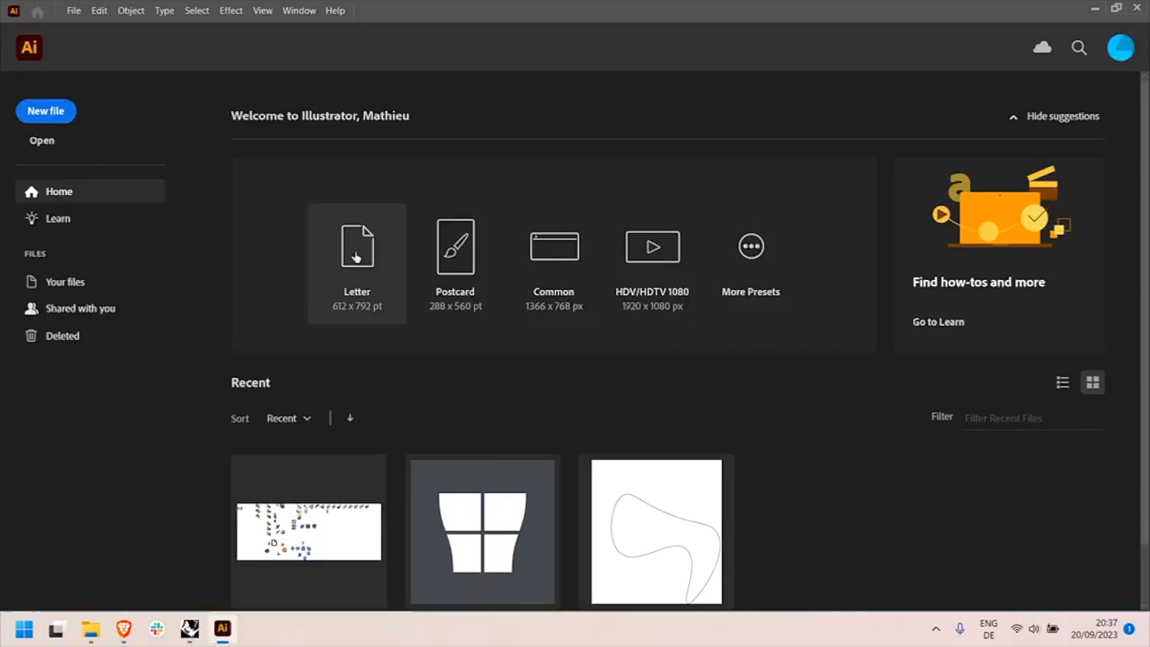
mouse_move(362, 161)
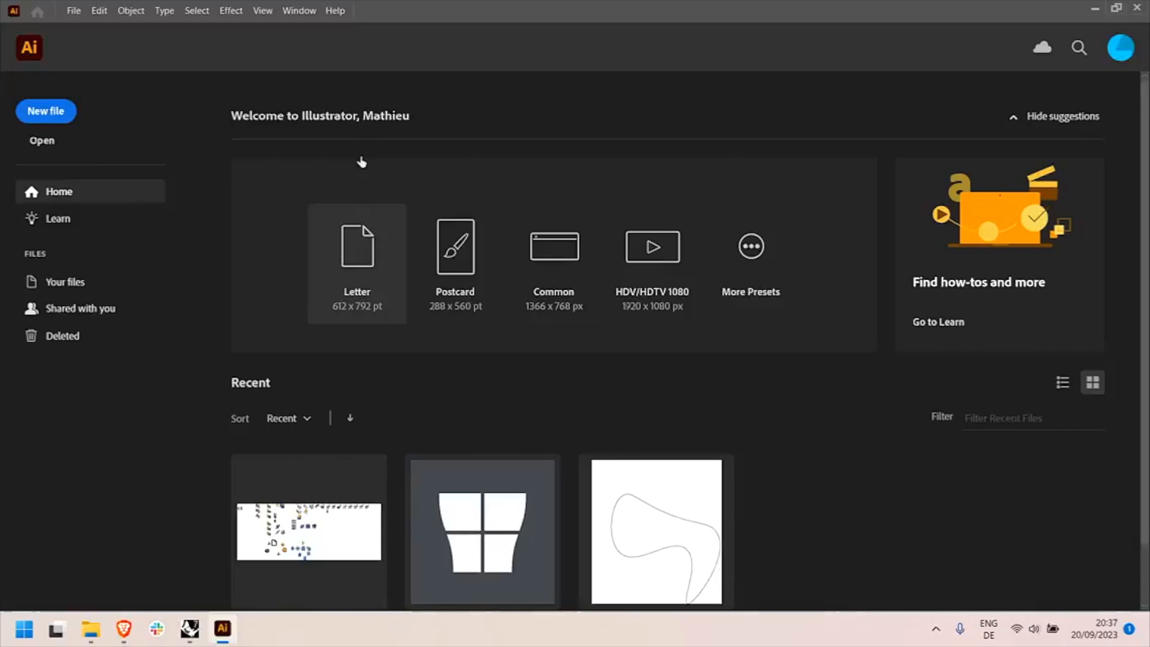
mouse_move(370, 184)
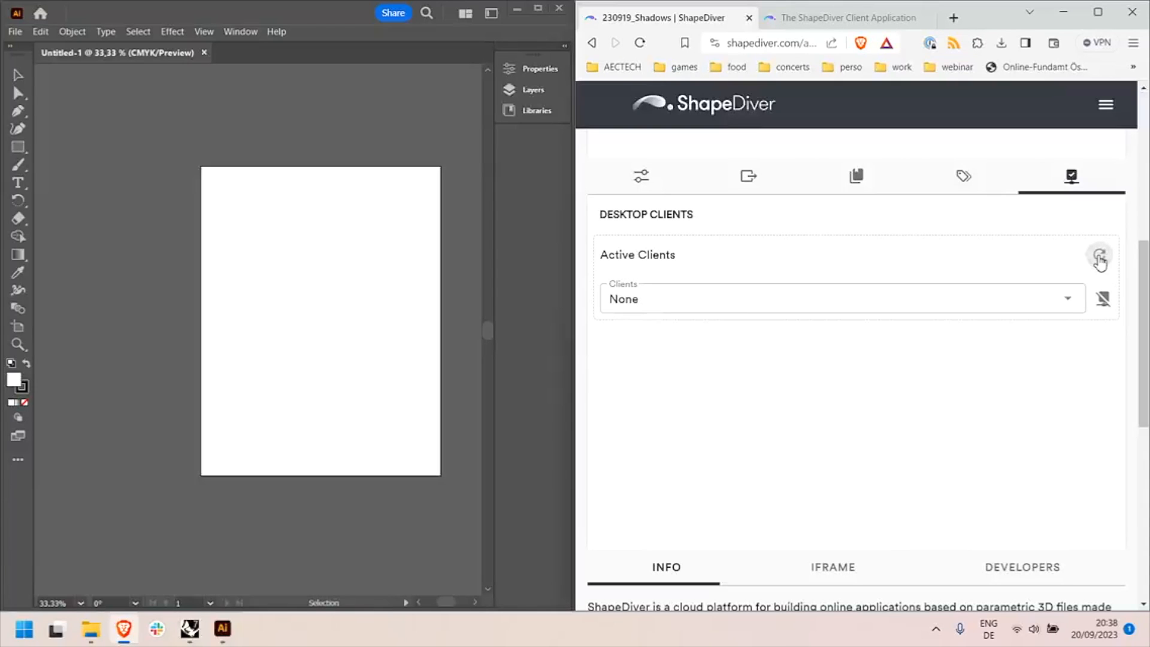
- Connect the model to the Illustrator client, then review the Outputs and Parameters tabs
click(841, 298)
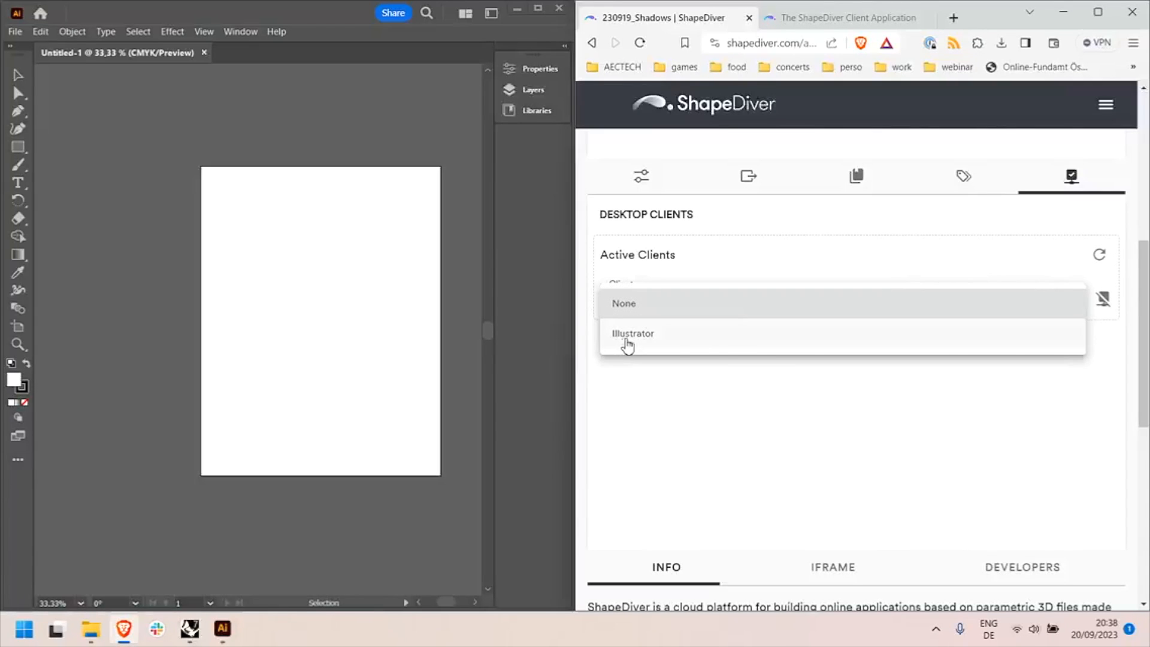
mouse_move(644, 341)
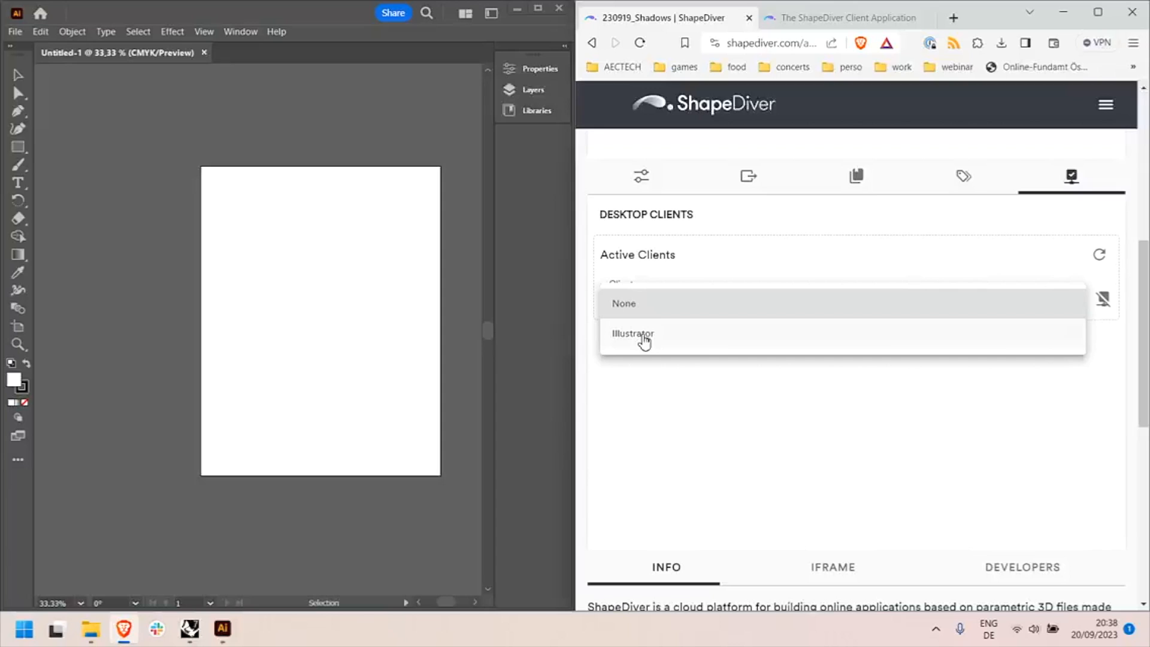
click(633, 334)
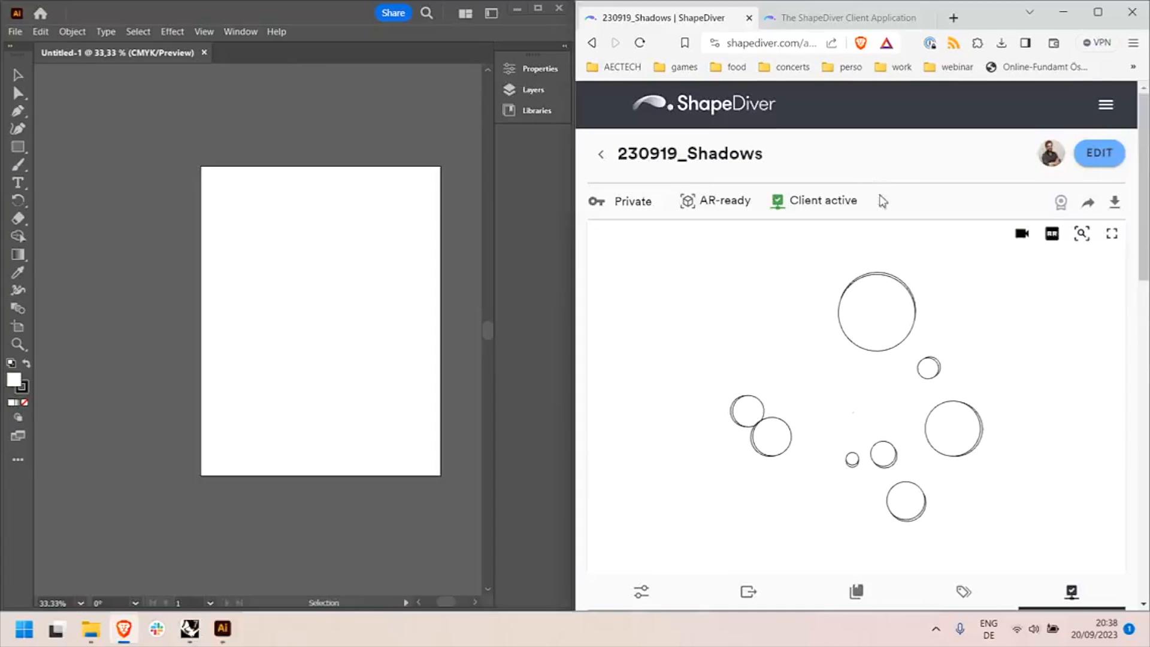
mouse_move(334, 354)
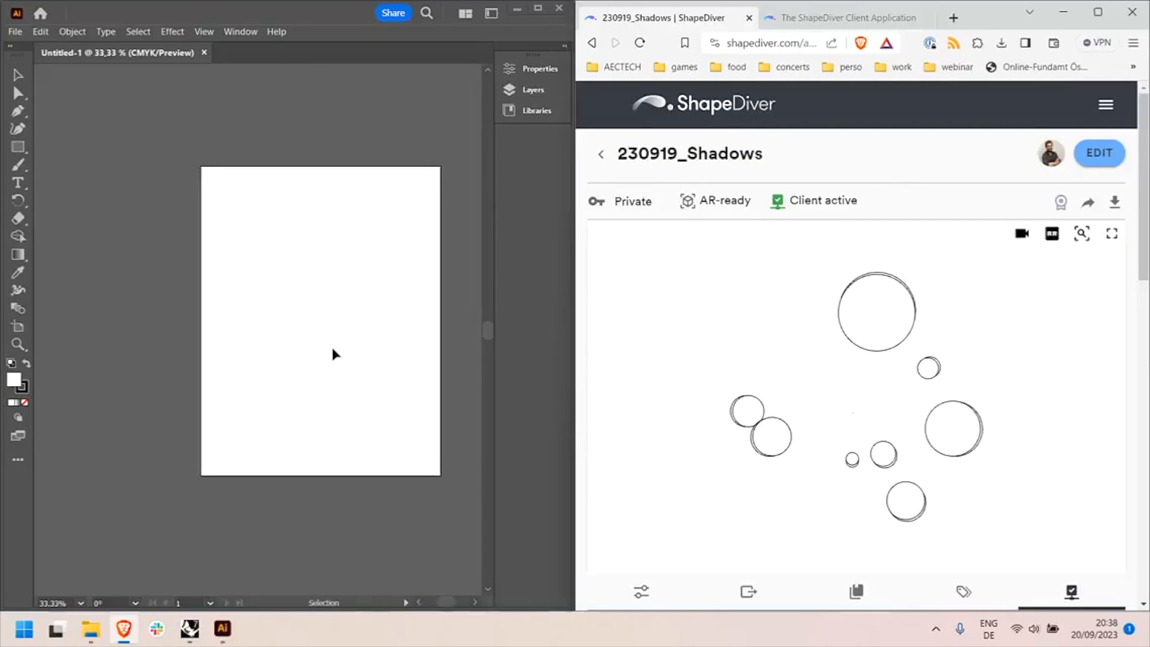
mouse_move(391, 294)
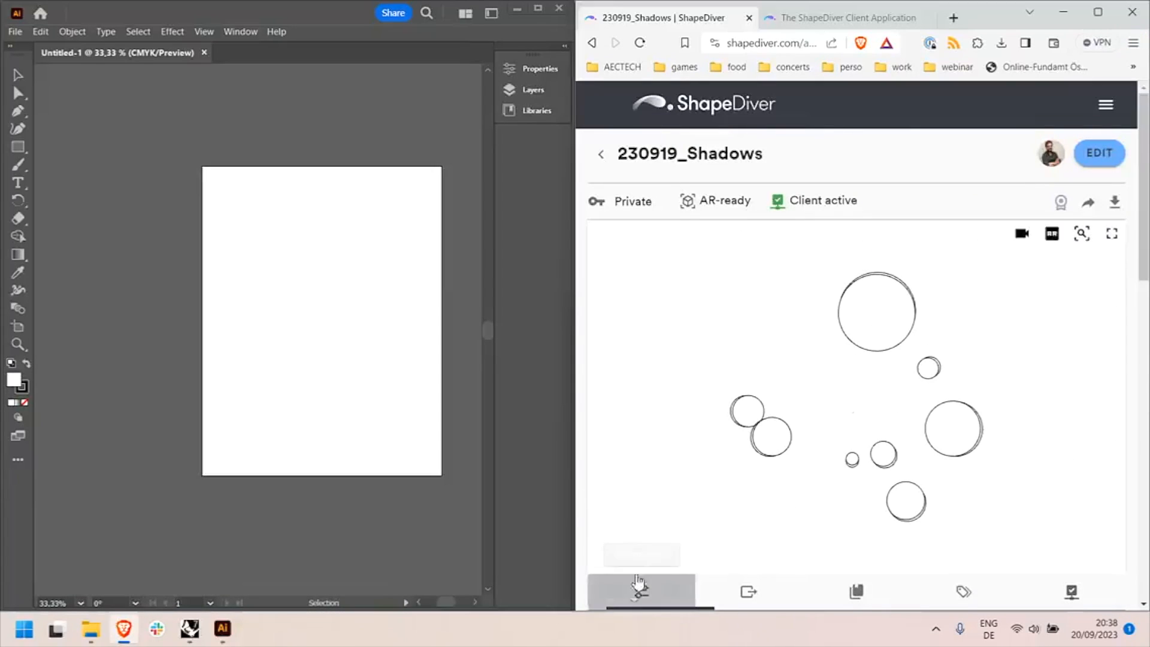
scroll(down, 3)
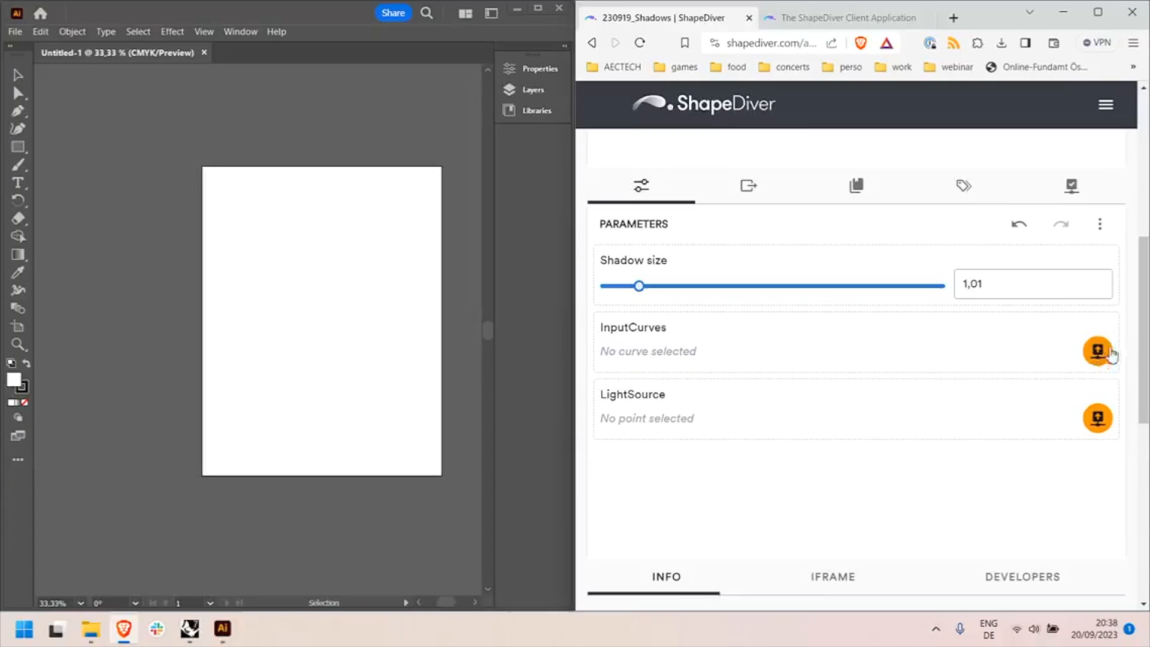
click(748, 186)
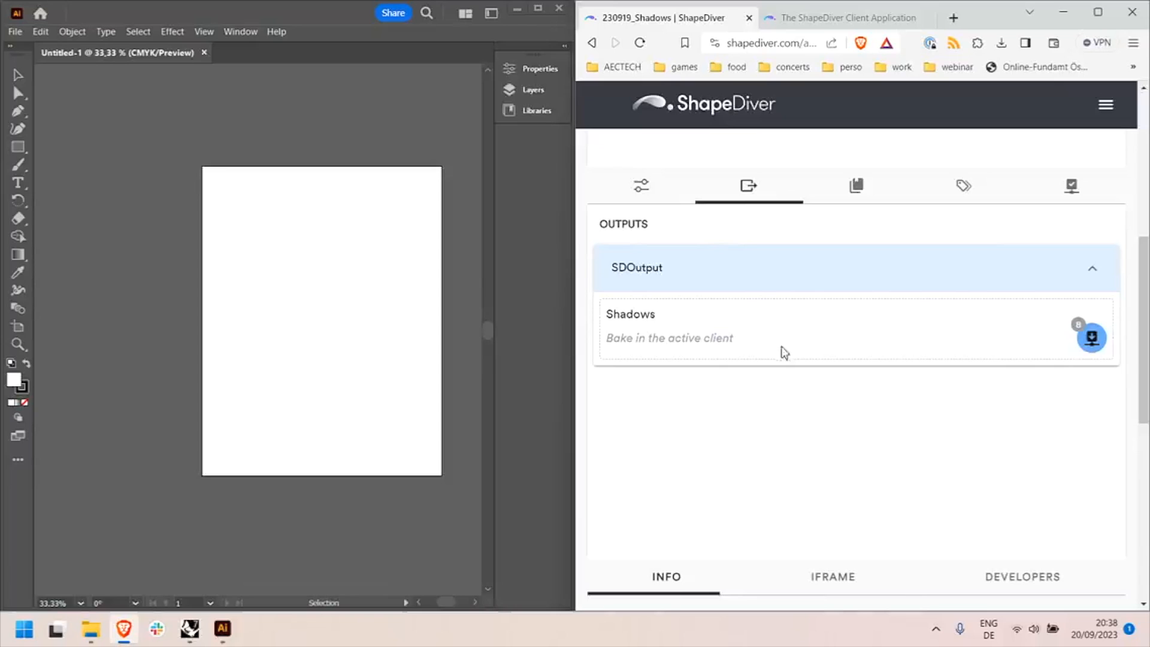
click(639, 185)
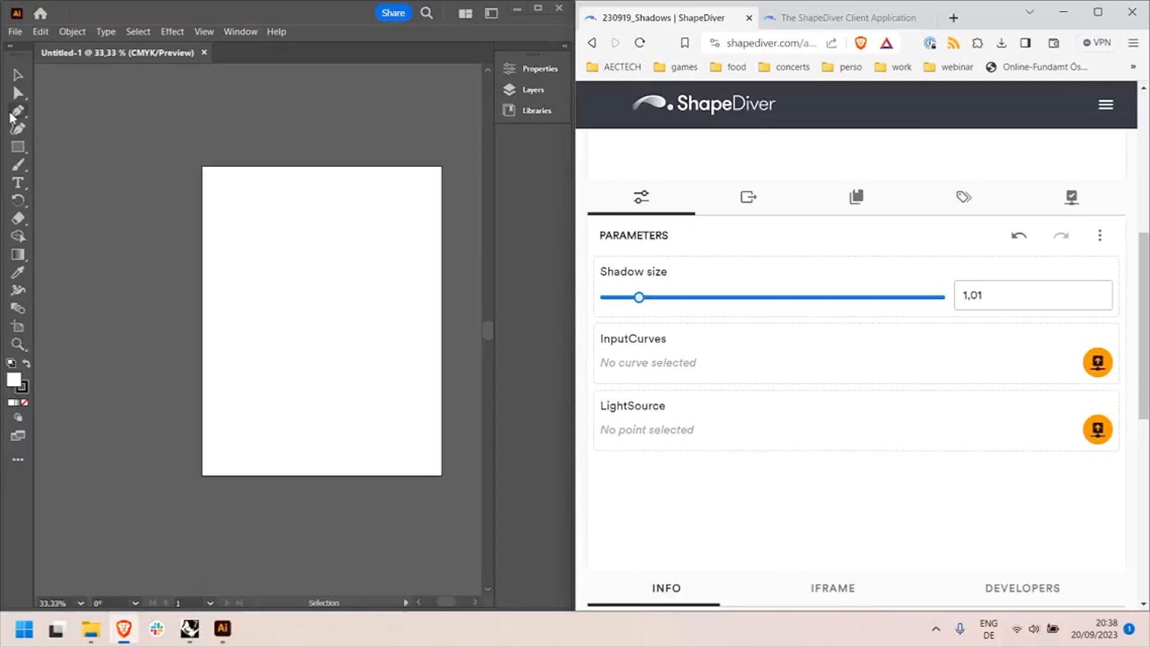
- Switch to the Ellipse tool to draw the circles
click(18, 147)
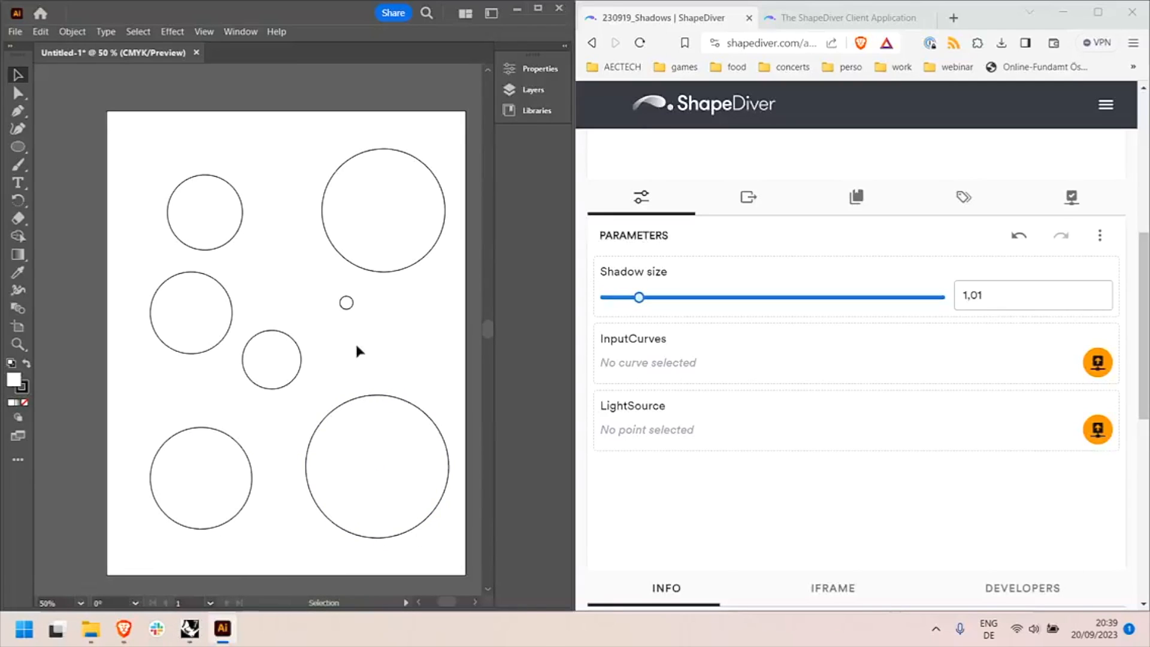
mouse_move(669, 319)
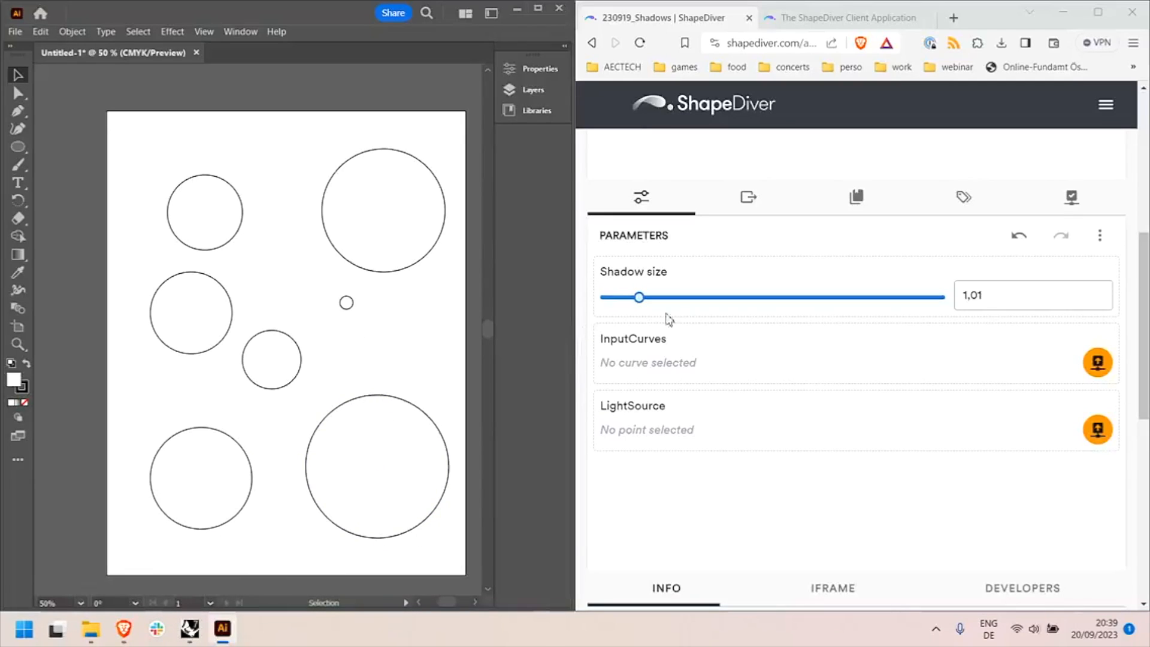
- Send the six circles as InputCurves and the tiny circle as LightSource, fitting the view
click(378, 467)
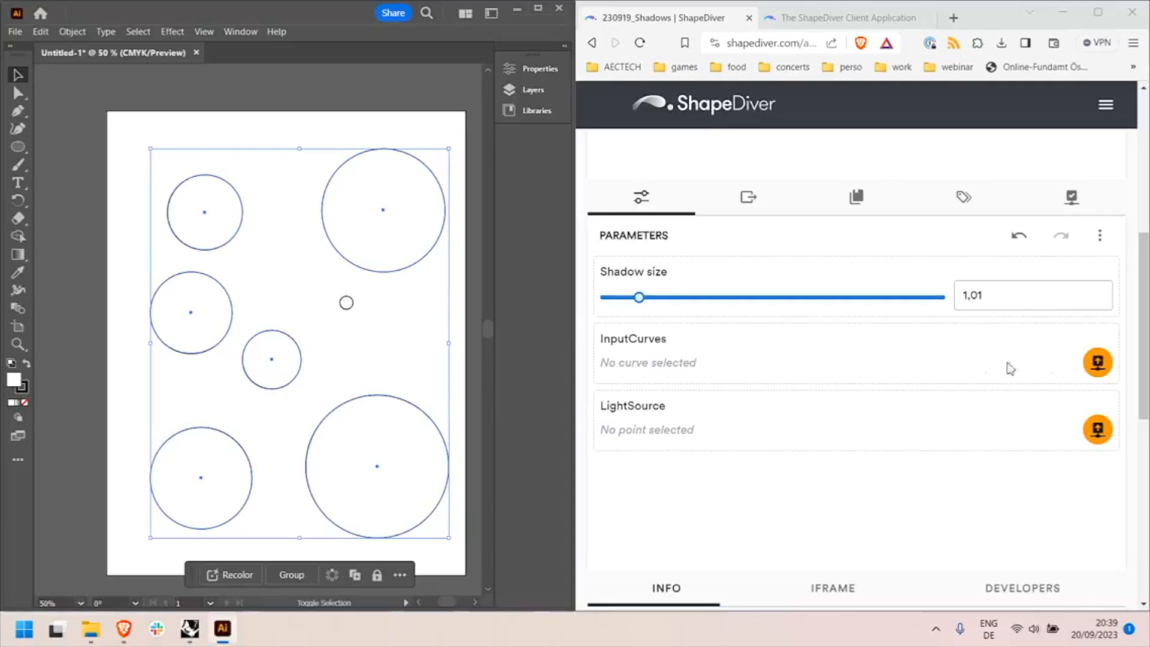
click(1097, 363)
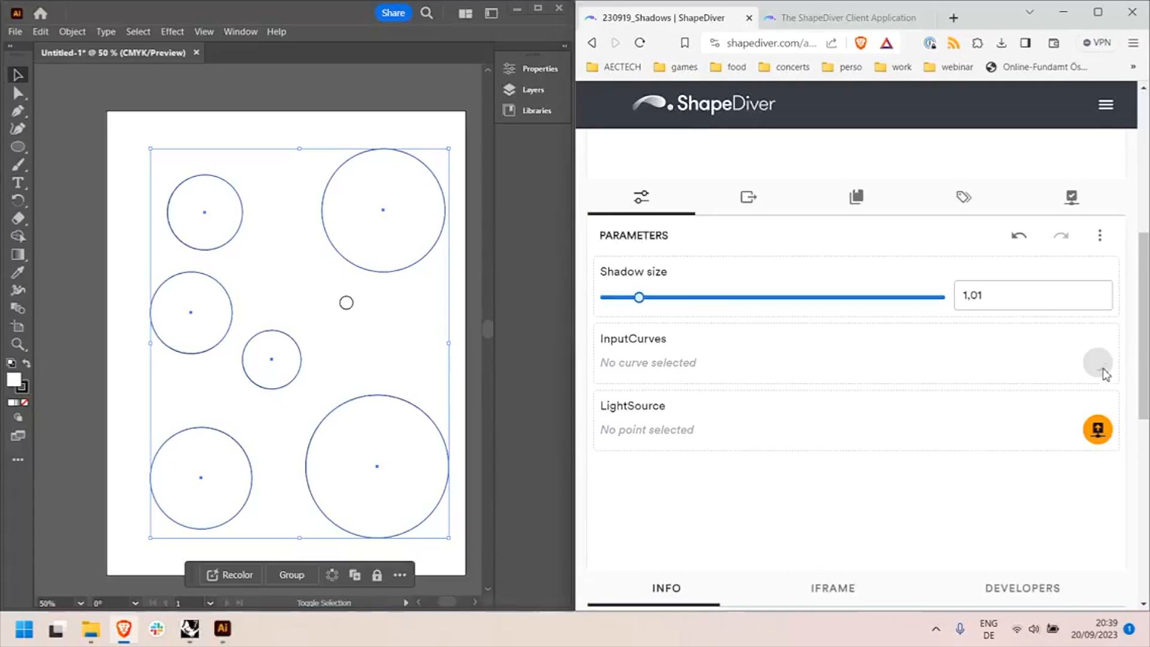
click(1098, 361)
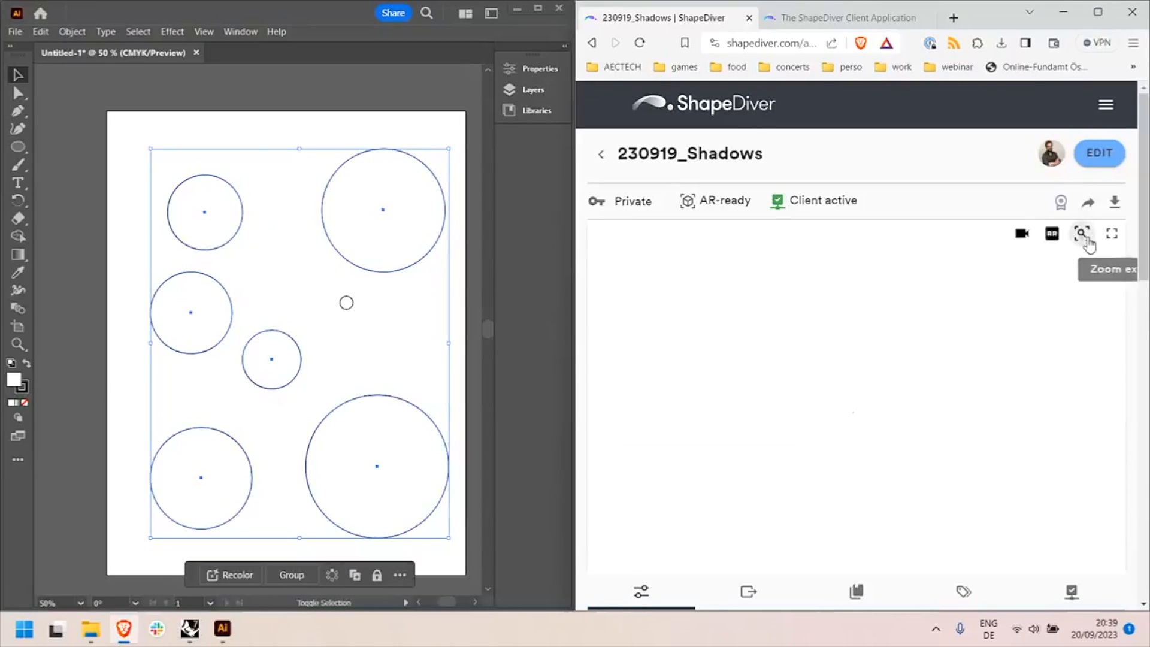
click(1082, 233)
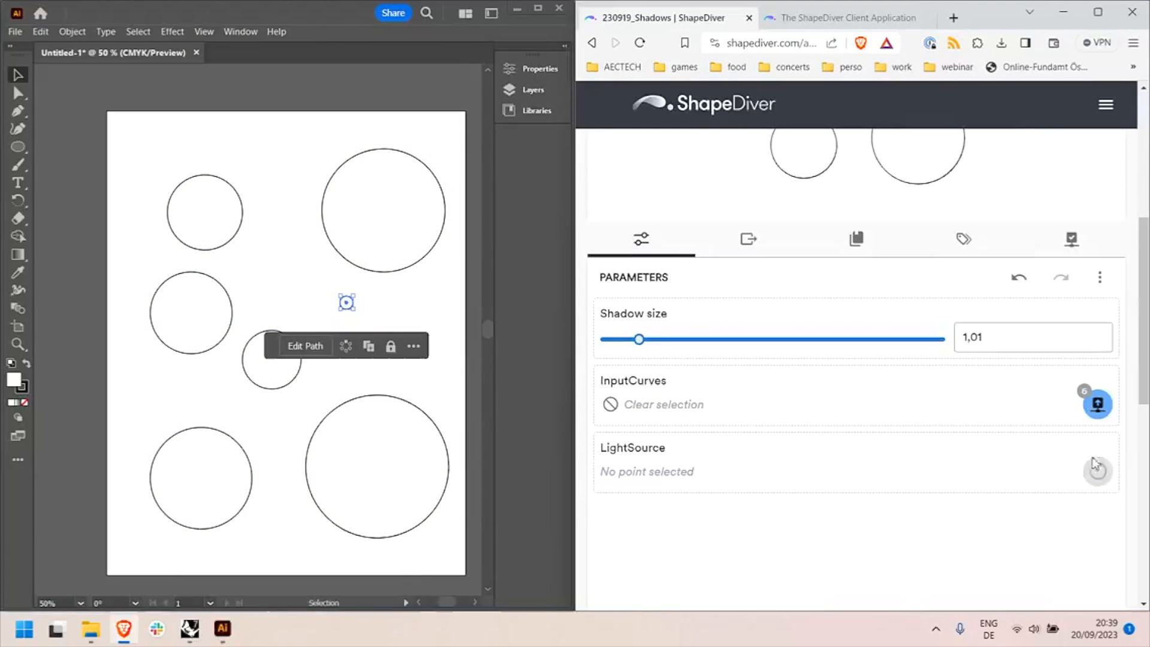
click(1097, 470)
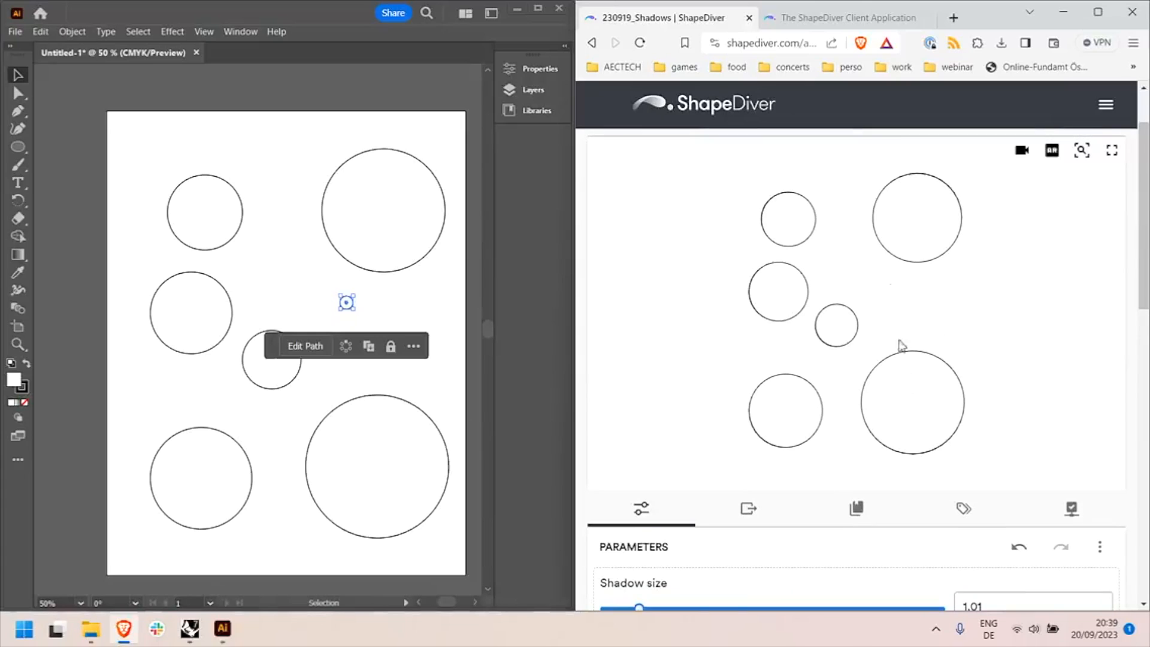
scroll(down, 3)
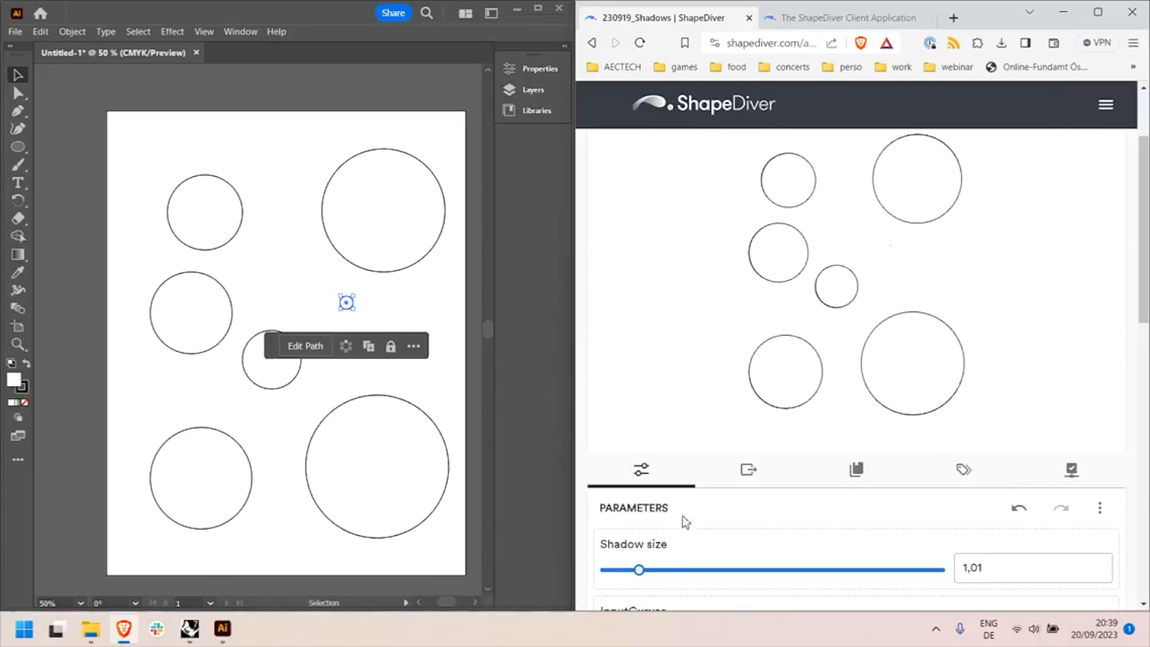
- Lower the Shadow size slider from 1.01 to 0.29
drag(639, 569, 628, 571)
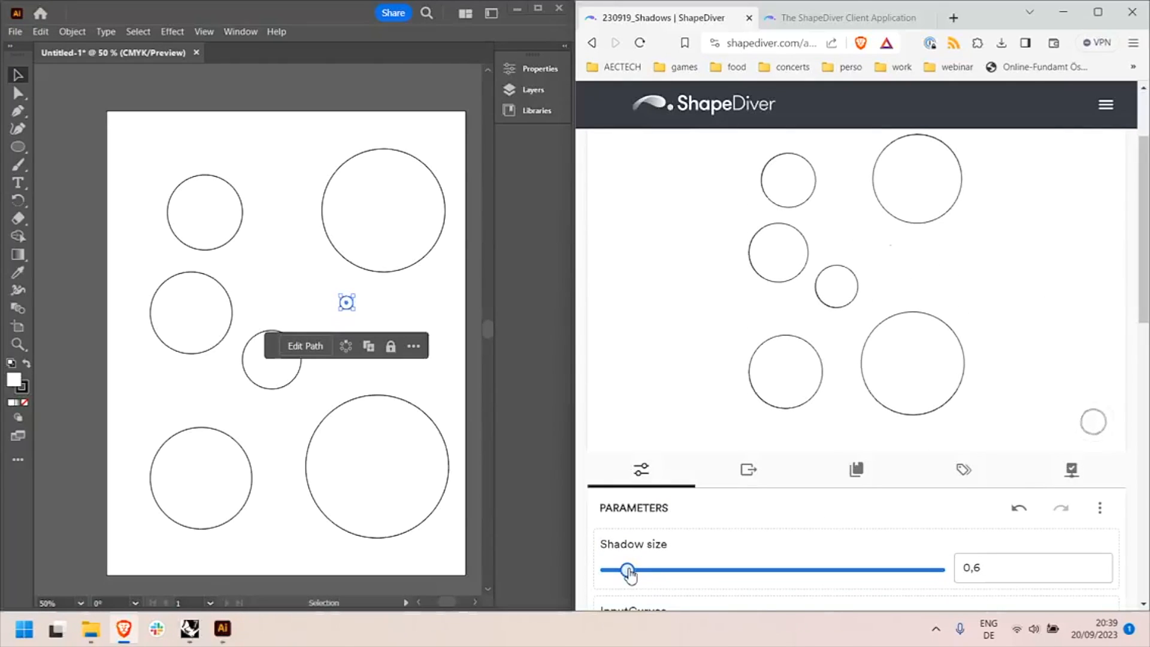
drag(628, 570, 621, 569)
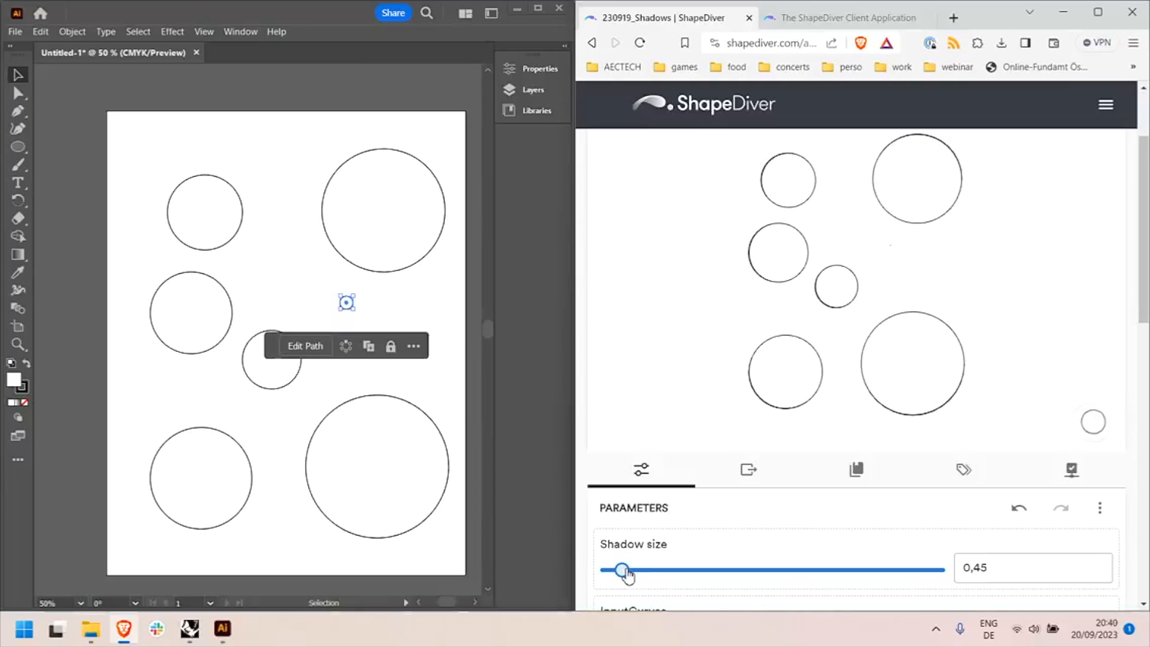
drag(624, 569, 616, 570)
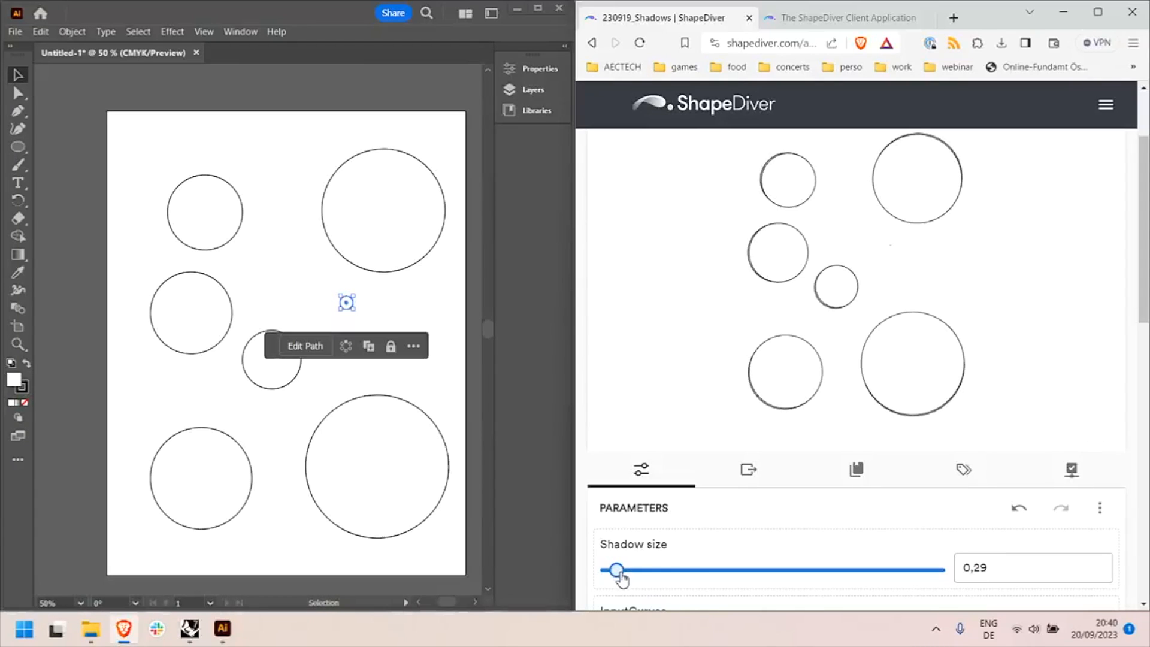
- Bake the Shadows output into the Illustrator document
scroll(down, 3)
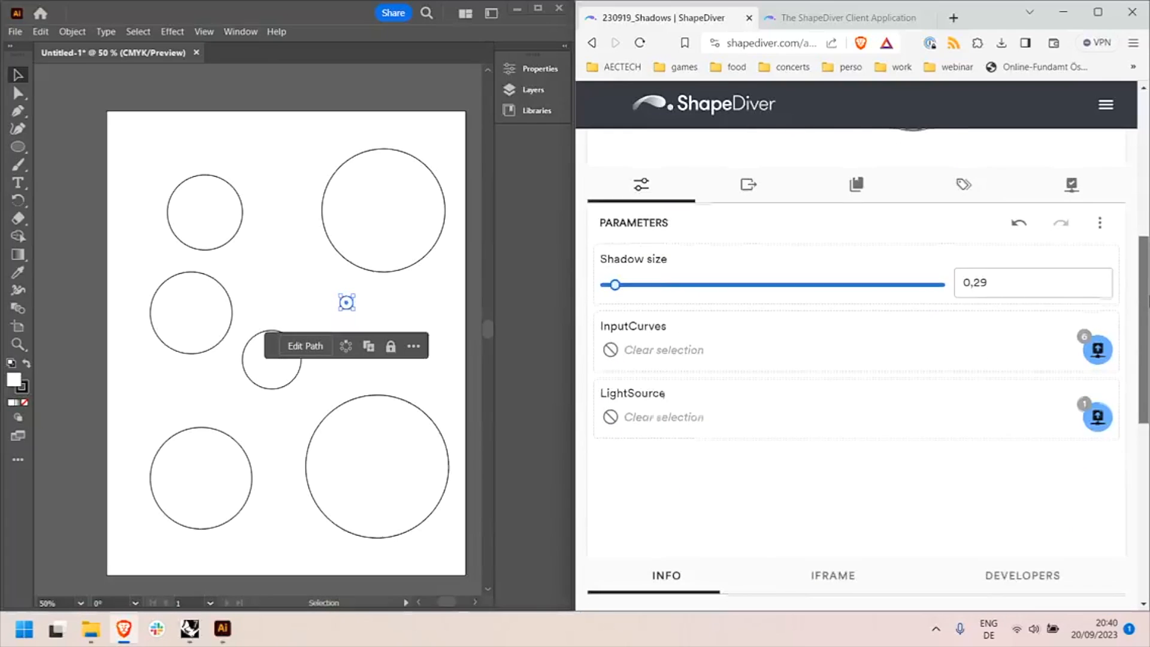
click(748, 184)
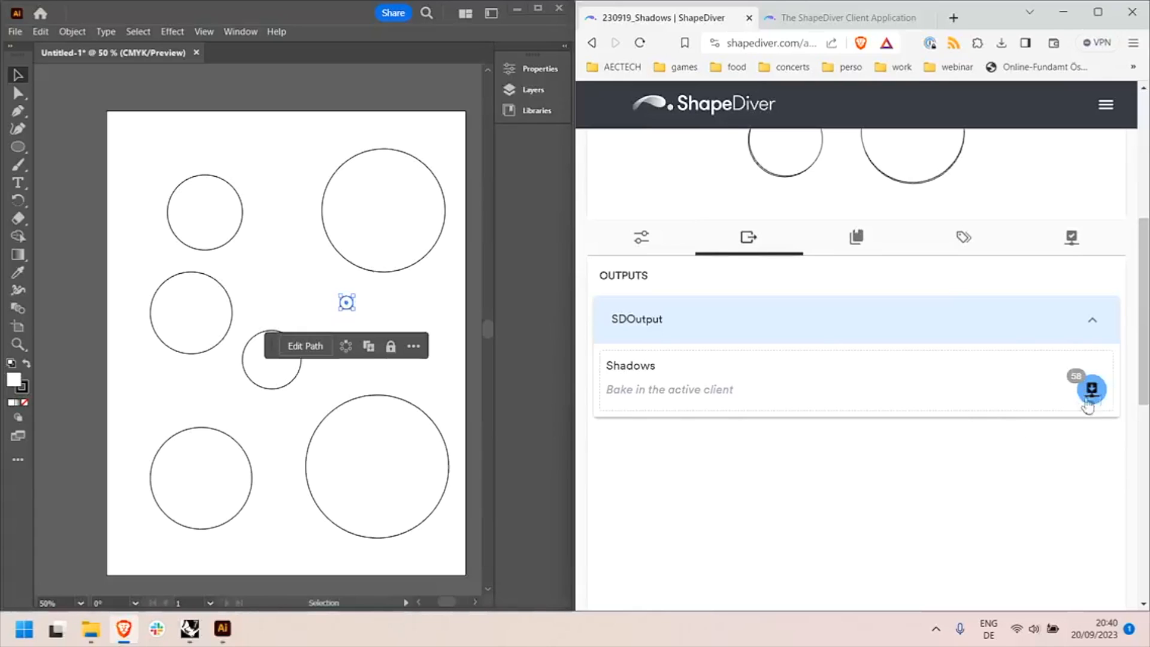
click(1091, 389)
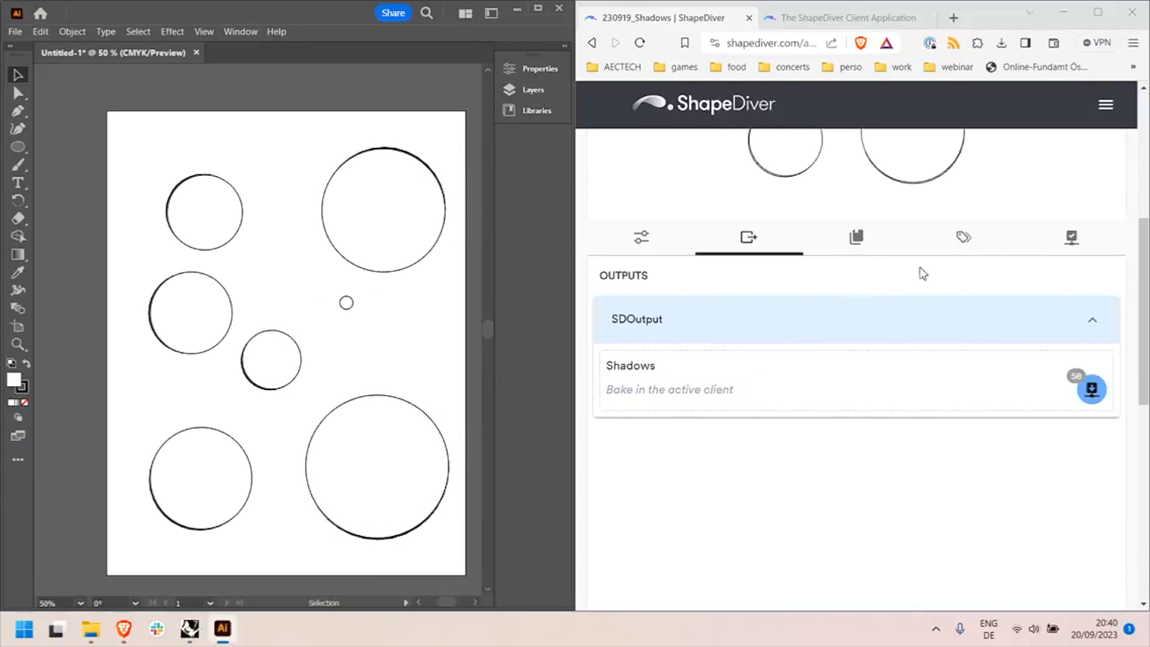
mouse_move(899, 493)
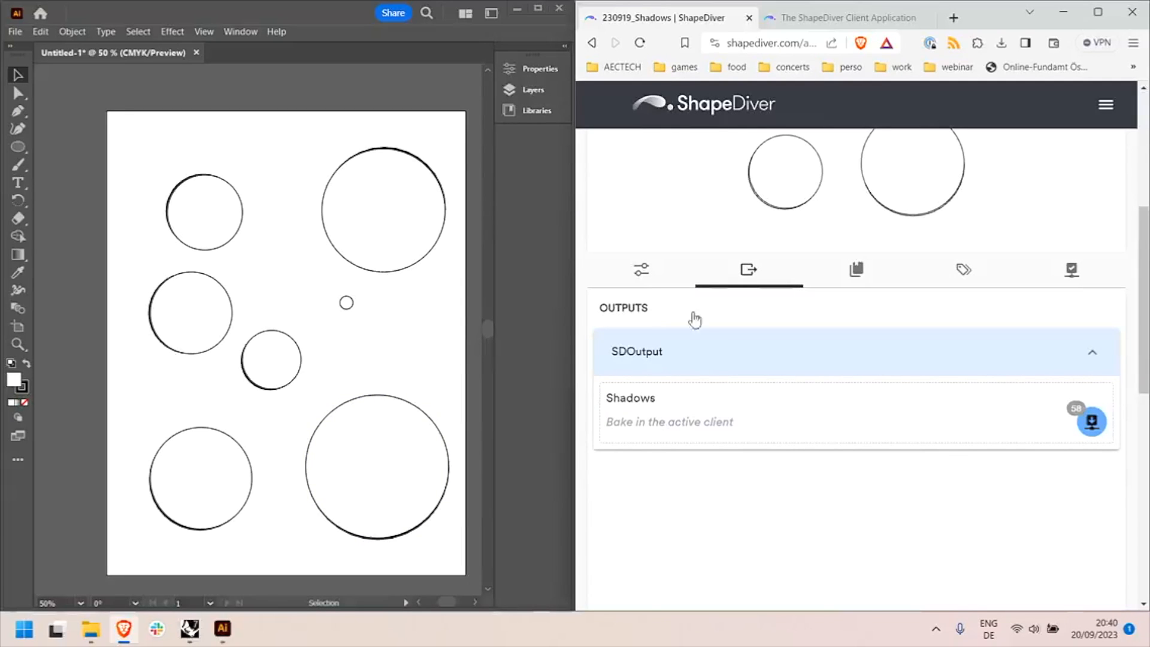
- Recheck the model's parameters, then return to its outputs
click(640, 269)
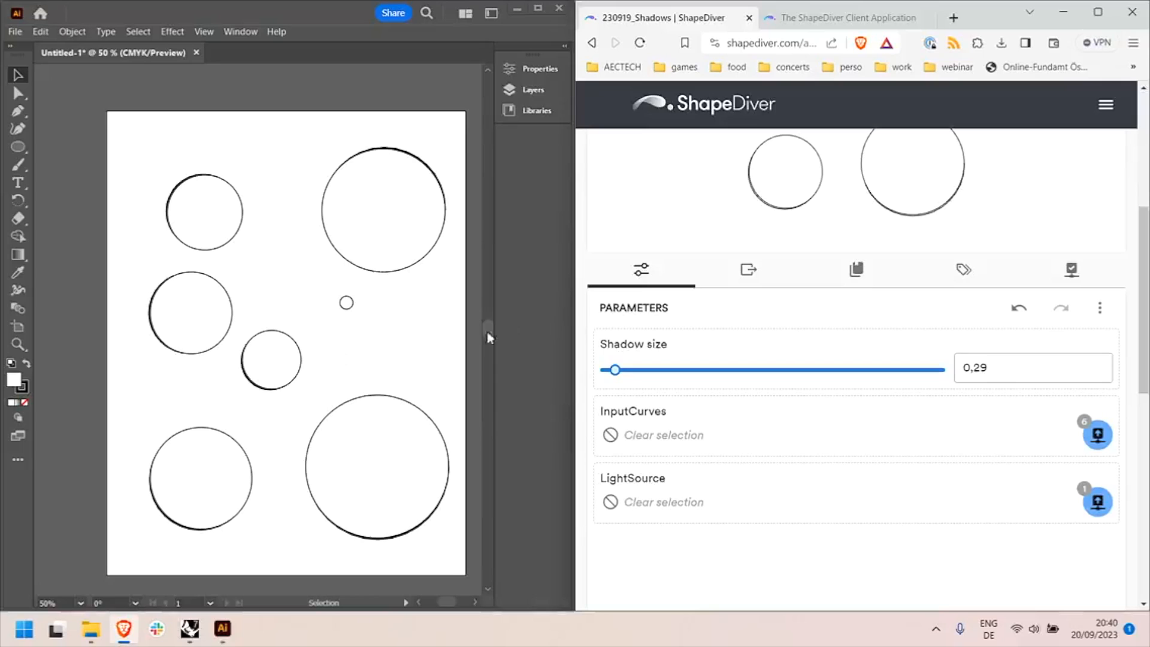
click(748, 269)
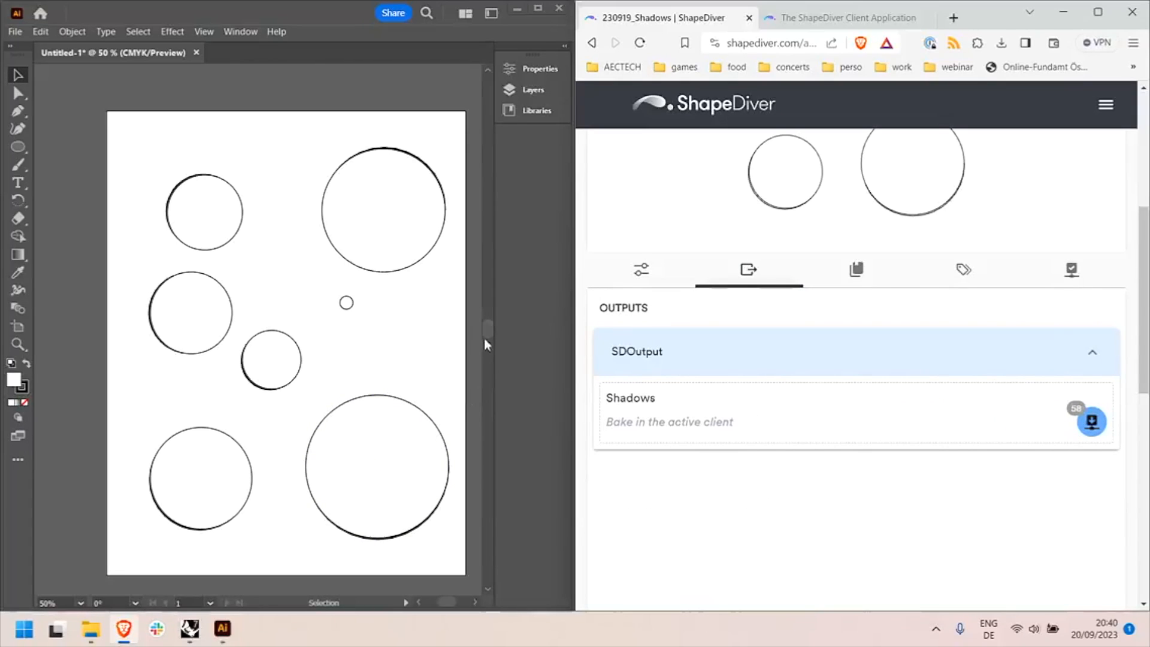
mouse_move(753, 501)
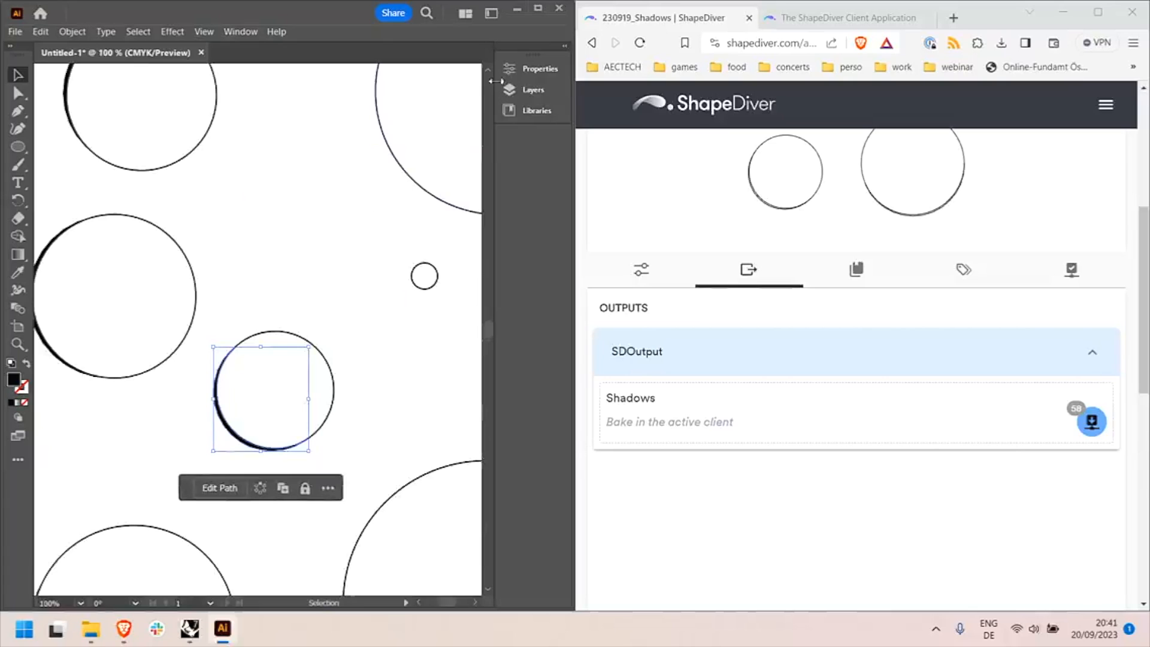
- Inspect the selected shadow curve's properties and show the document's Layers panel
click(540, 69)
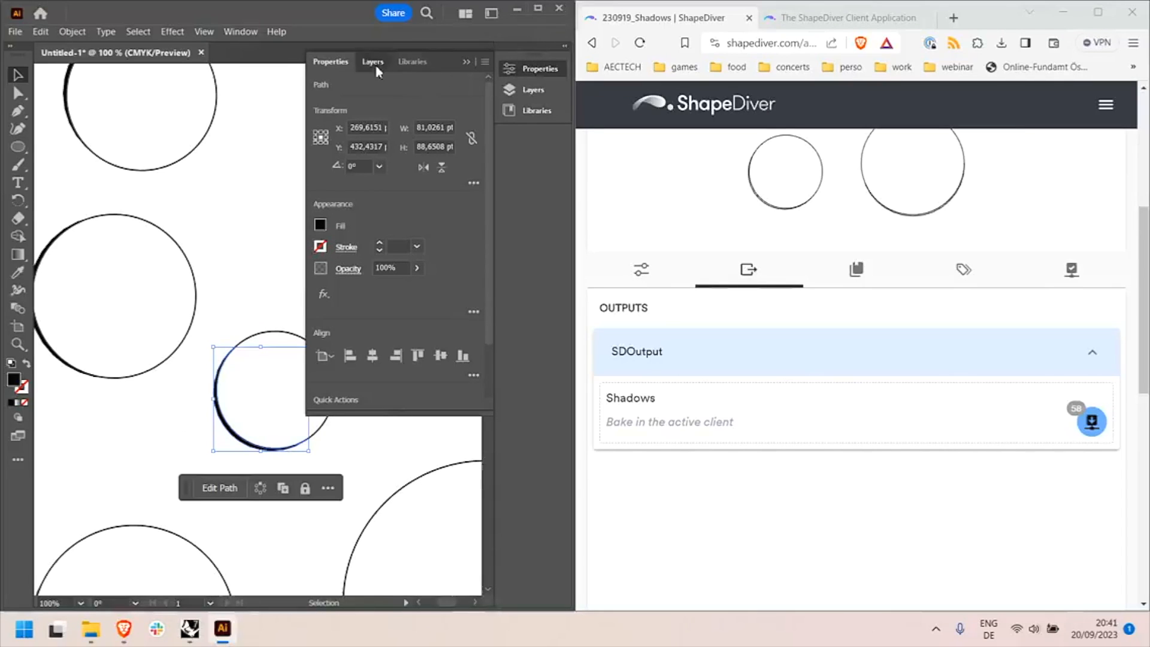
click(373, 61)
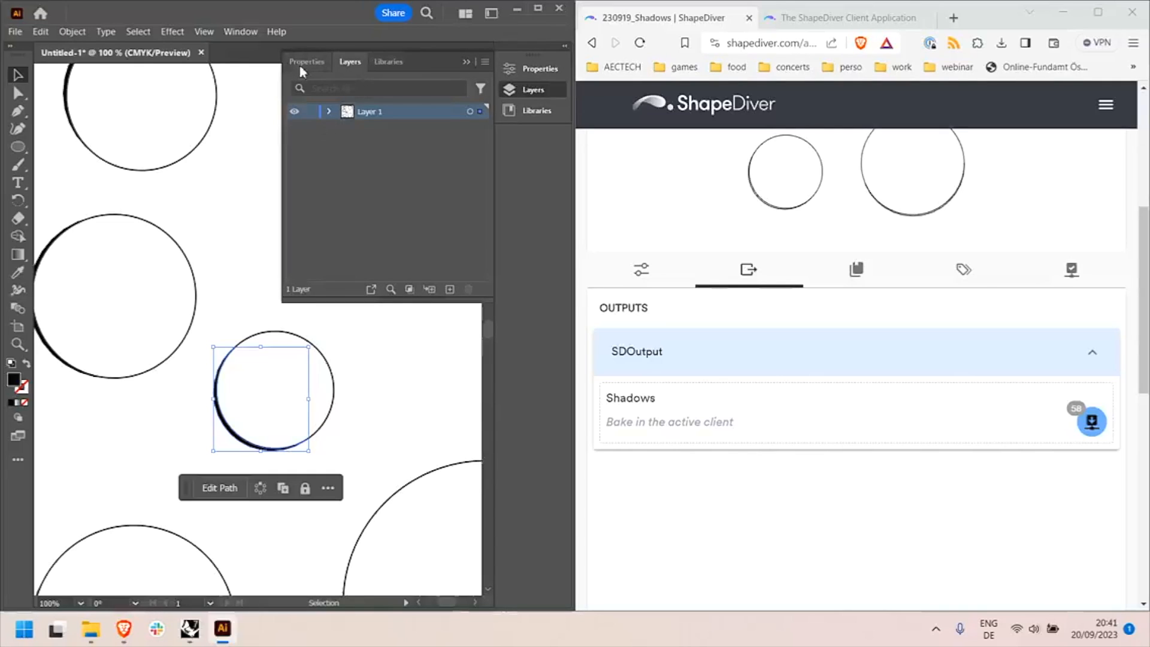